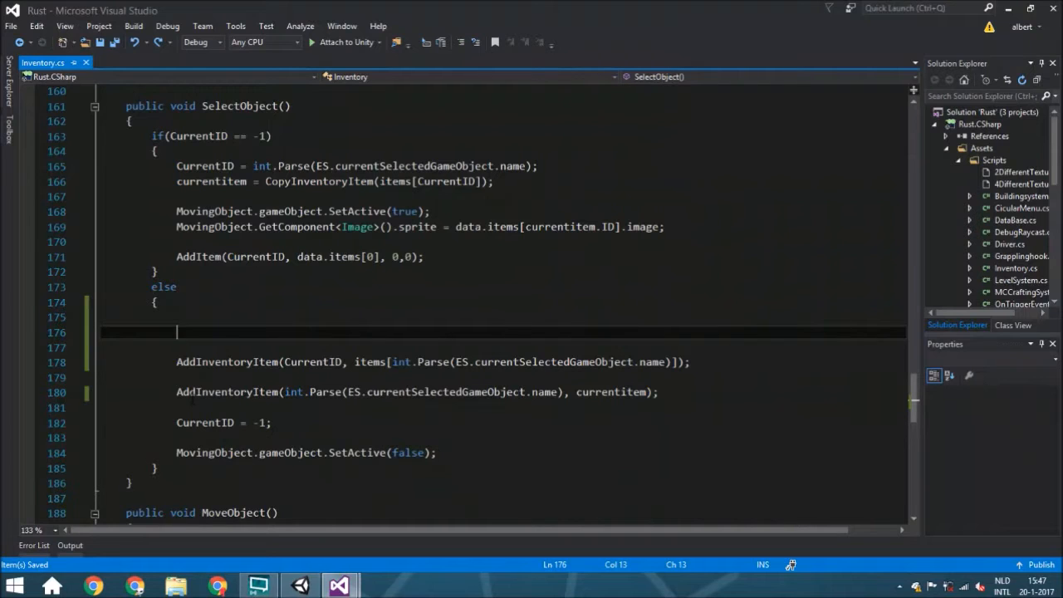
# - Declare ItemInventory II and wrap both AddInventoryItem calls in if (currentitem.ID != II.ID)
pyautogui.write('item')
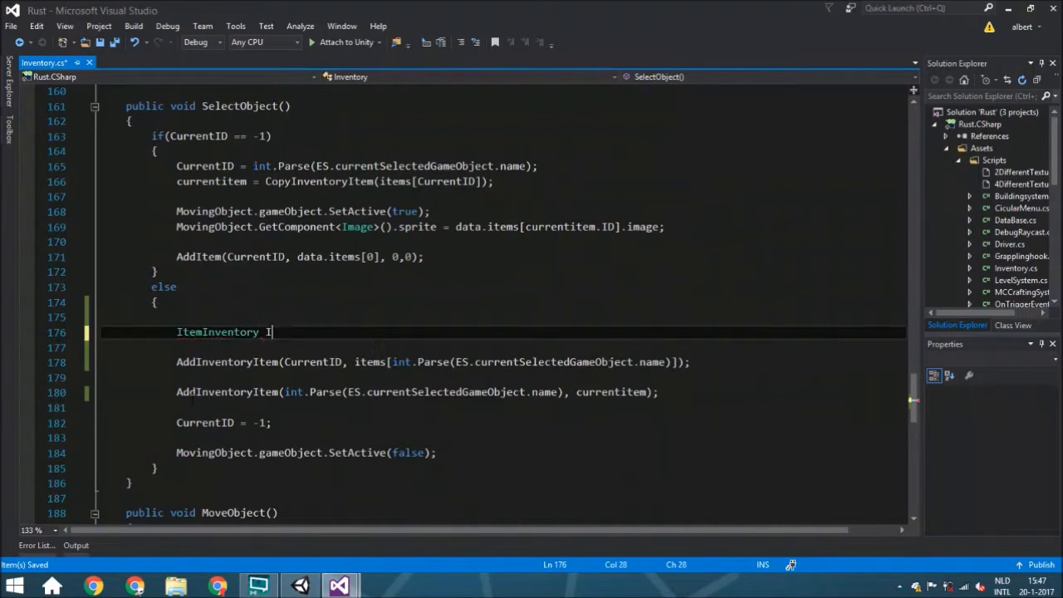
pyautogui.write('I =')
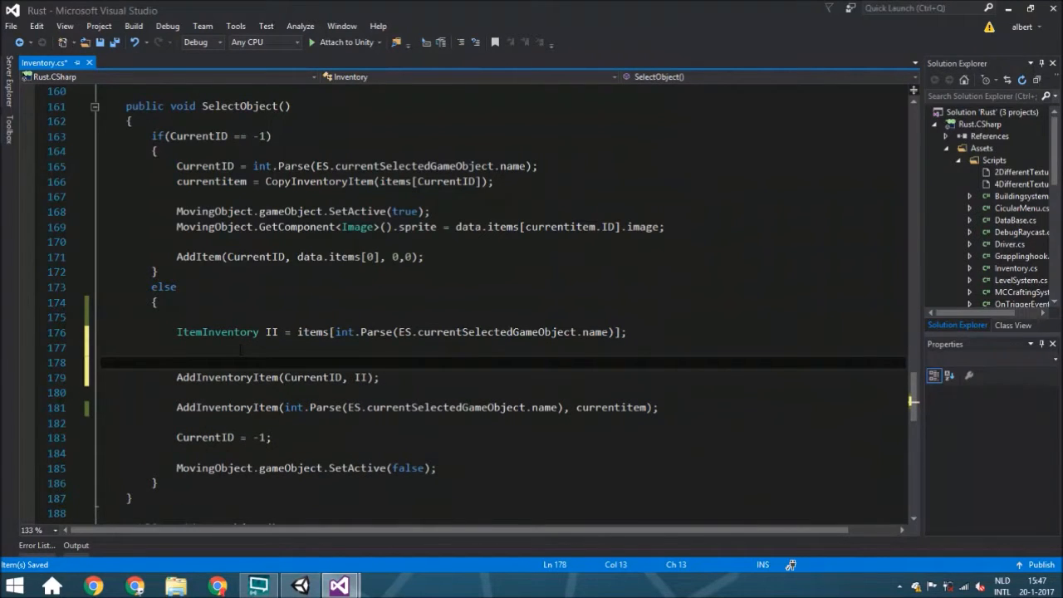
pyautogui.write('IF')
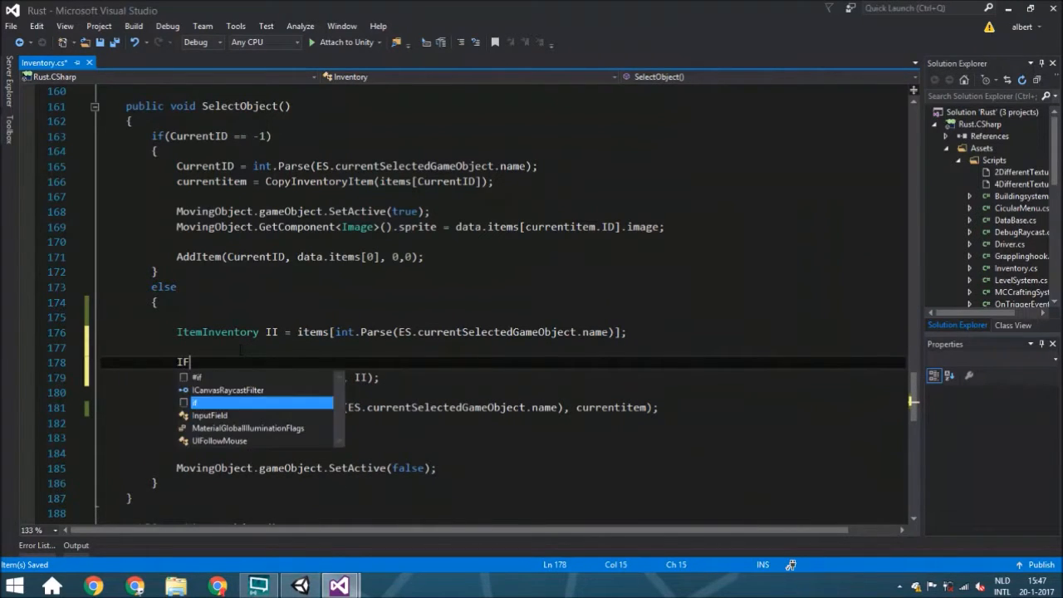
pyautogui.press('Backspace')
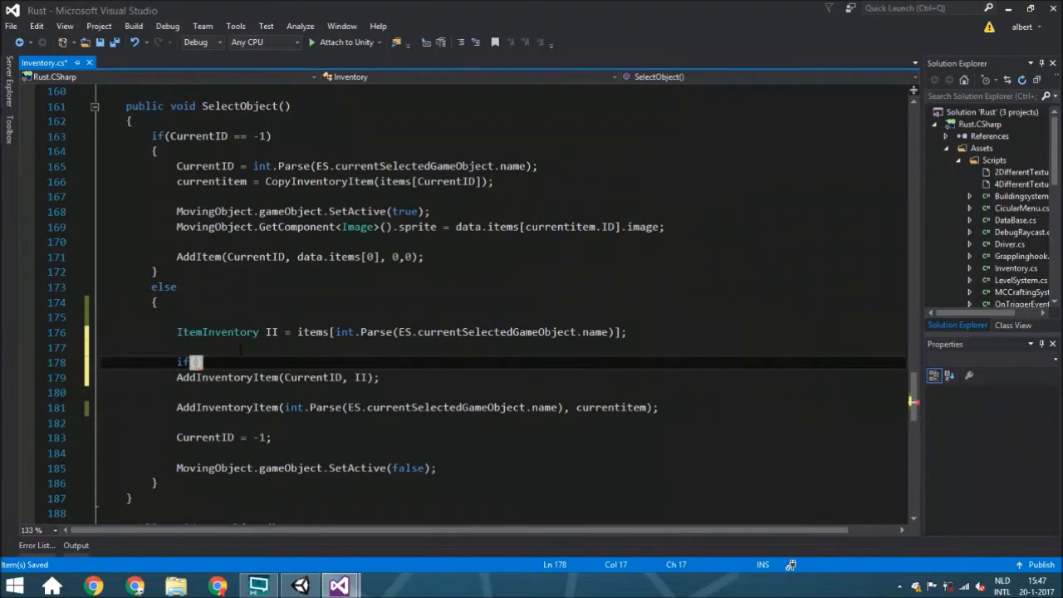
pyautogui.write('(')
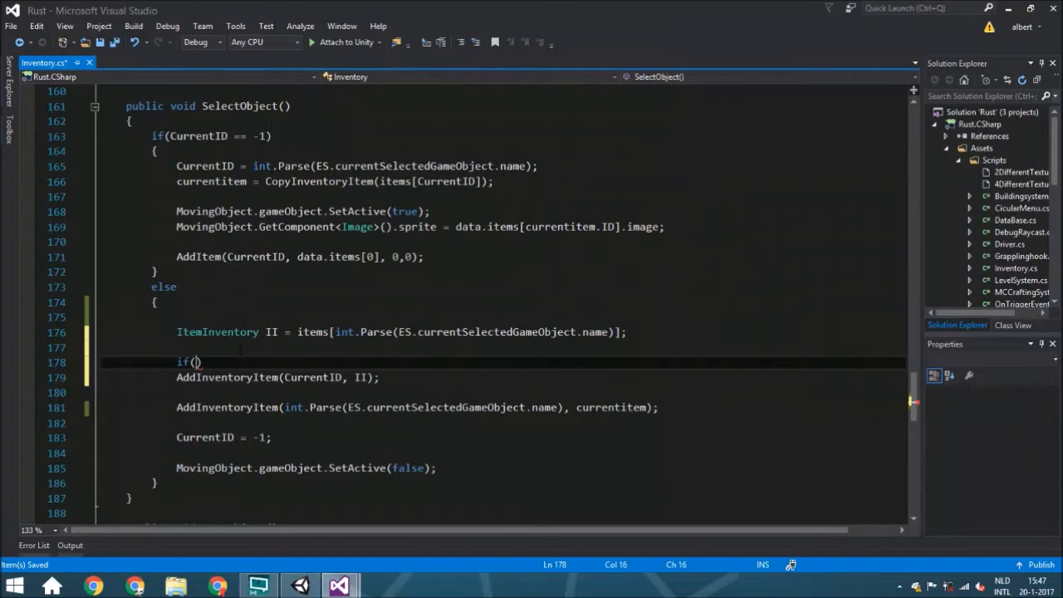
pyautogui.write('currentitem.ID !=')
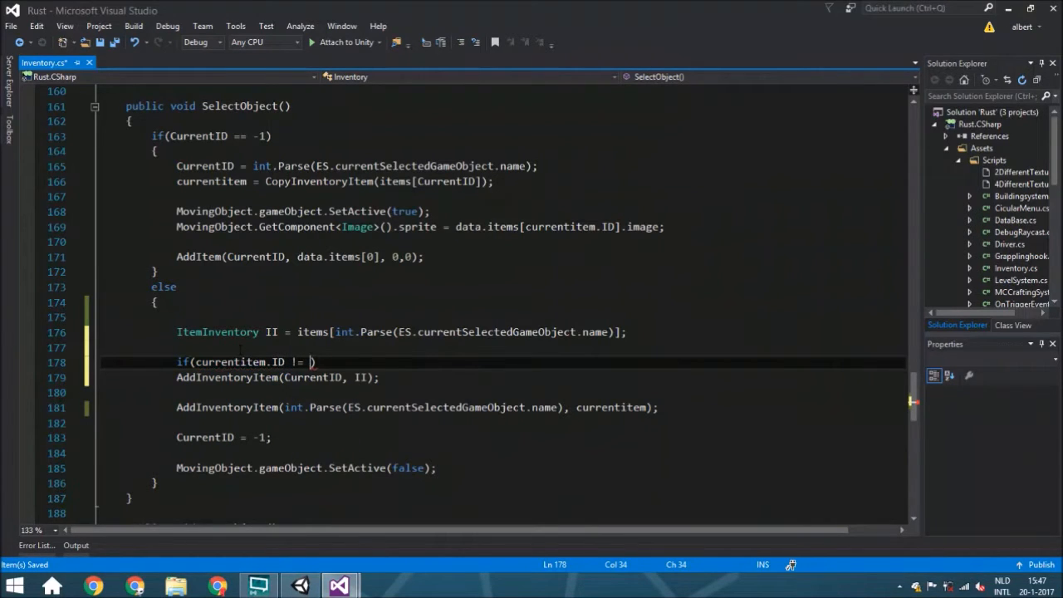
pyautogui.write('II.')
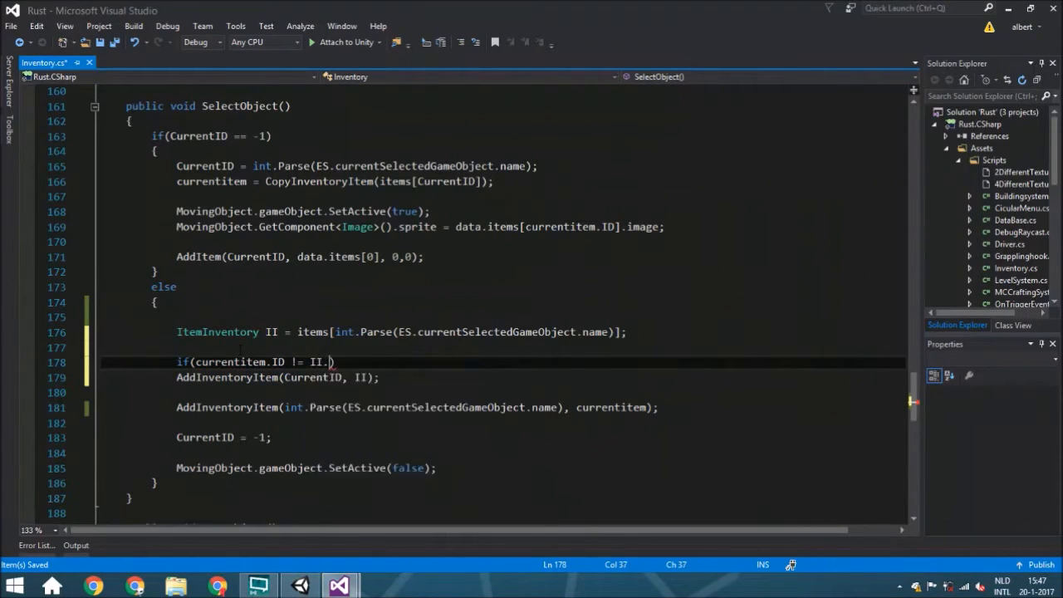
pyautogui.write('ID')
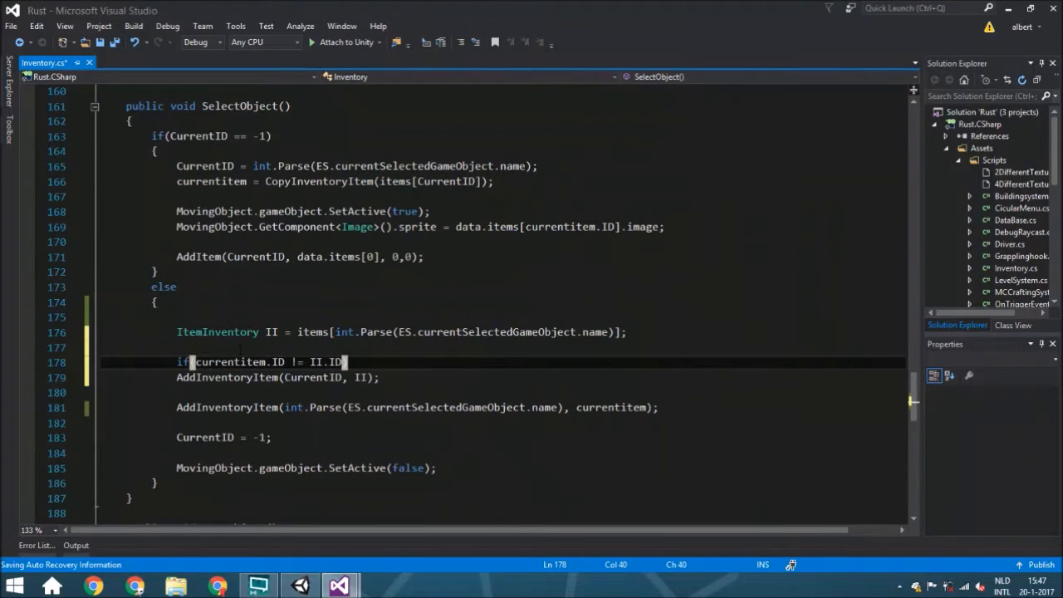
pyautogui.press('enter')
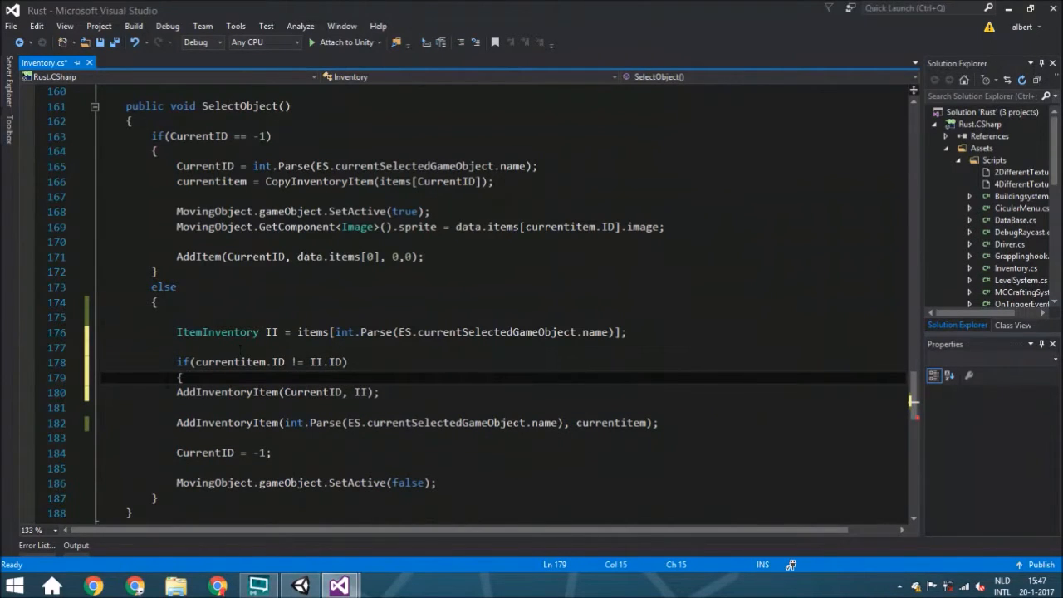
pyautogui.moveTo(176, 392); pyautogui.dragTo(681, 423)
pyautogui.write('}')
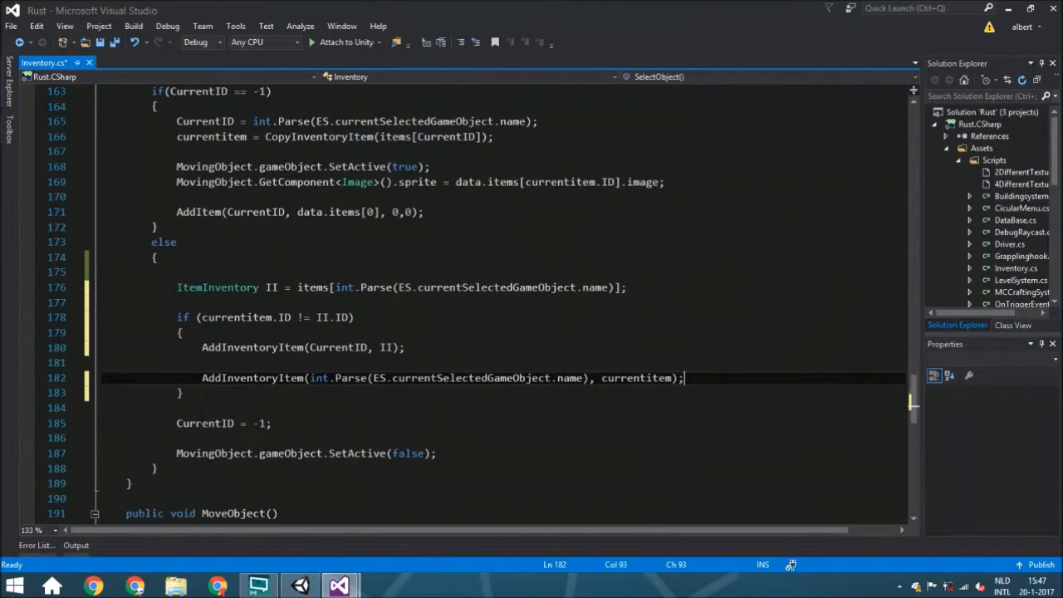
# - Add an else block holding if (II.count + currentitem.count <= 64) with an empty else
pyautogui.write('else')
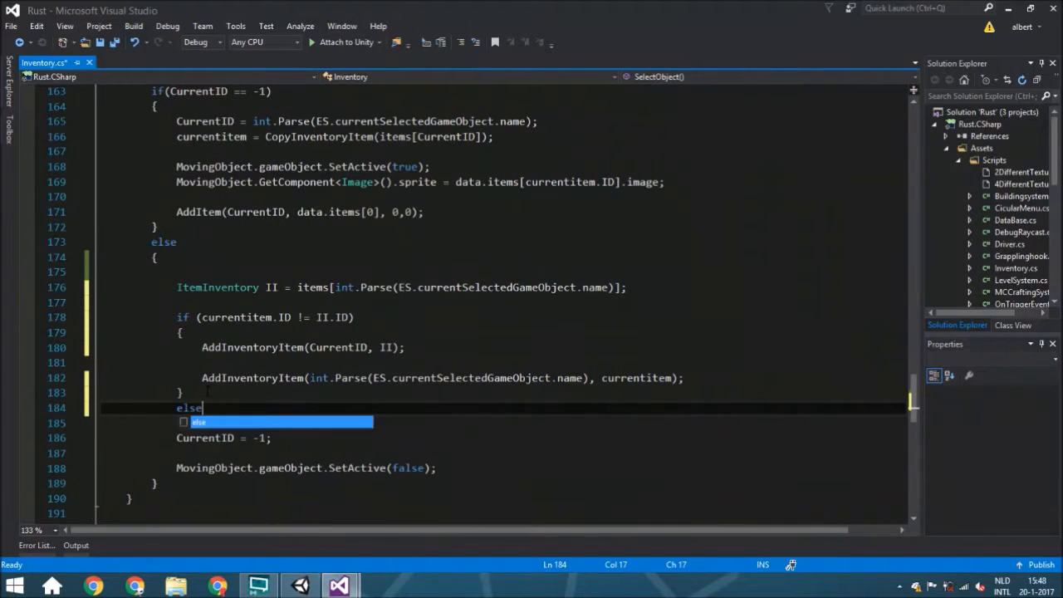
pyautogui.press('Return')
pyautogui.write('{')
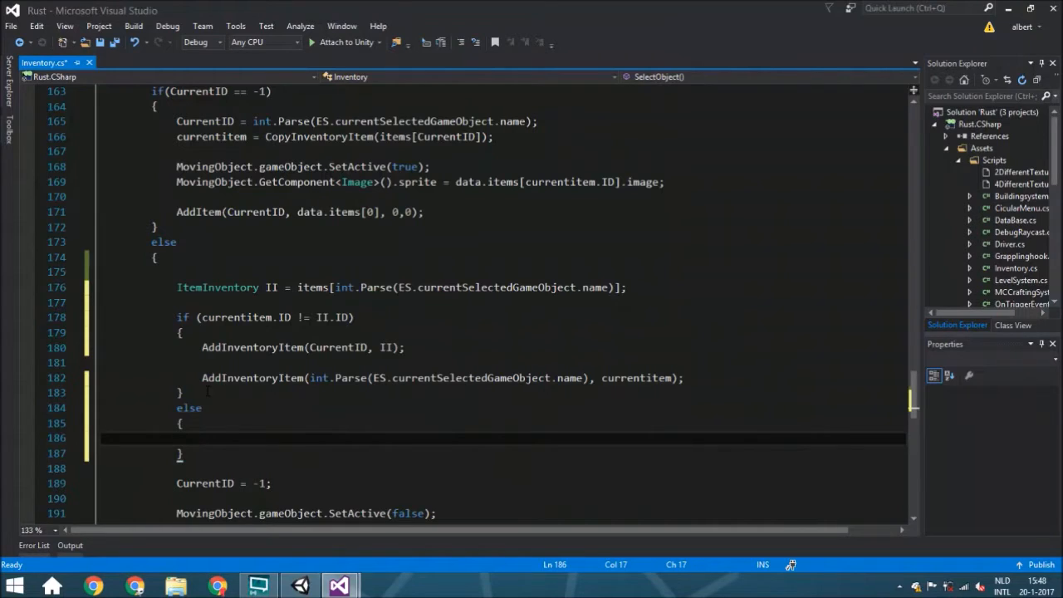
pyautogui.click(202, 437)
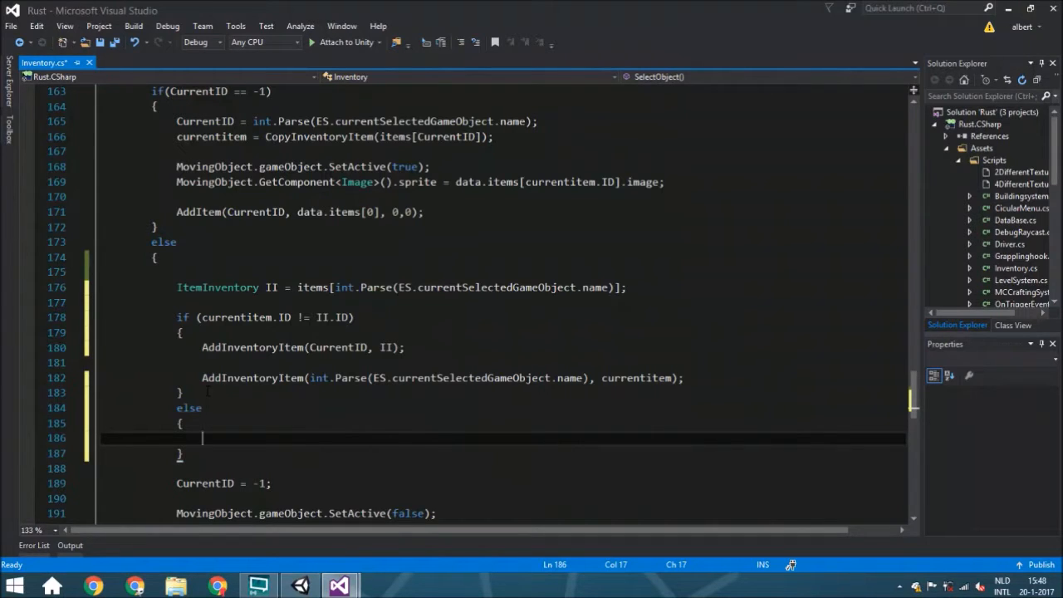
pyautogui.write('if(')
pyautogui.write('{')
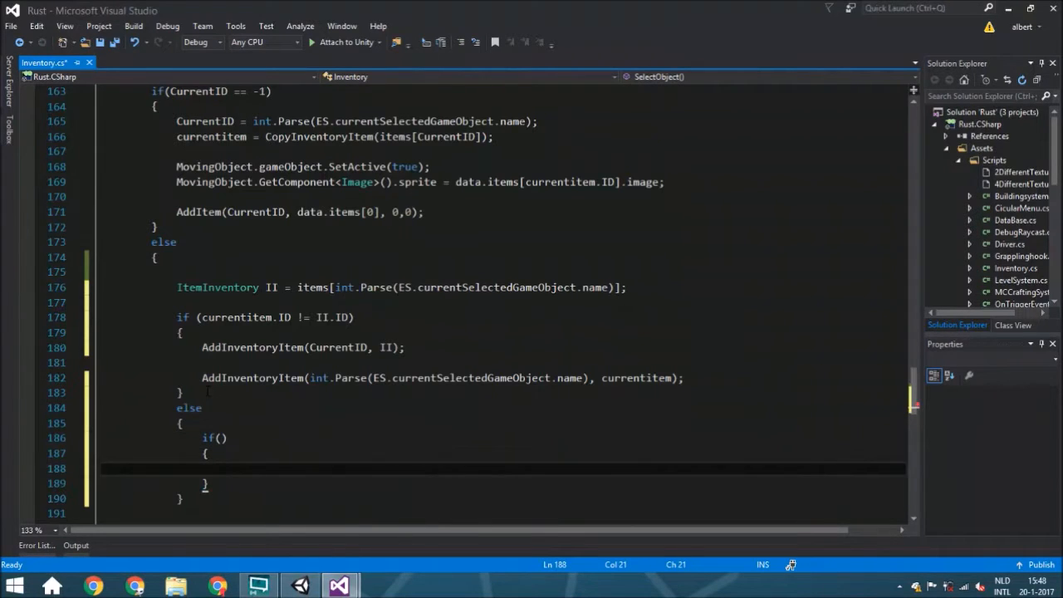
pyautogui.write('else')
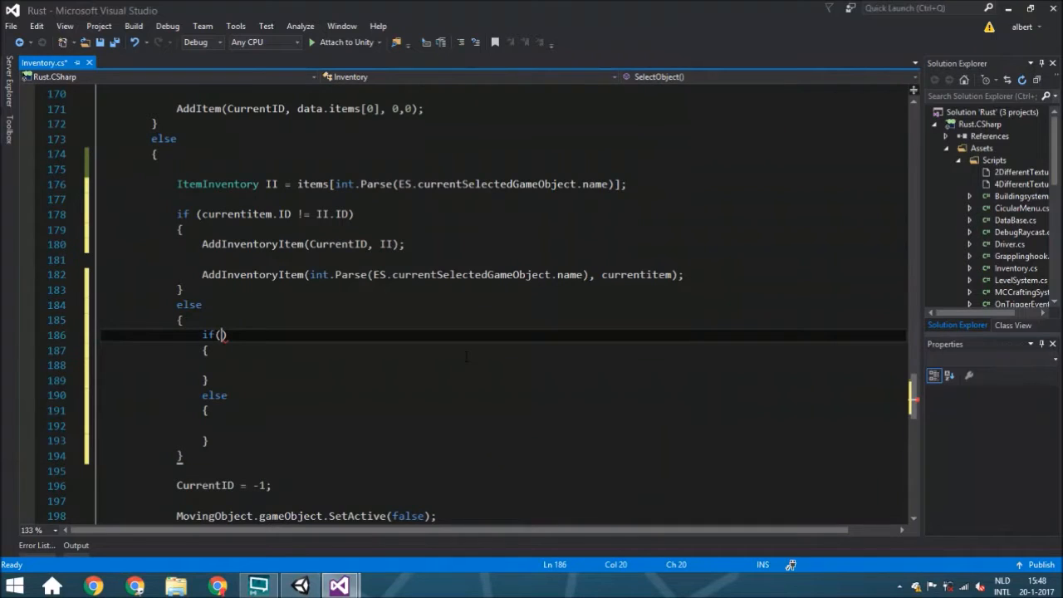
pyautogui.write('II.count +')
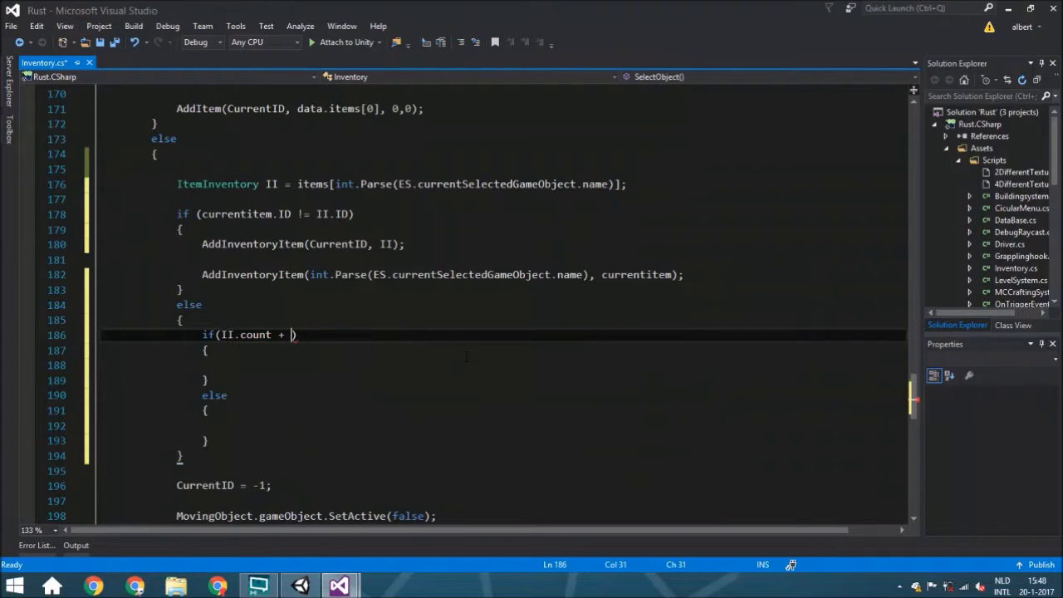
pyautogui.write('currentitem.count <=')
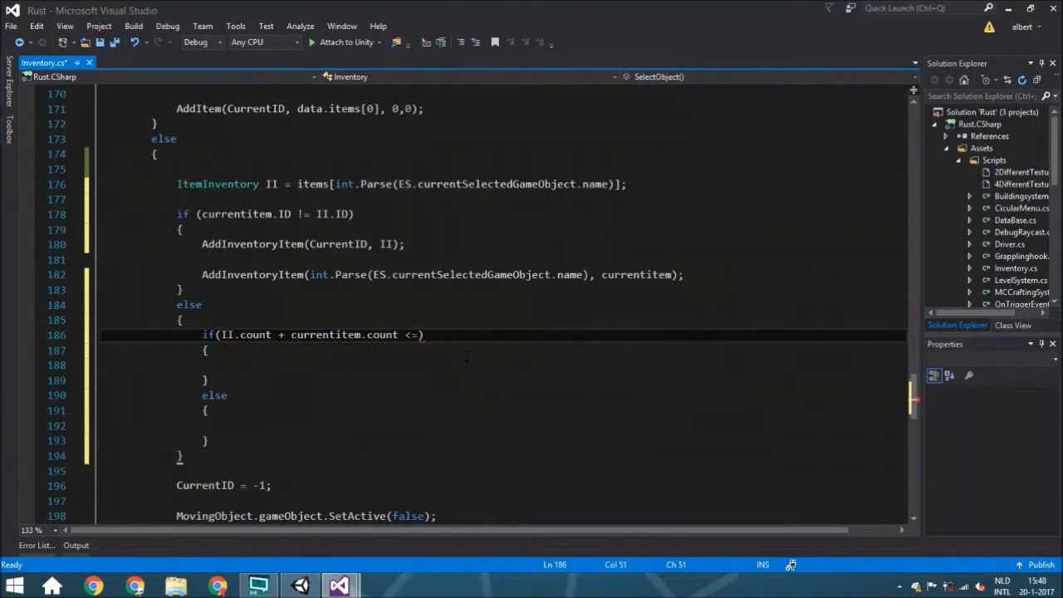
pyautogui.write('64')
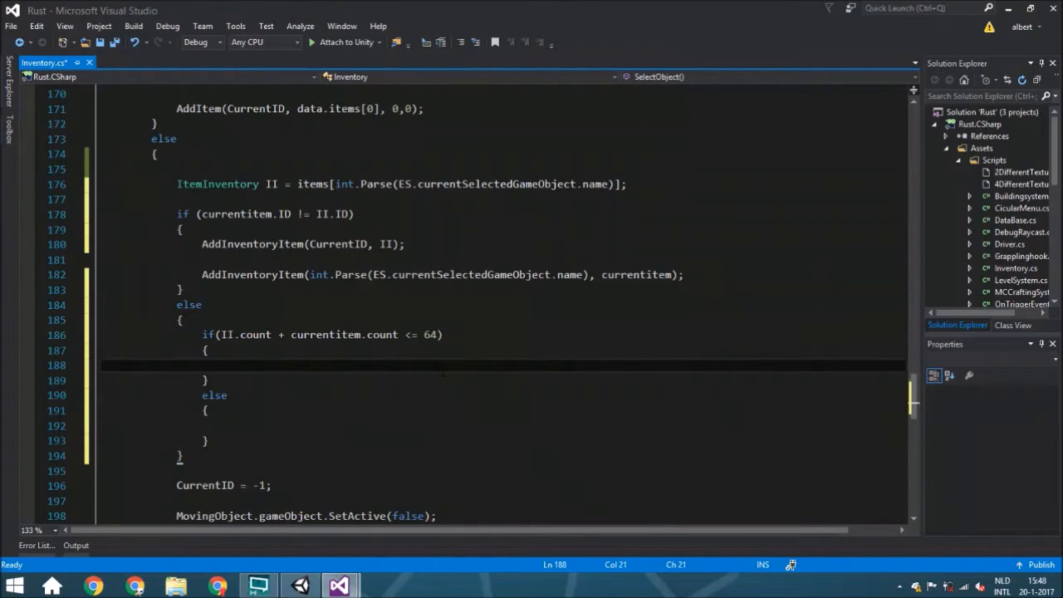
# - Inside the within-64 branch, add II.count += currentitem.count
pyautogui.write('II')
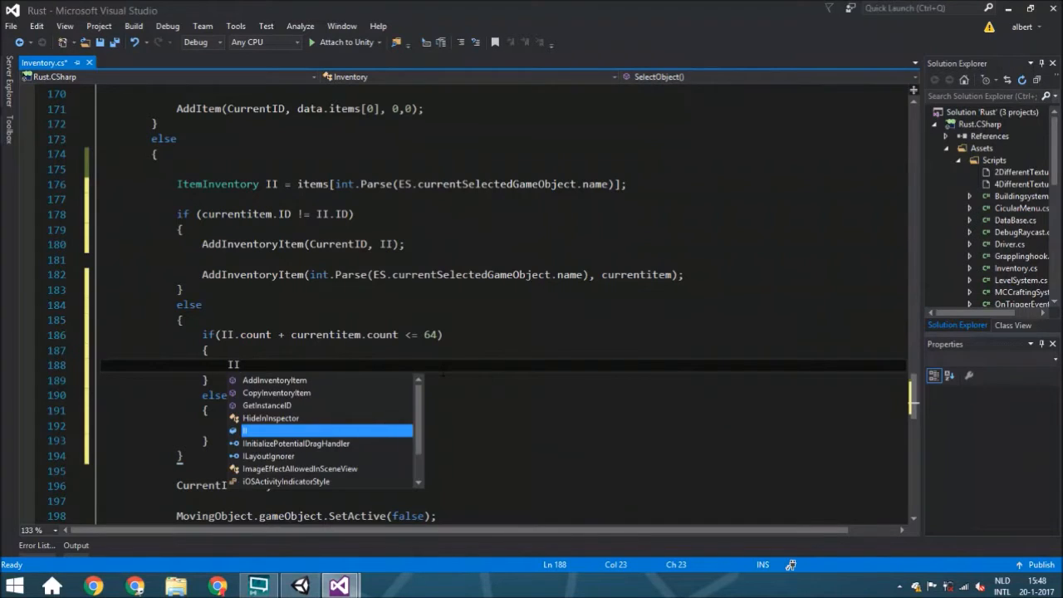
pyautogui.press('Backspace')
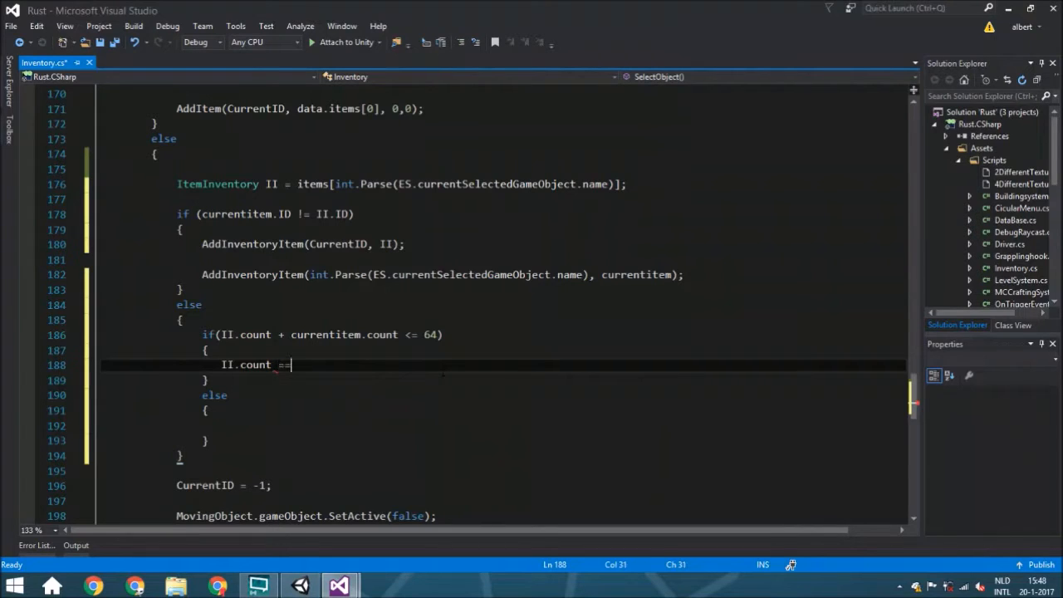
pyautogui.write('+')
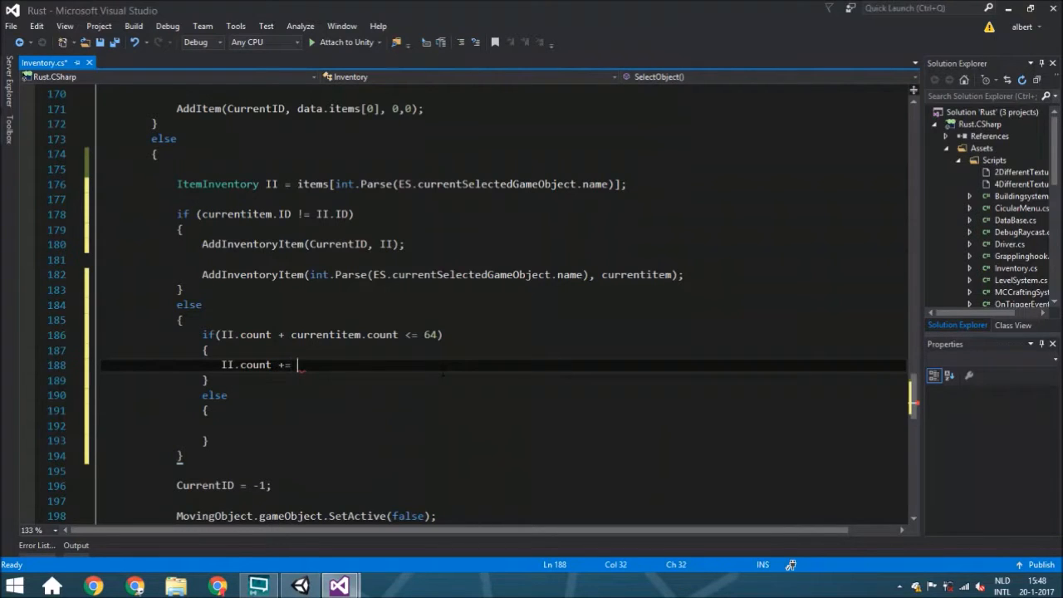
pyautogui.write('currentitem')
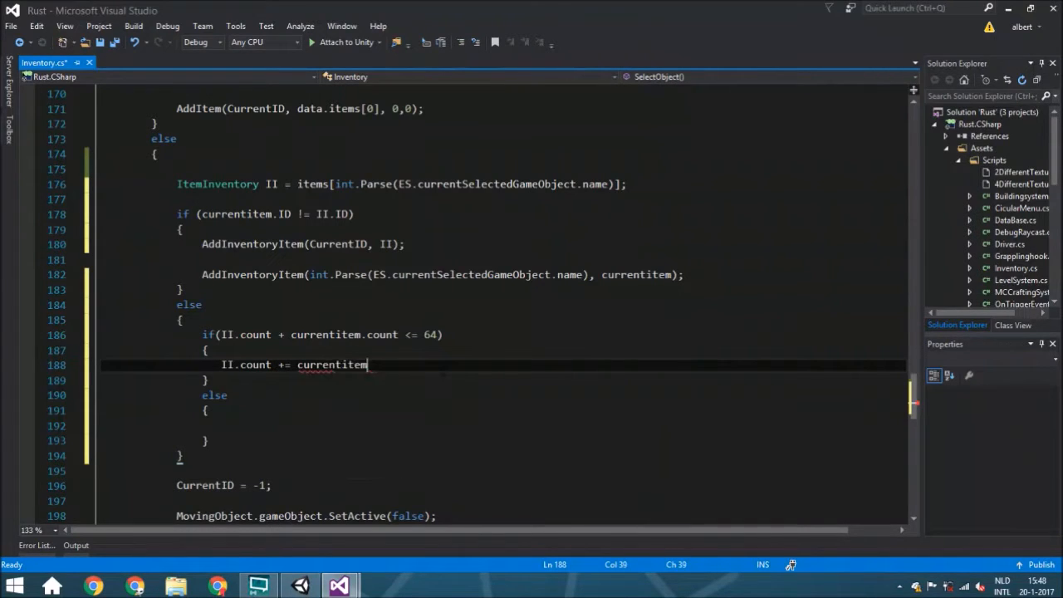
pyautogui.write('.count;')
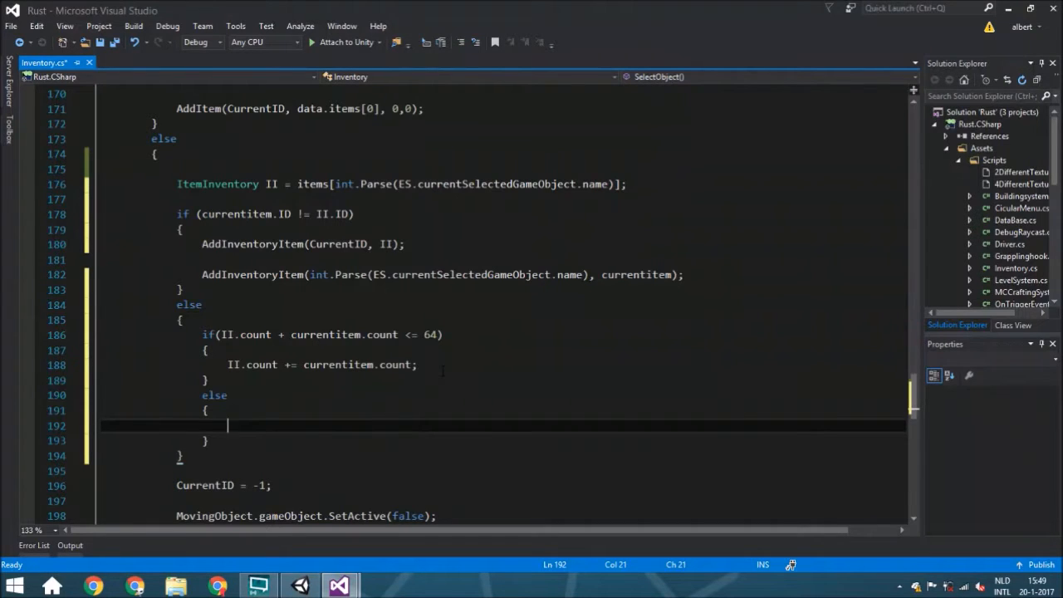
# - In the overflow else branch, set II.count = 64
pyautogui.write('I')
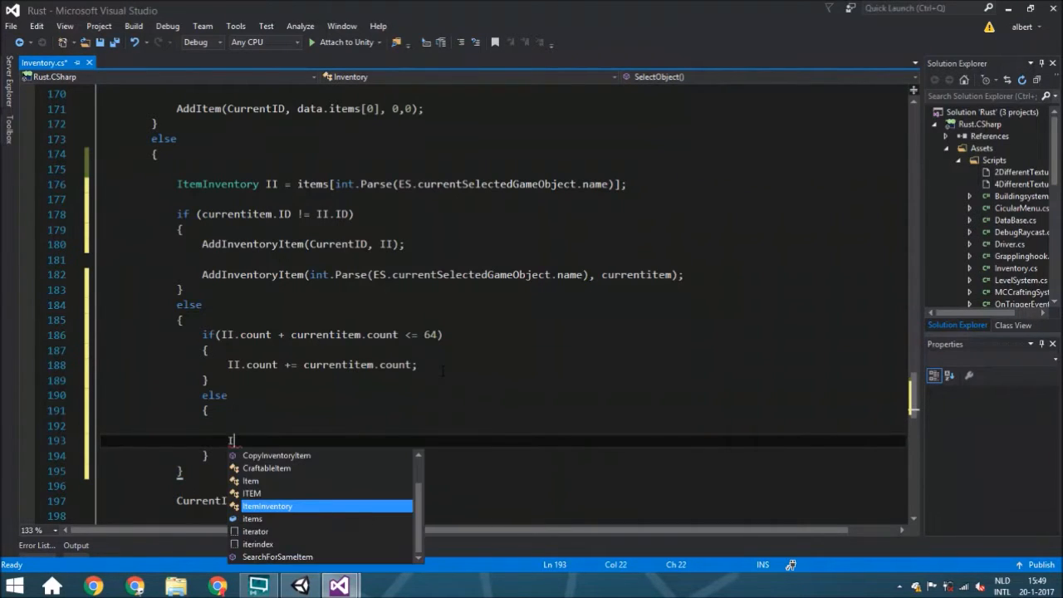
pyautogui.write('I.count')
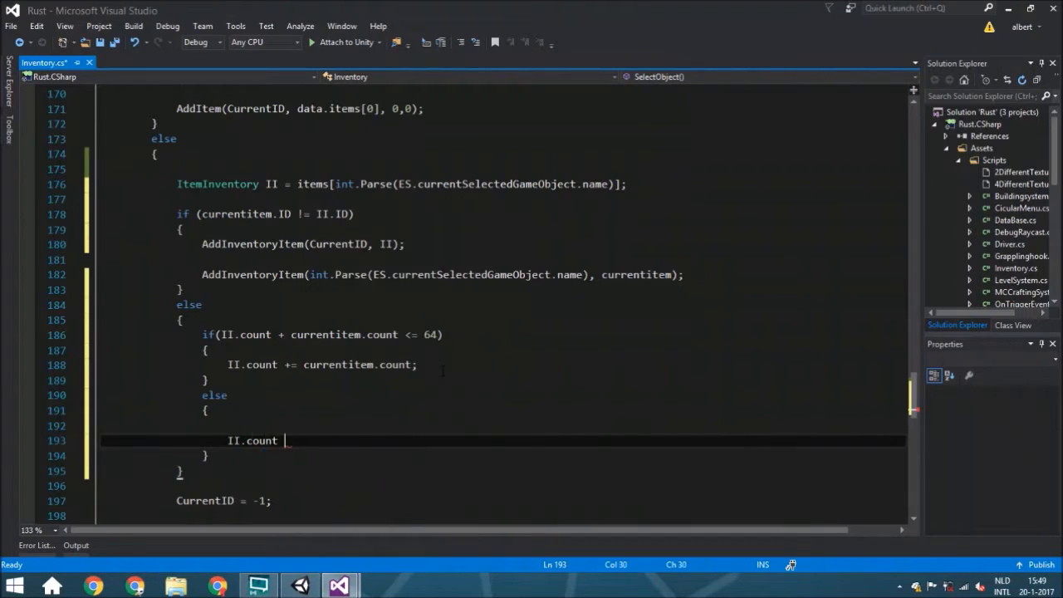
pyautogui.write('= 64;')
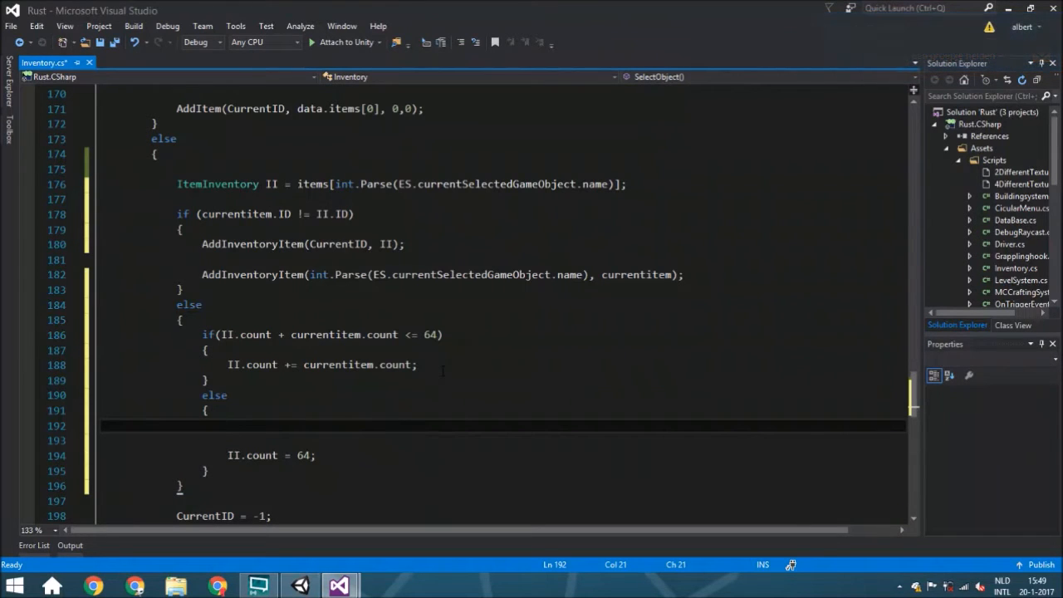
# - Call AddItem(CurrentID, data.items[II.ID], II.count + currentitem.count - 64, II.health)
pyautogui.write('add')
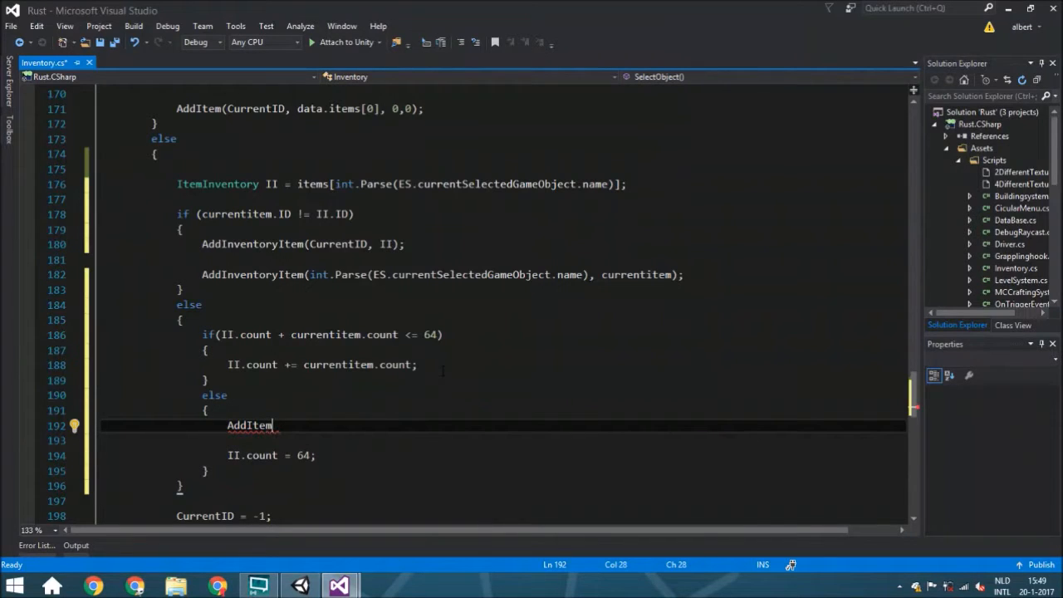
pyautogui.write(';')
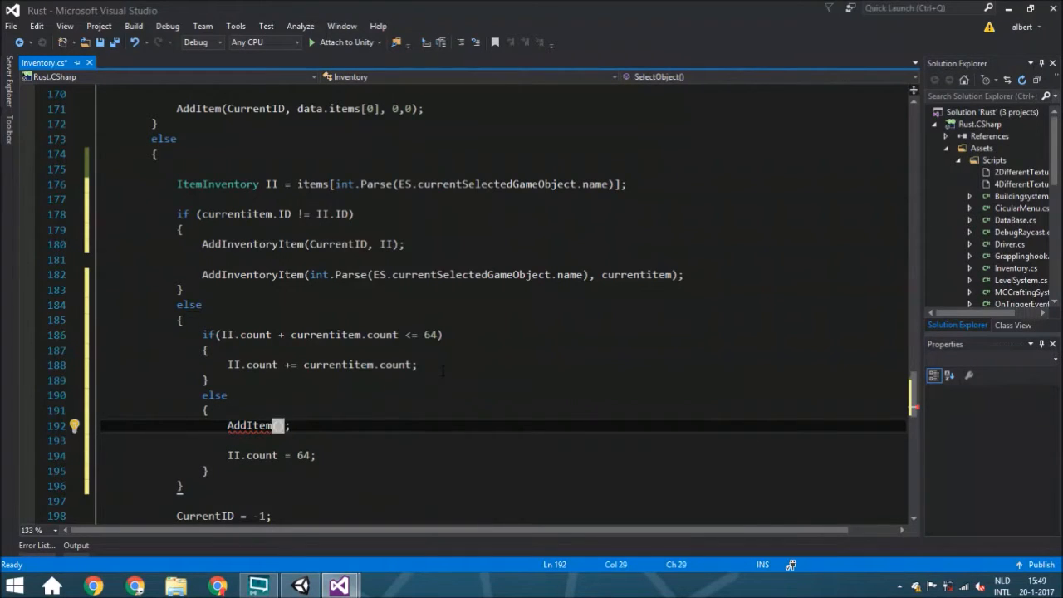
pyautogui.write('(')
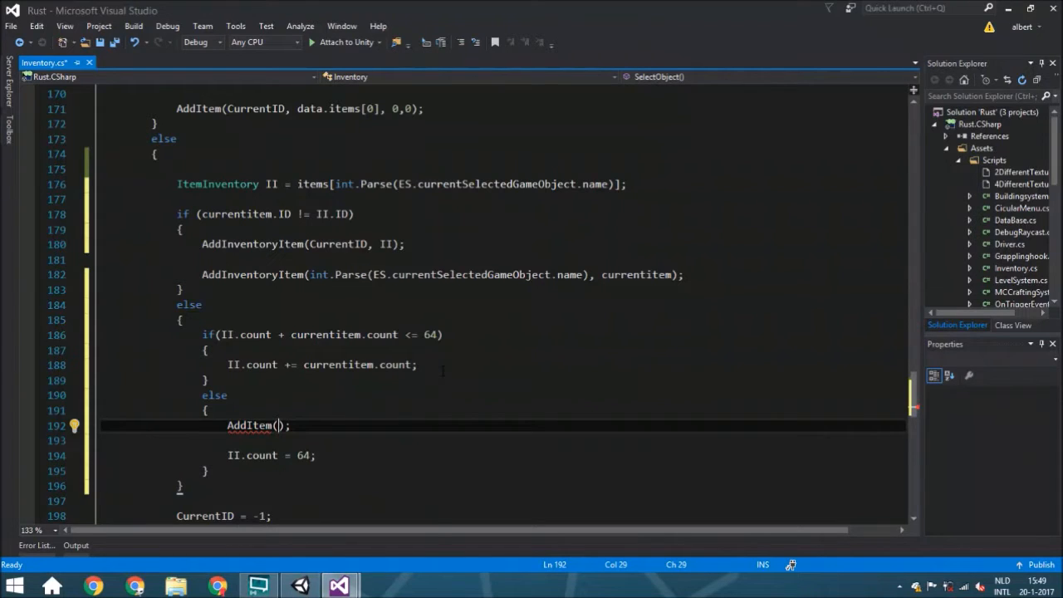
pyautogui.write('currentID,')
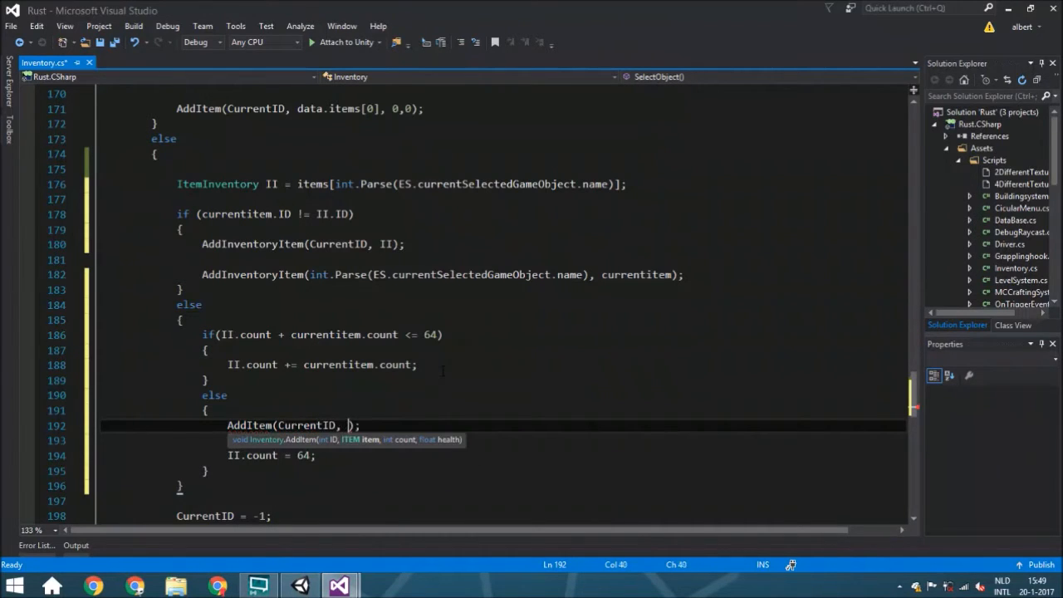
pyautogui.write('data.items[')
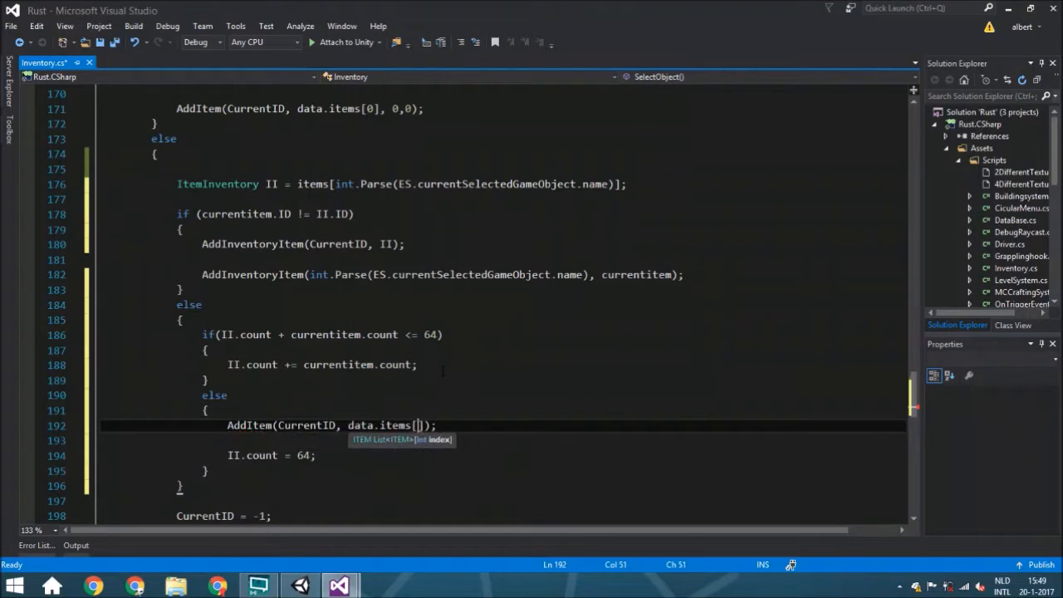
pyautogui.write('II.ID')
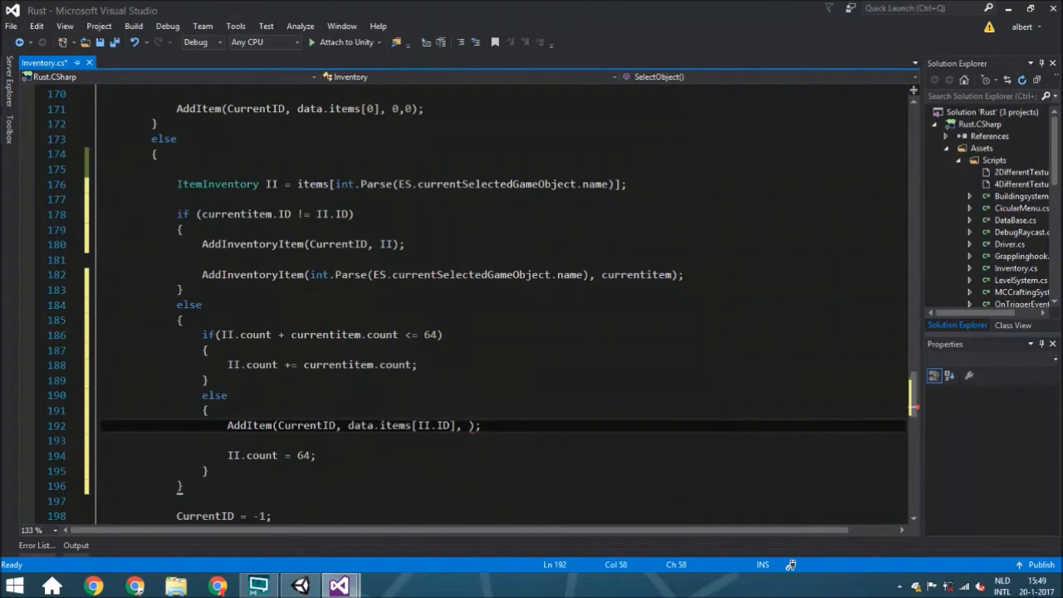
pyautogui.write('I')
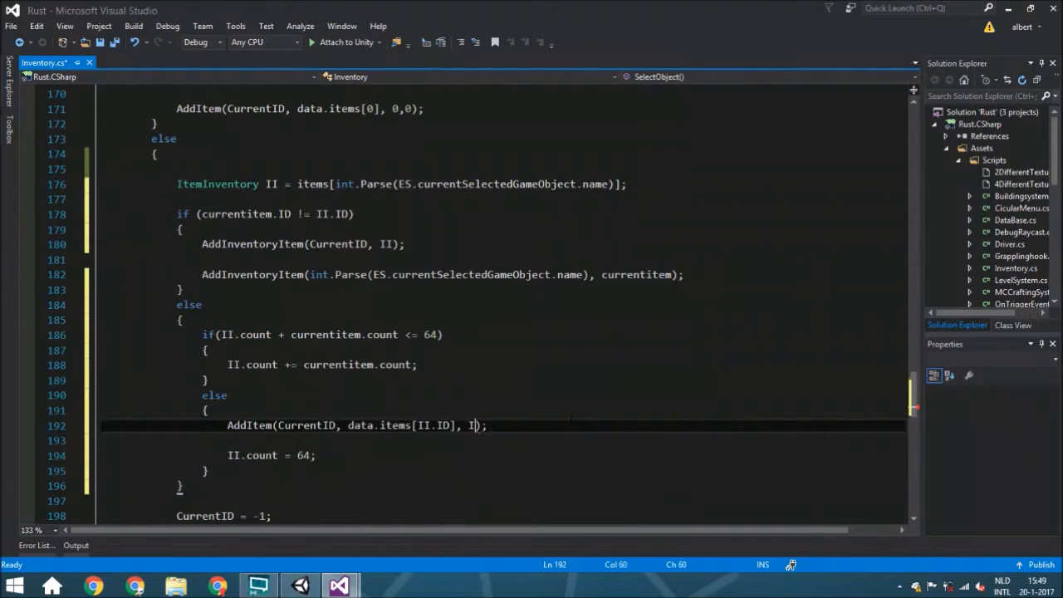
pyautogui.write('I.count -')
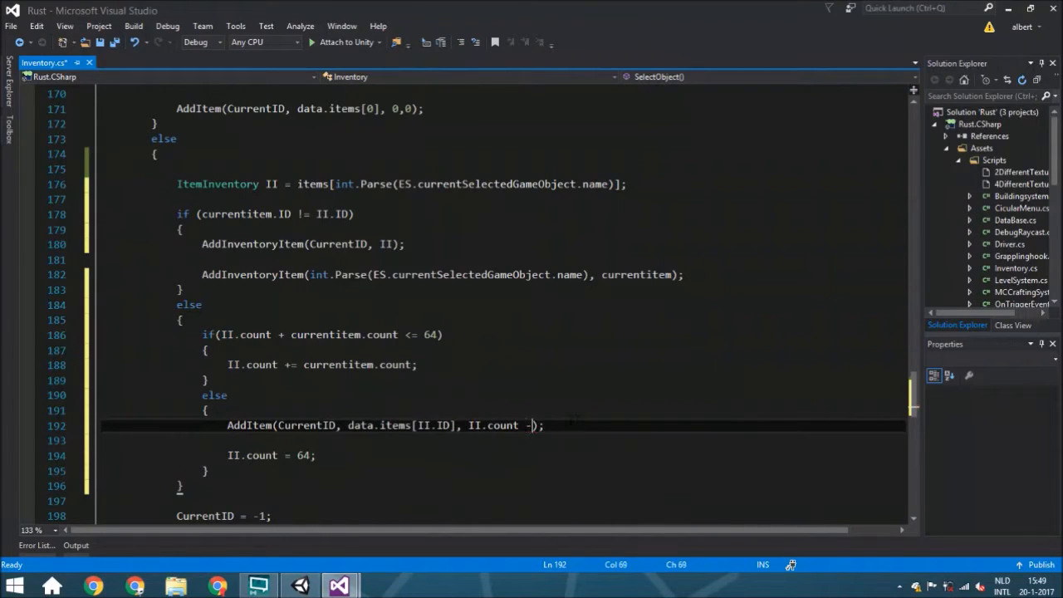
pyautogui.write('currentitem.count')
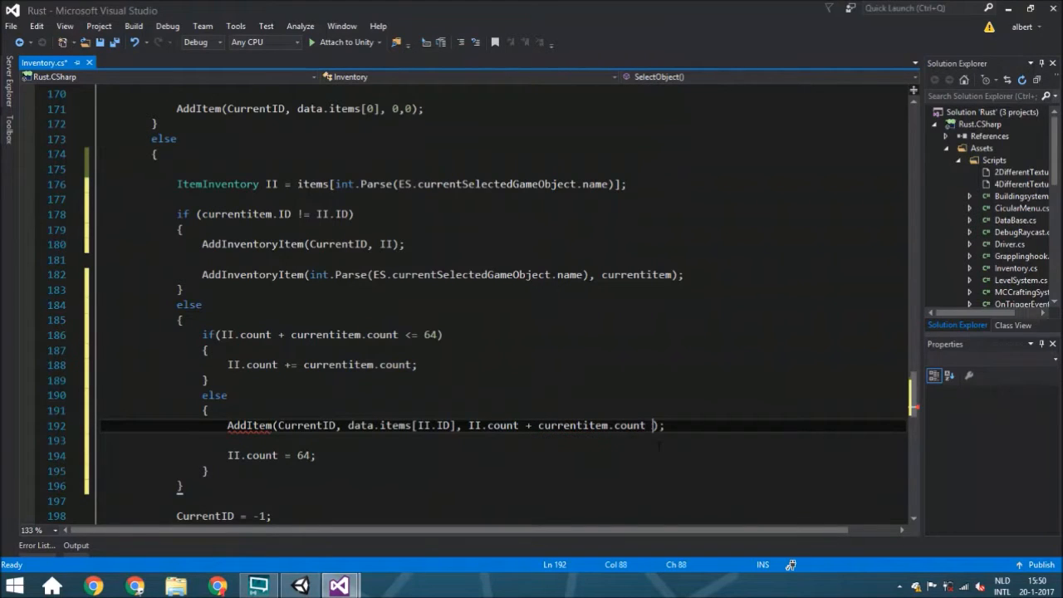
pyautogui.write('- 64')
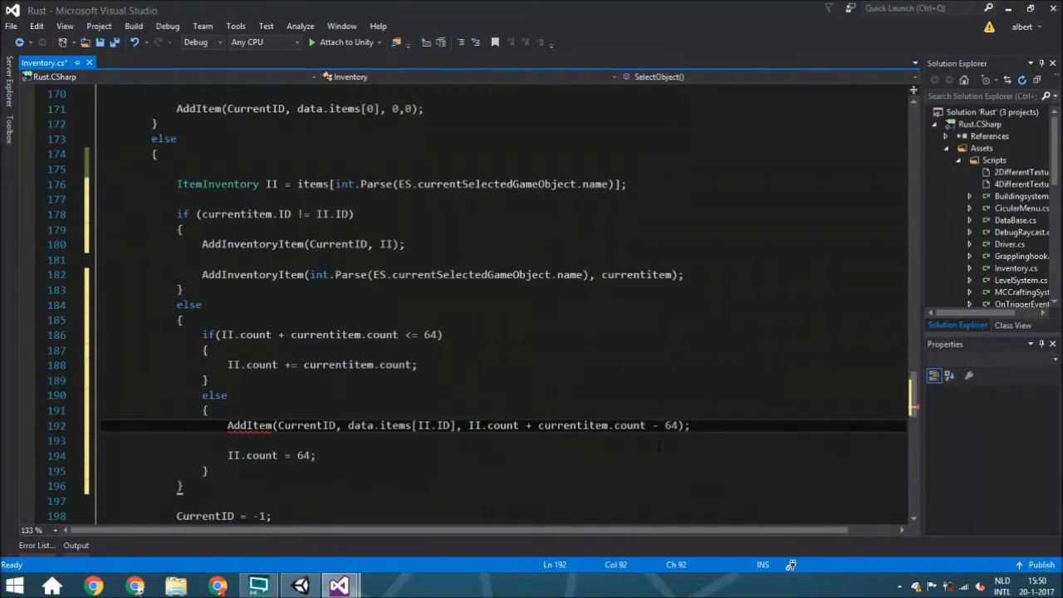
pyautogui.write(', II.health')
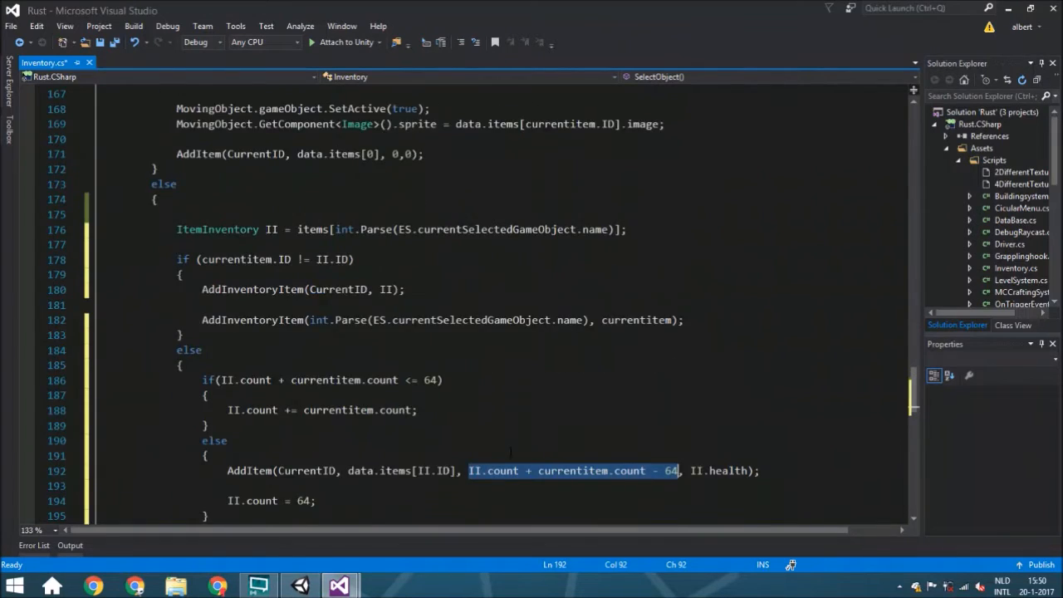
# - Declare private RaycastHit hit; and private LayerMask cullingmask; below the Background field
pyautogui.scroll(3)
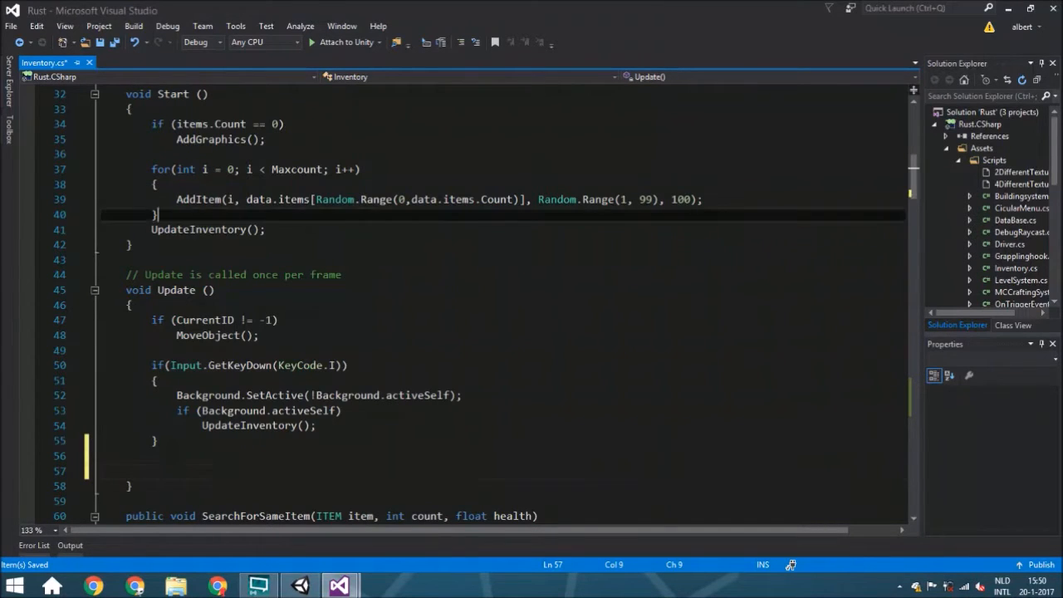
pyautogui.scroll(3)
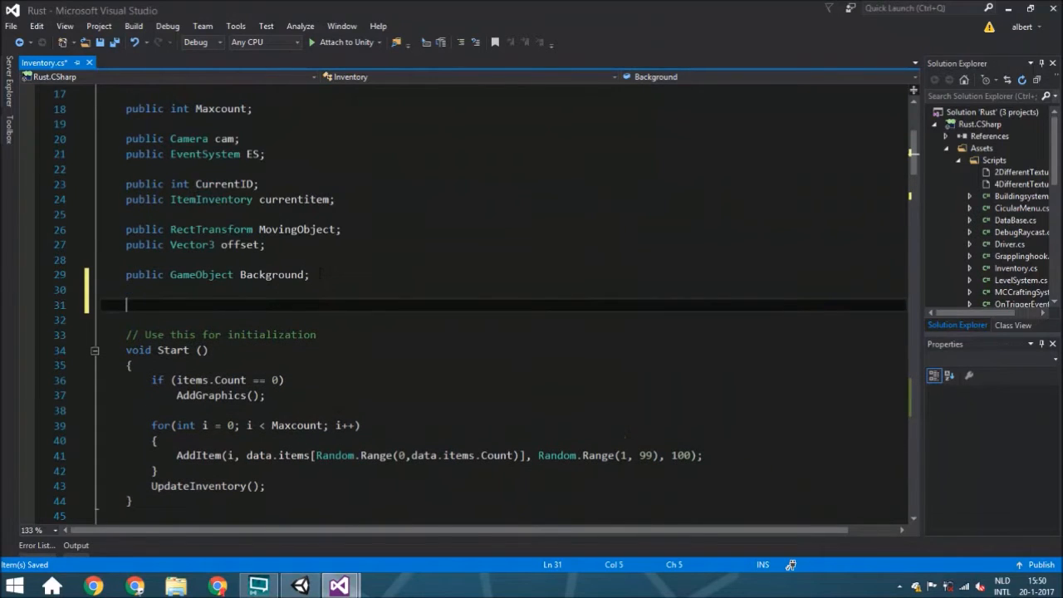
pyautogui.write('private LayerMask')
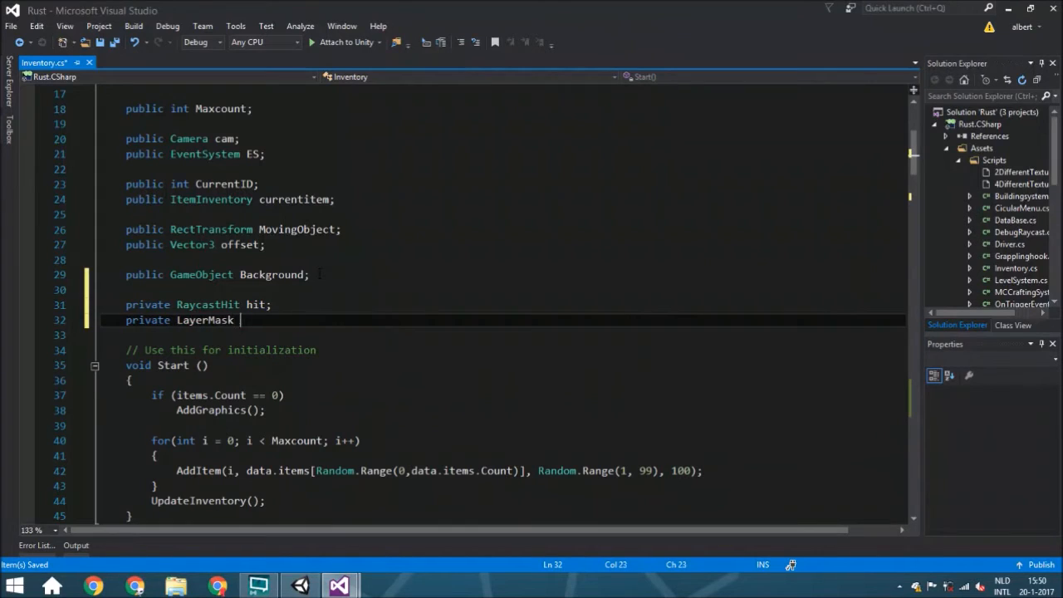
pyautogui.write('cullingmask')
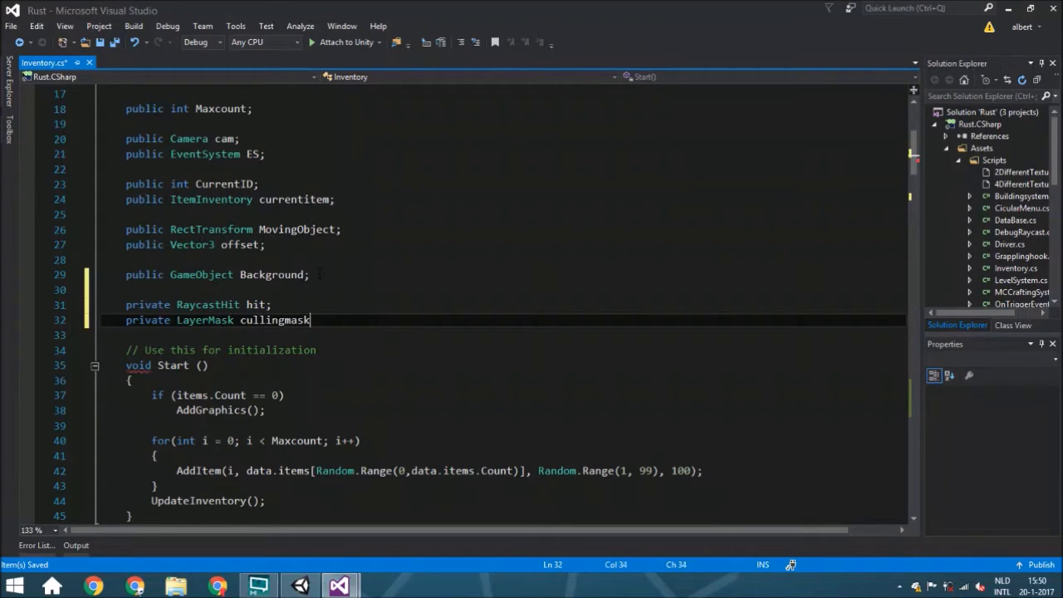
pyautogui.write(';')
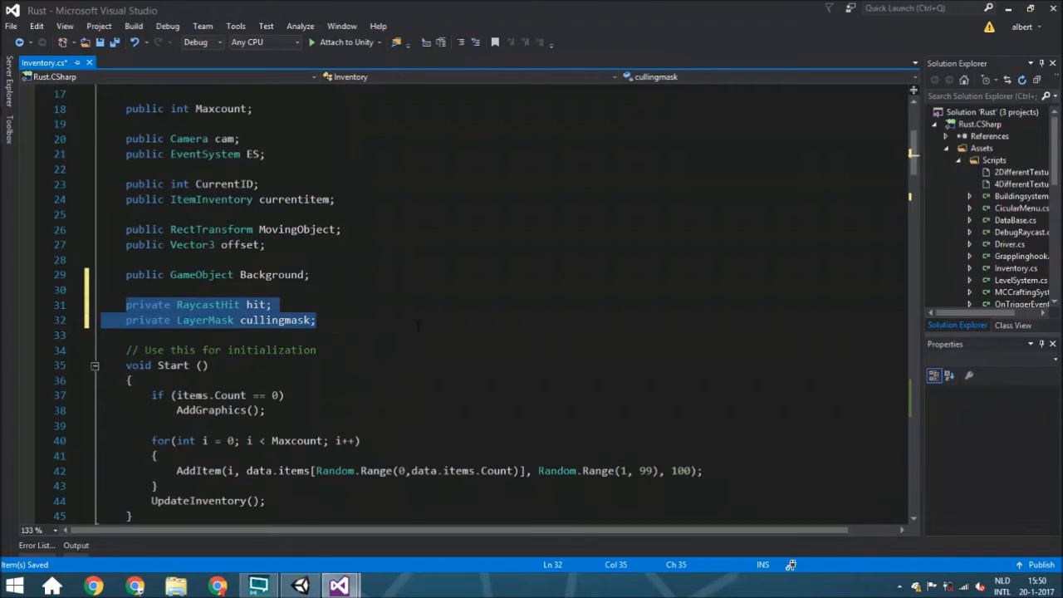
# - In Update, add an if (Input.GetKeyDown(KeyCode.E)) check
pyautogui.scroll(-3)
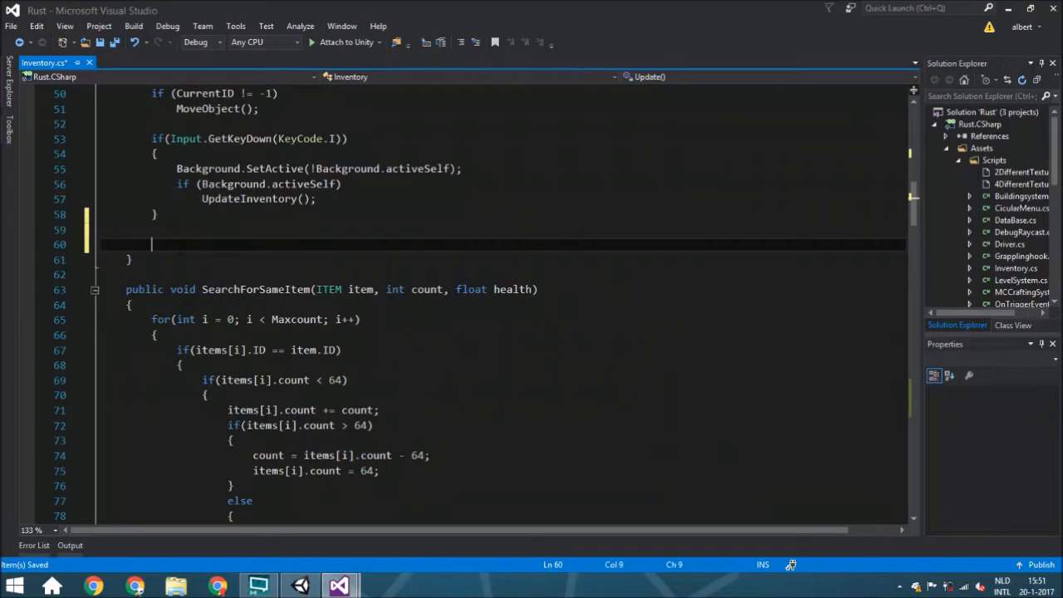
pyautogui.write('if(')
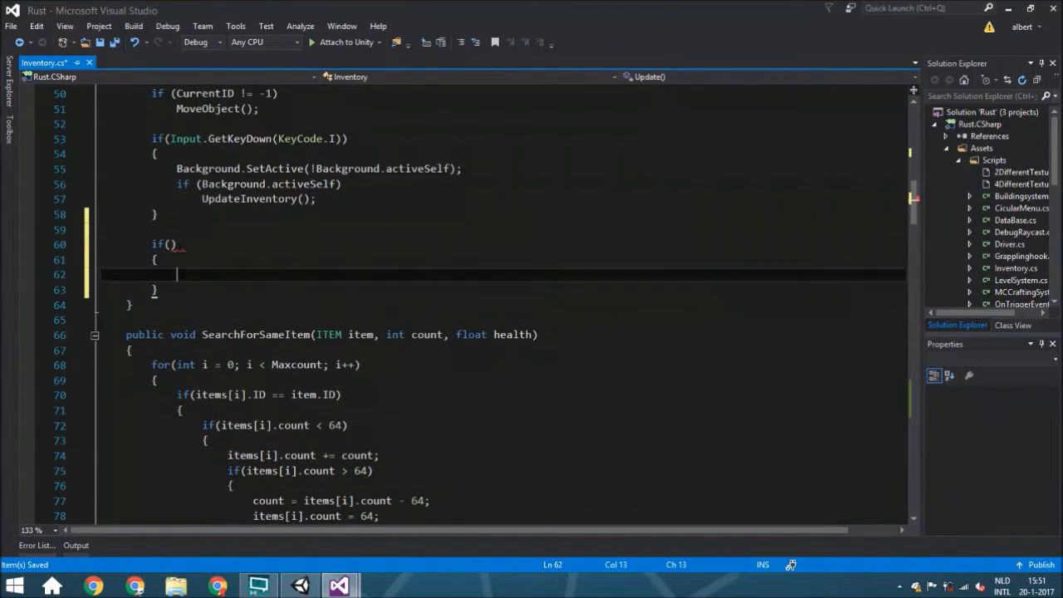
pyautogui.click(171, 244)
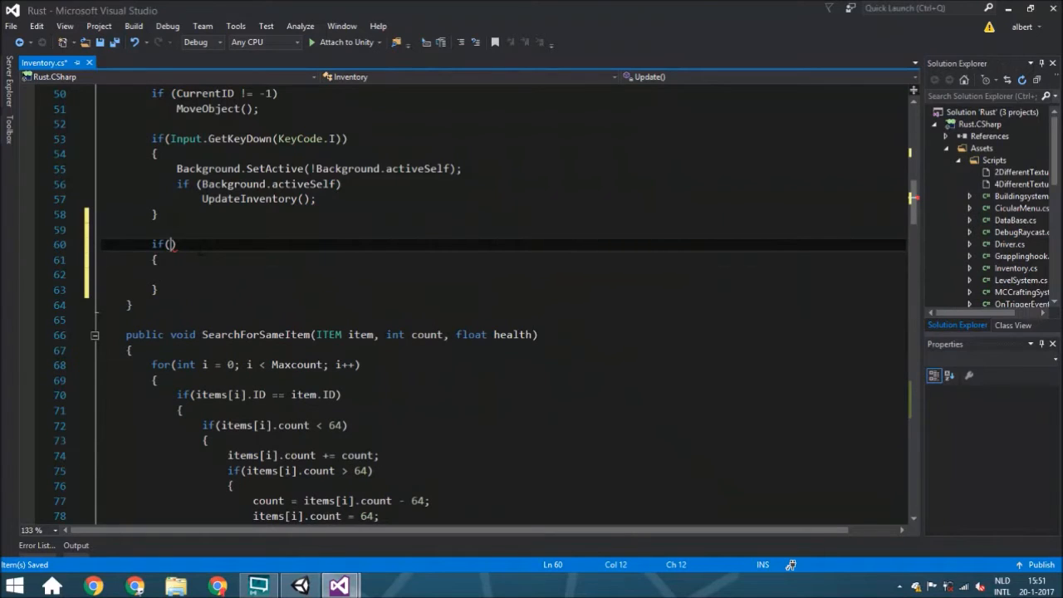
pyautogui.write('Input.')
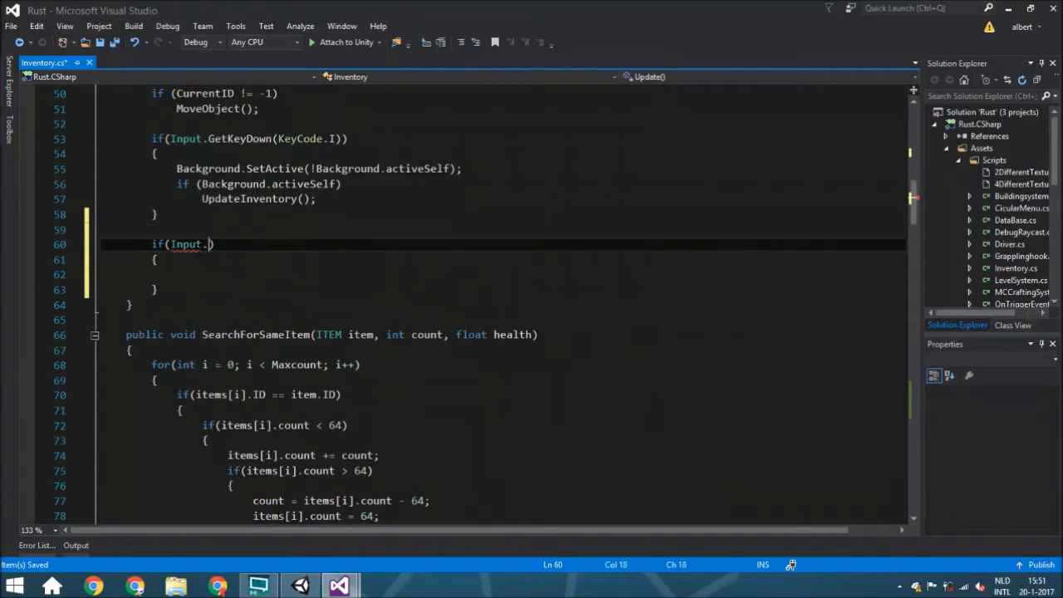
pyautogui.write('GetKeyDown')
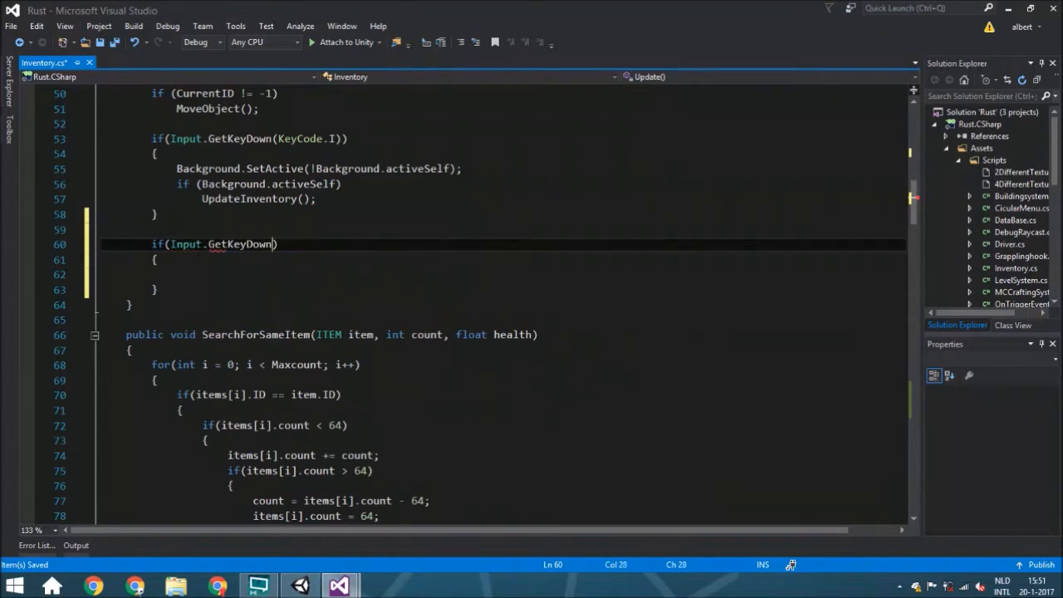
pyautogui.write('(')
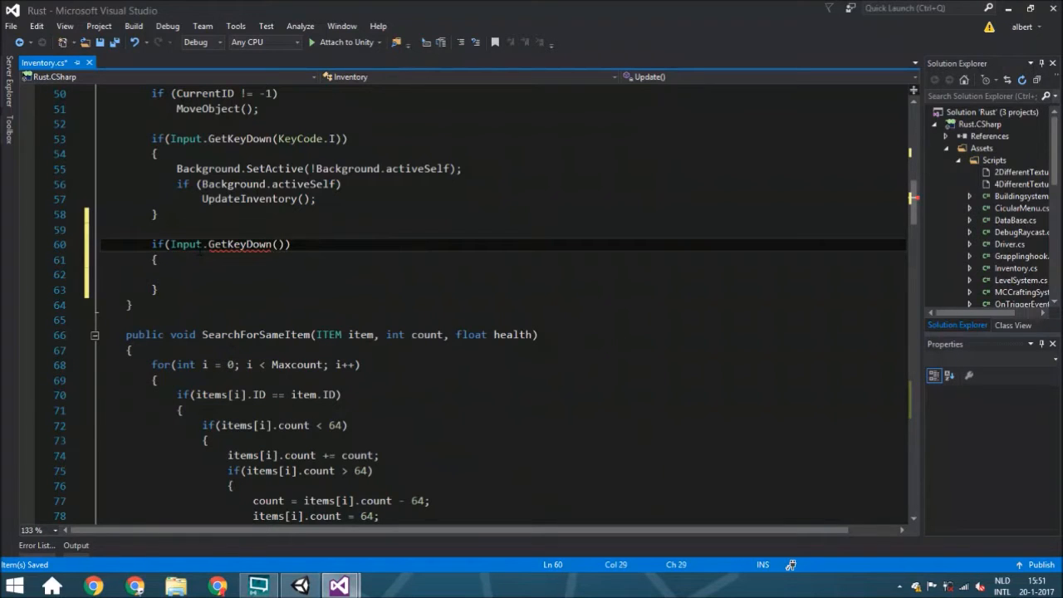
pyautogui.write('get')
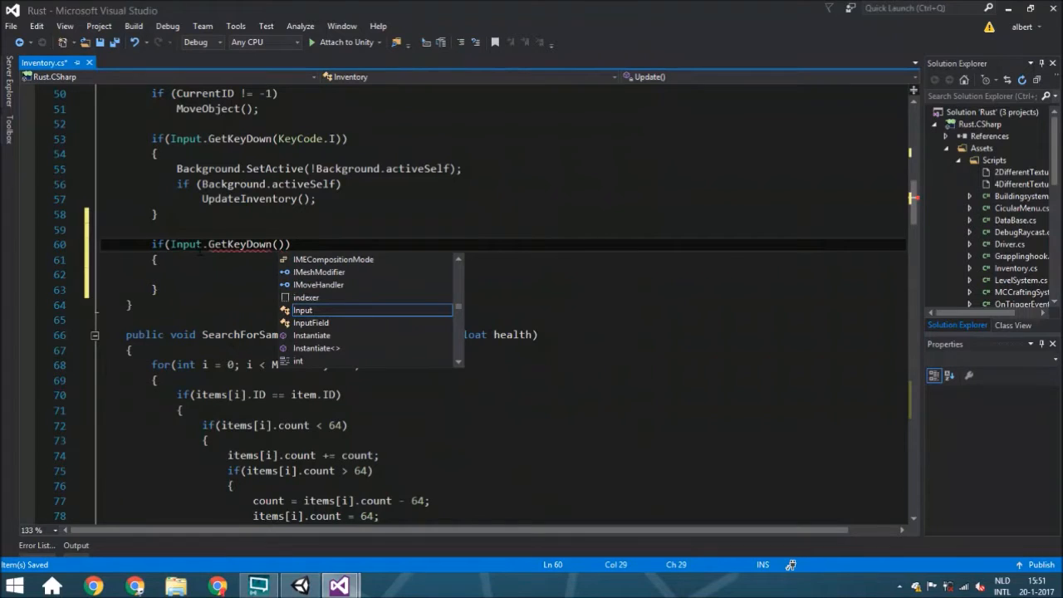
pyautogui.moveTo(302, 310)
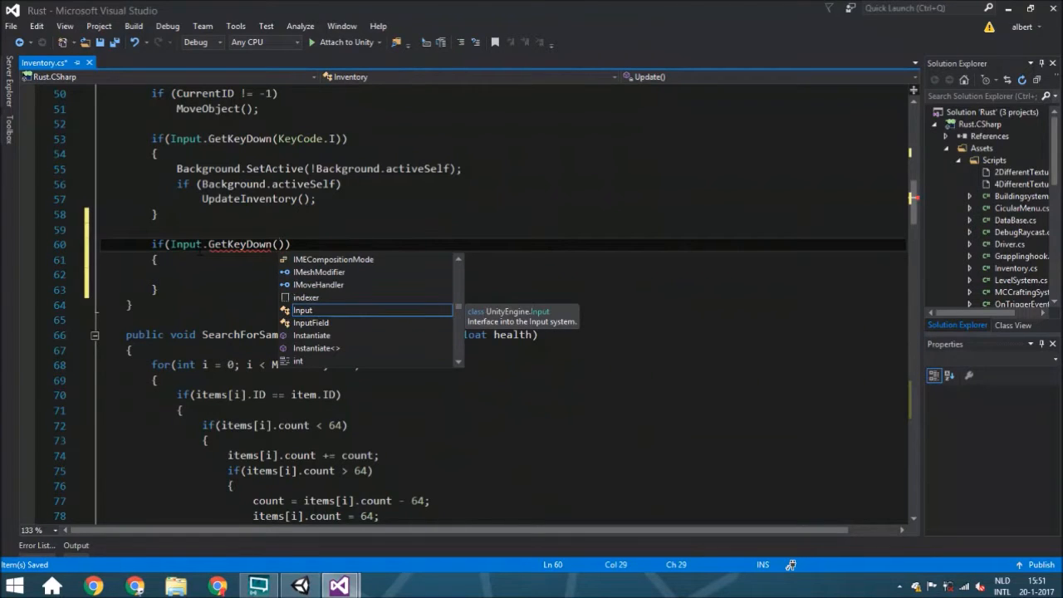
pyautogui.write('KeyCode.E')
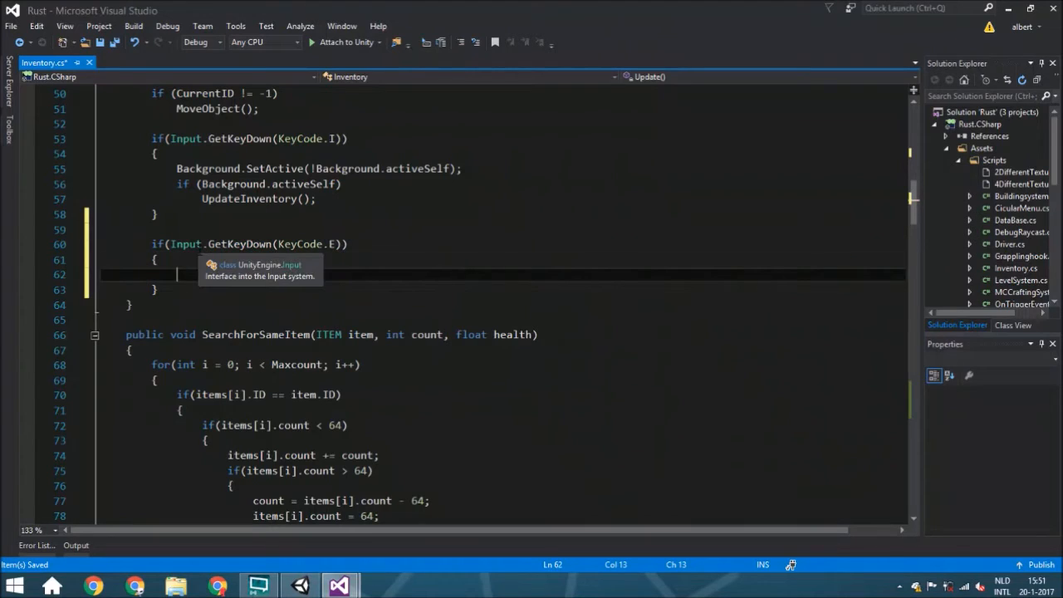
# - Inside it, raycast with Physics.Raycast(cam.transform.position, cam.transform.forward, out hit, 3, ...)
pyautogui.write('if(')
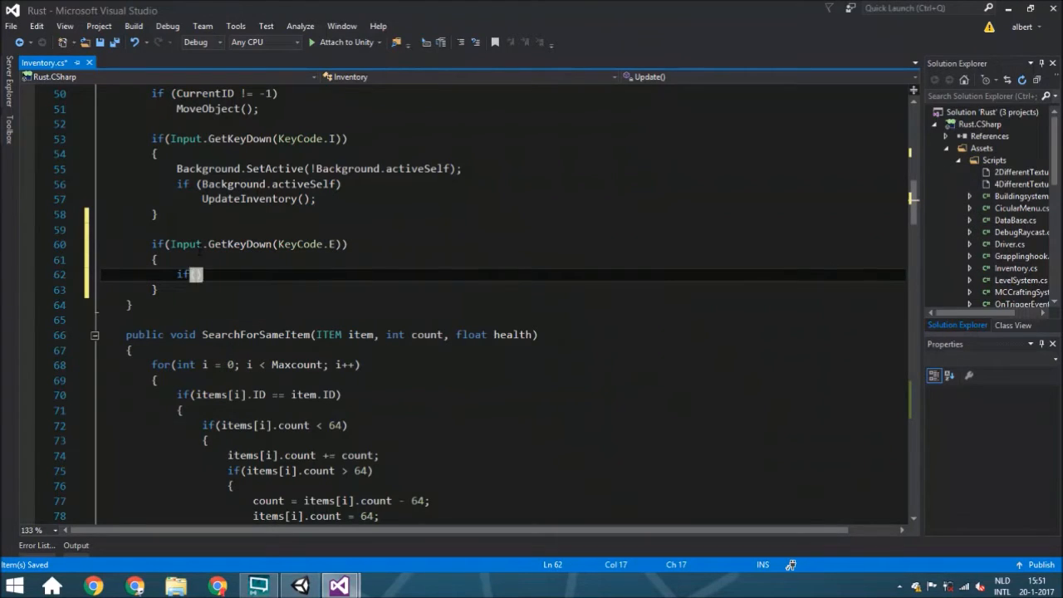
pyautogui.write('phys')
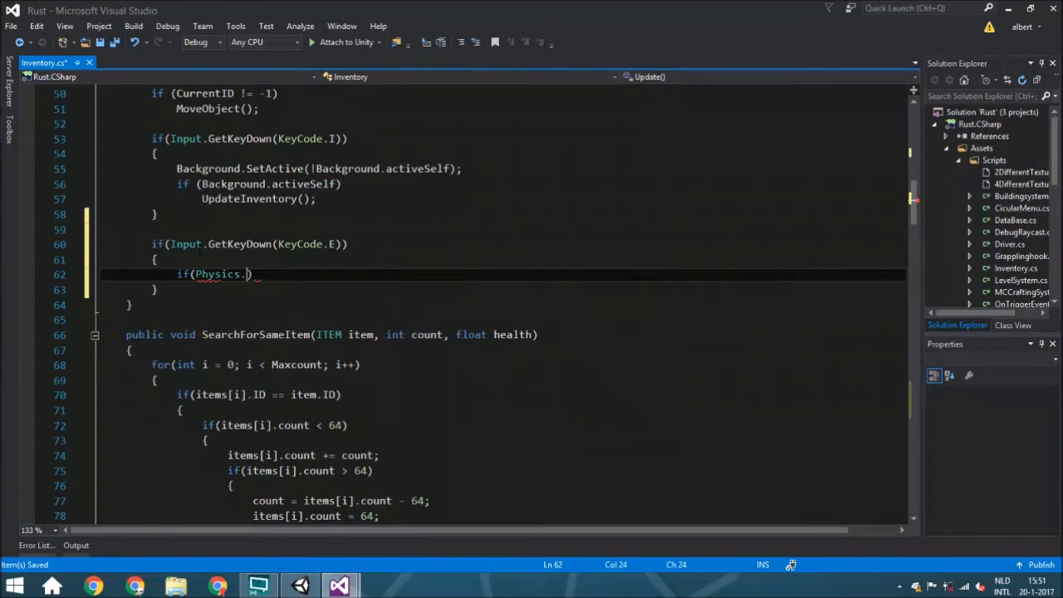
pyautogui.write('Raycast()')
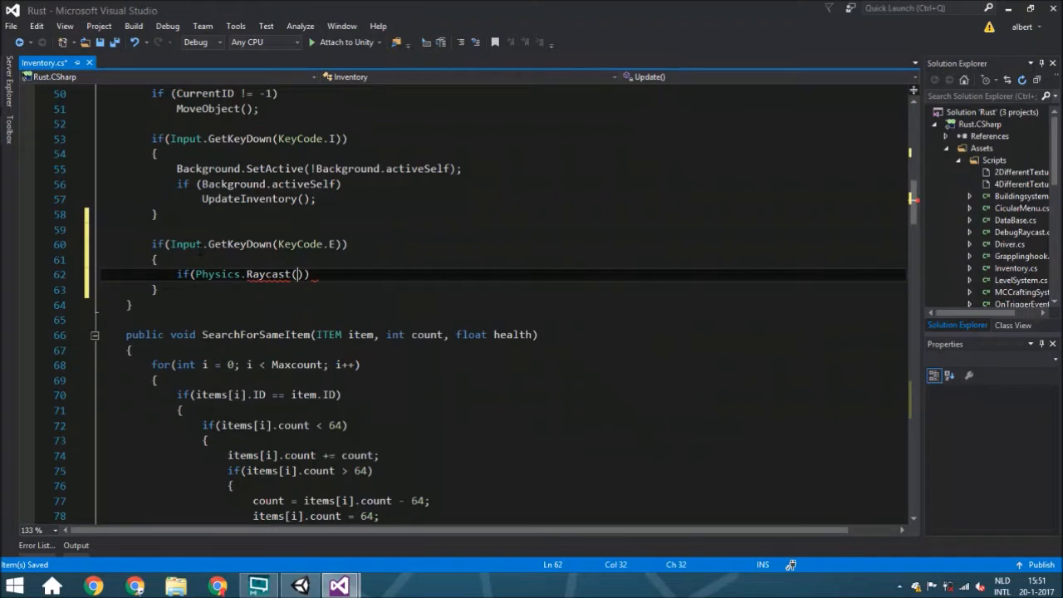
pyautogui.write('cam.t')
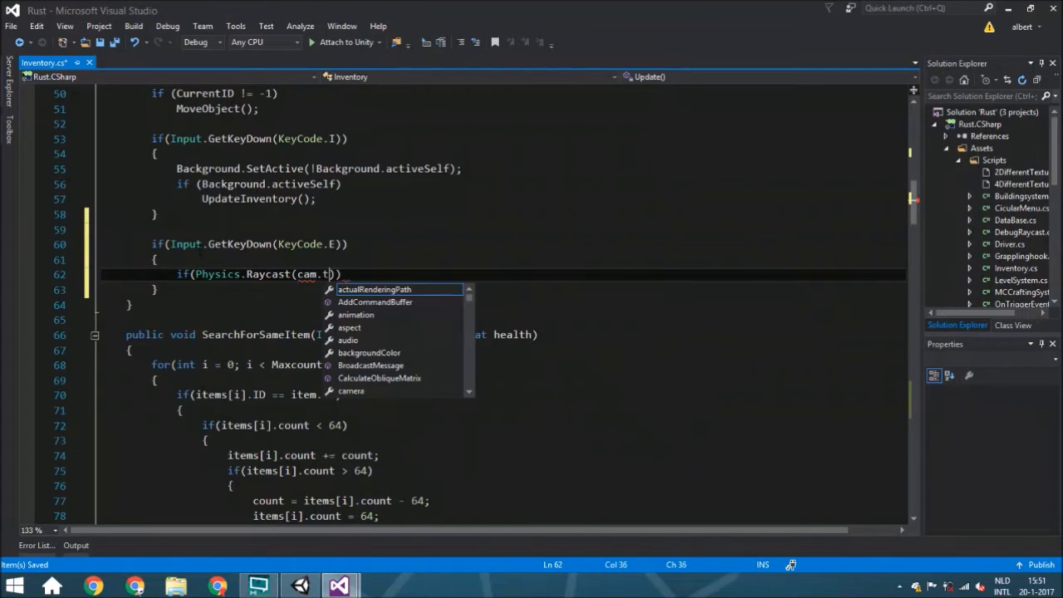
pyautogui.write('ransform.position')
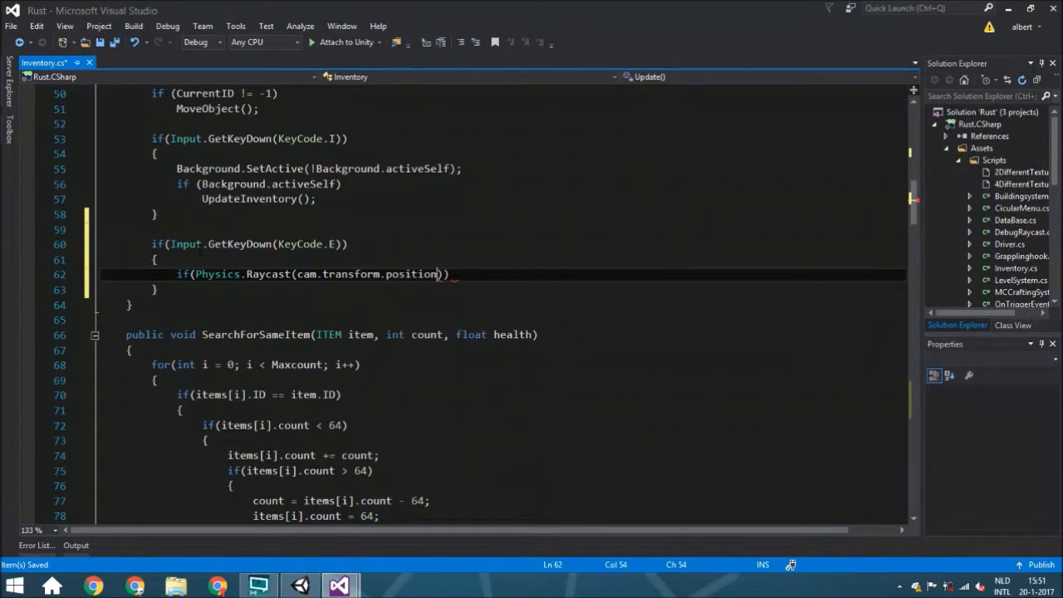
pyautogui.write('", "')
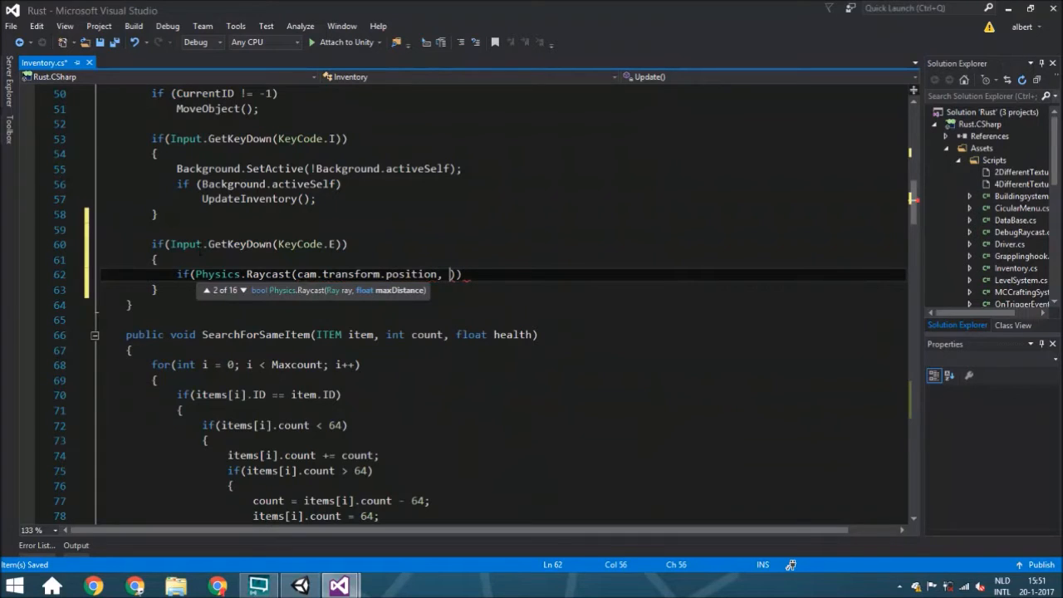
pyautogui.write('cam')
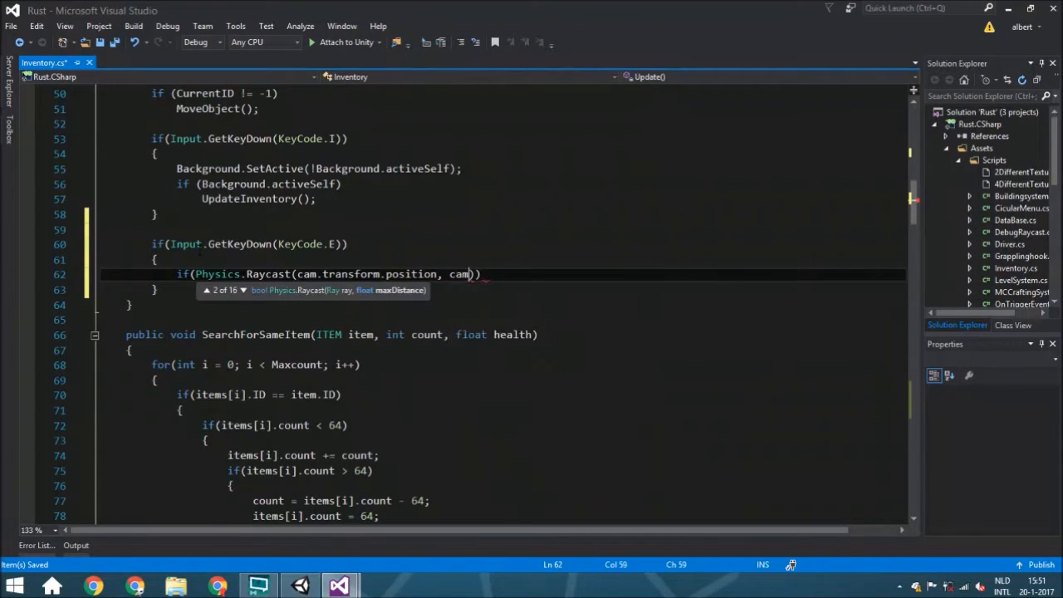
pyautogui.write('.transform.forward')
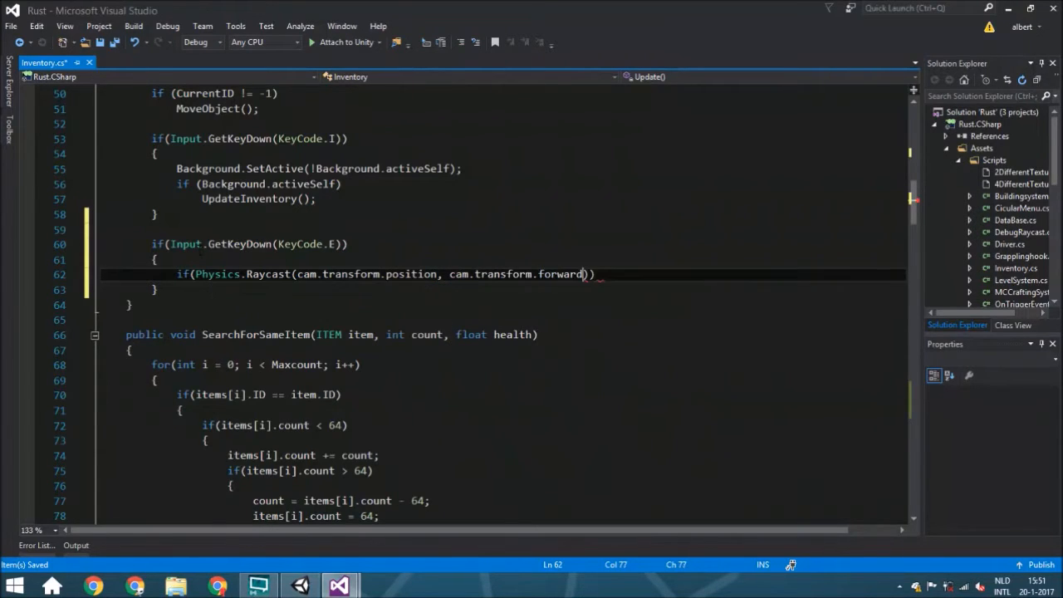
pyautogui.write(',')
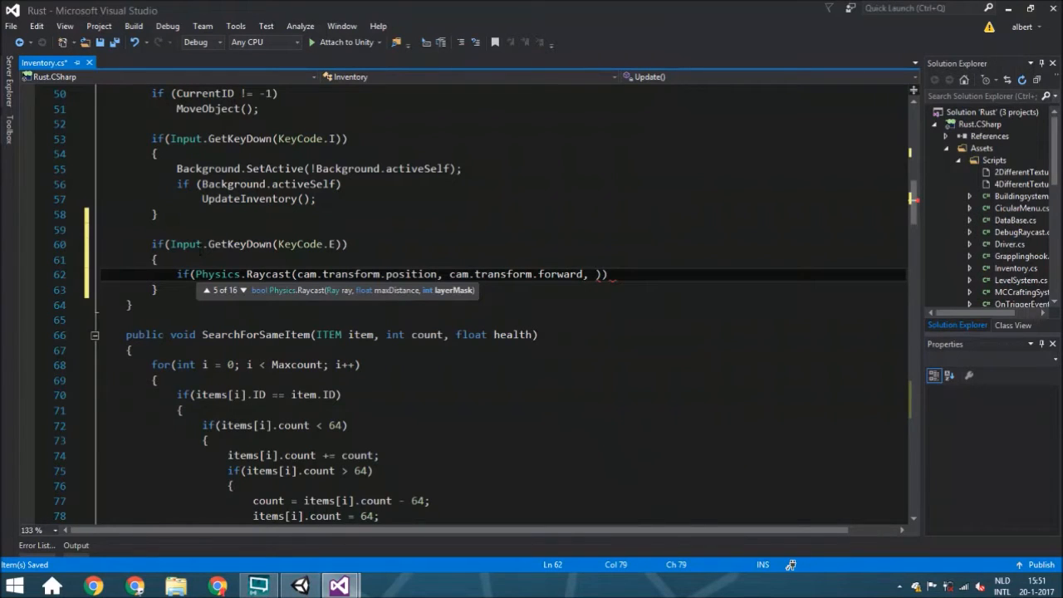
pyautogui.write('out hit,')
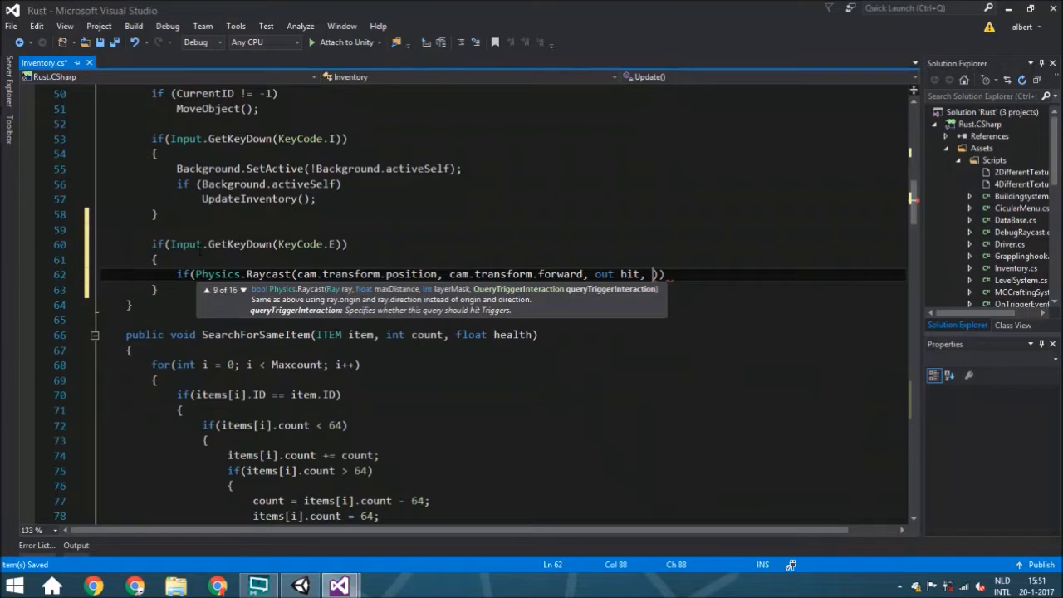
pyautogui.write('3, cullingmask')
pyautogui.write('if(hit.transform.tag =')
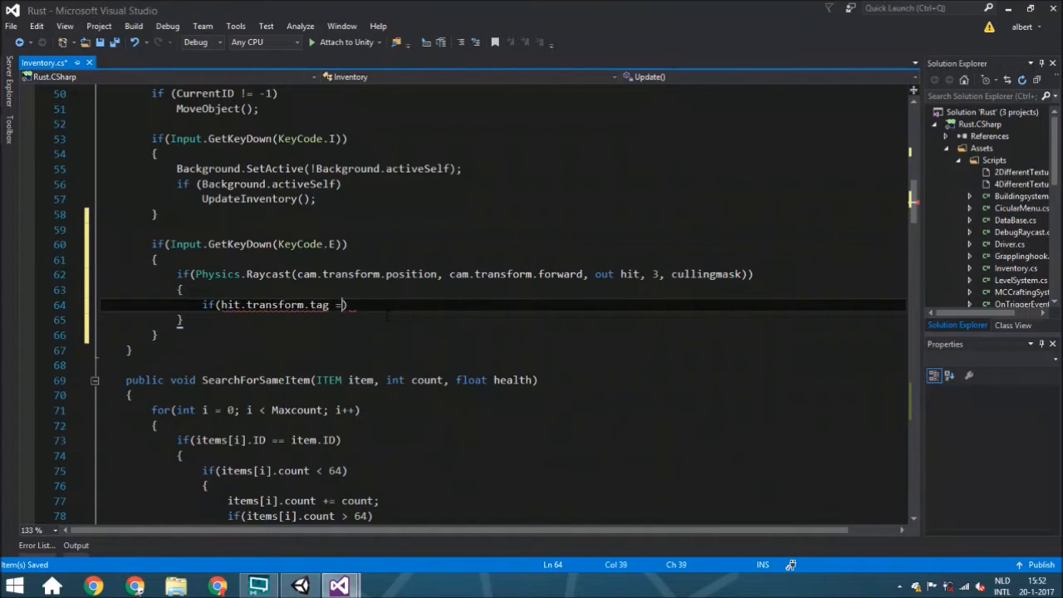
# - Add if (hit.transform.tag == "Item") containing a SearchForSameItem() call
pyautogui.write('= ""')
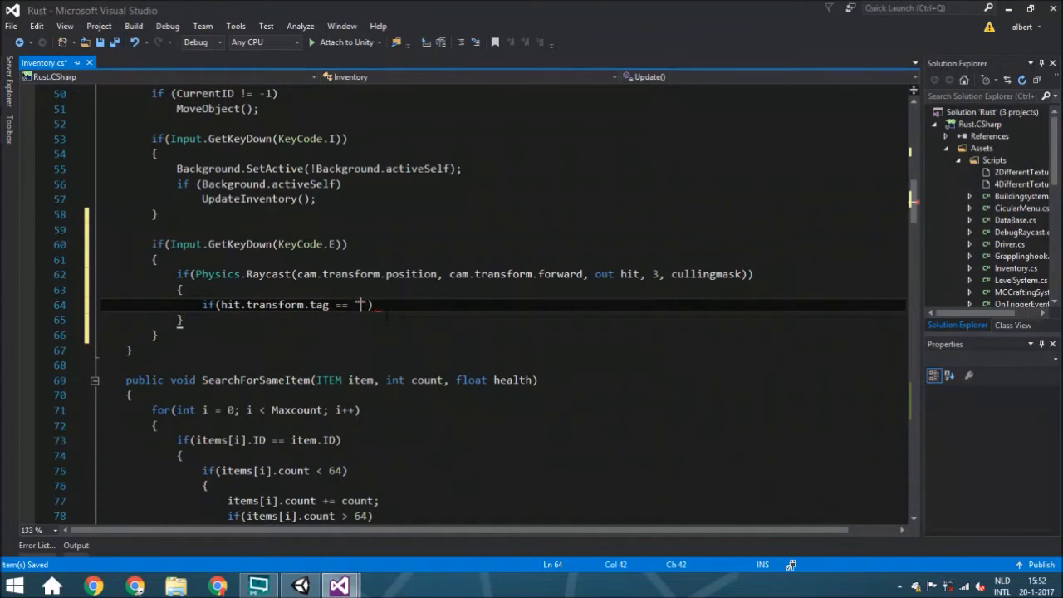
pyautogui.write('Item')
pyautogui.write('{')
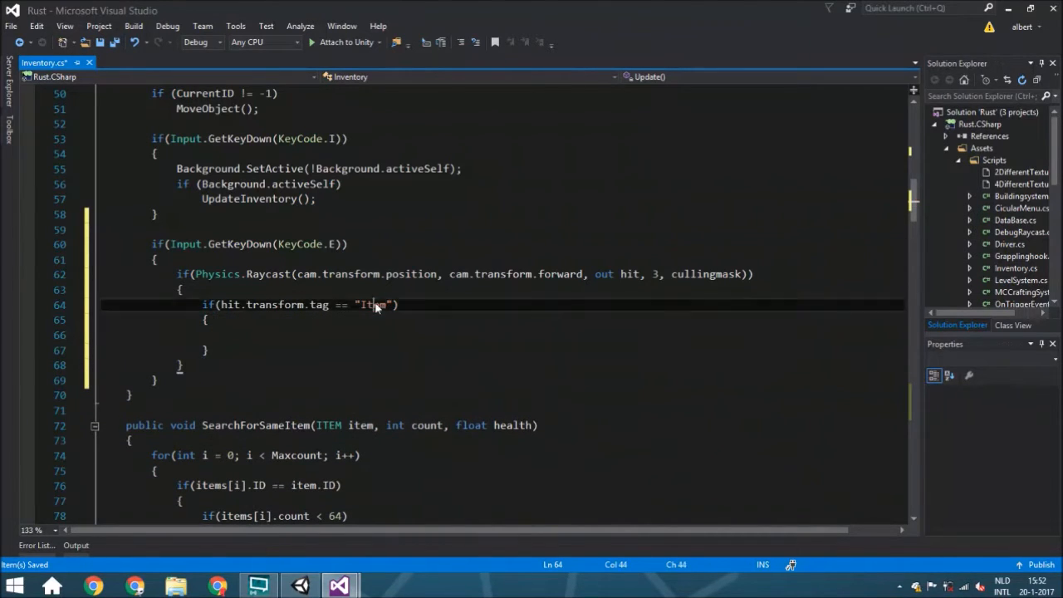
pyautogui.doubleClick(372, 305)
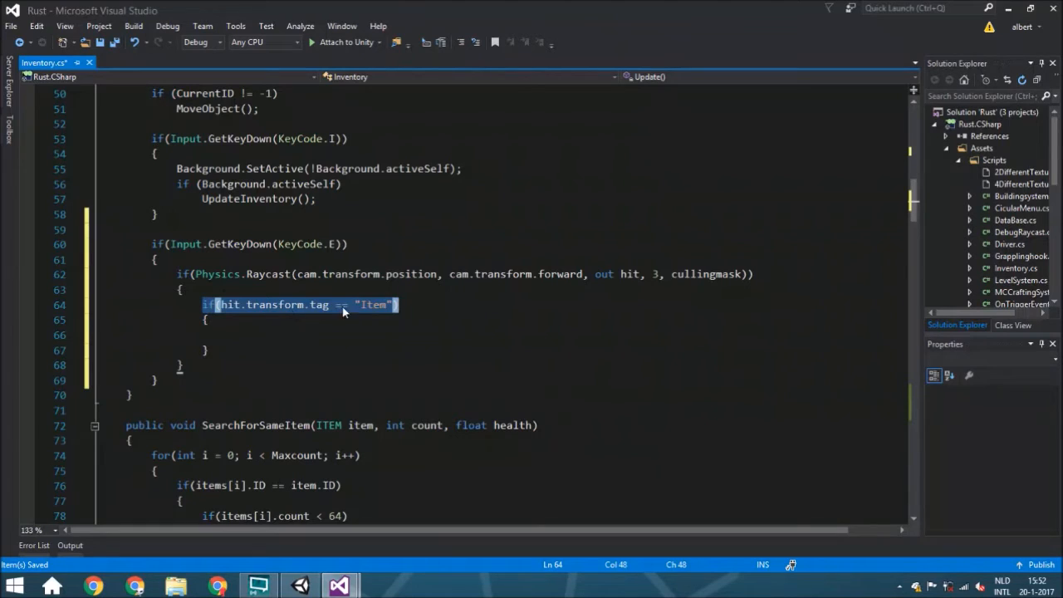
pyautogui.moveTo(318, 304)
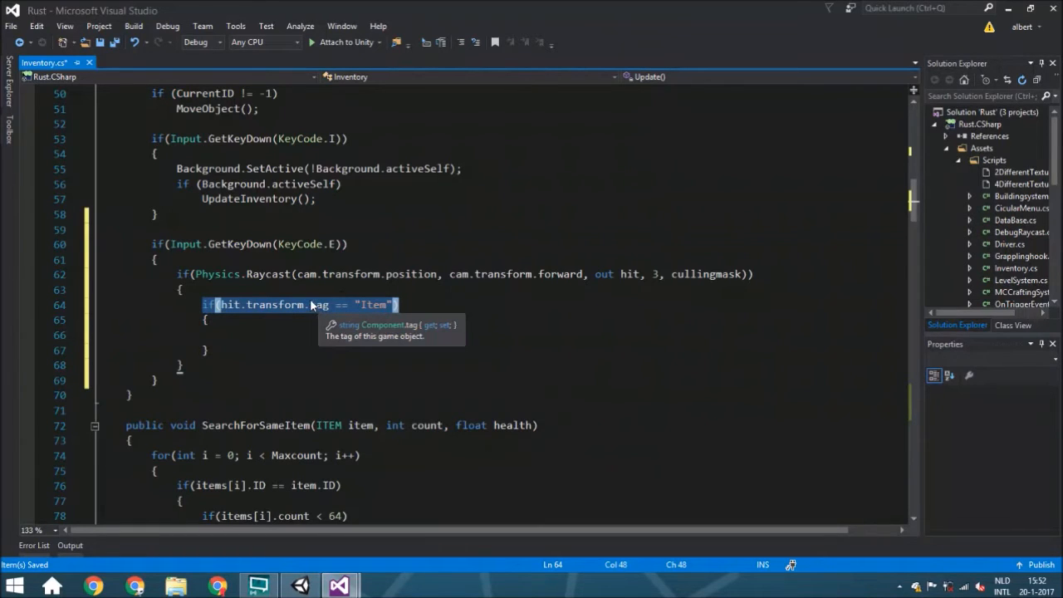
pyautogui.click(228, 335)
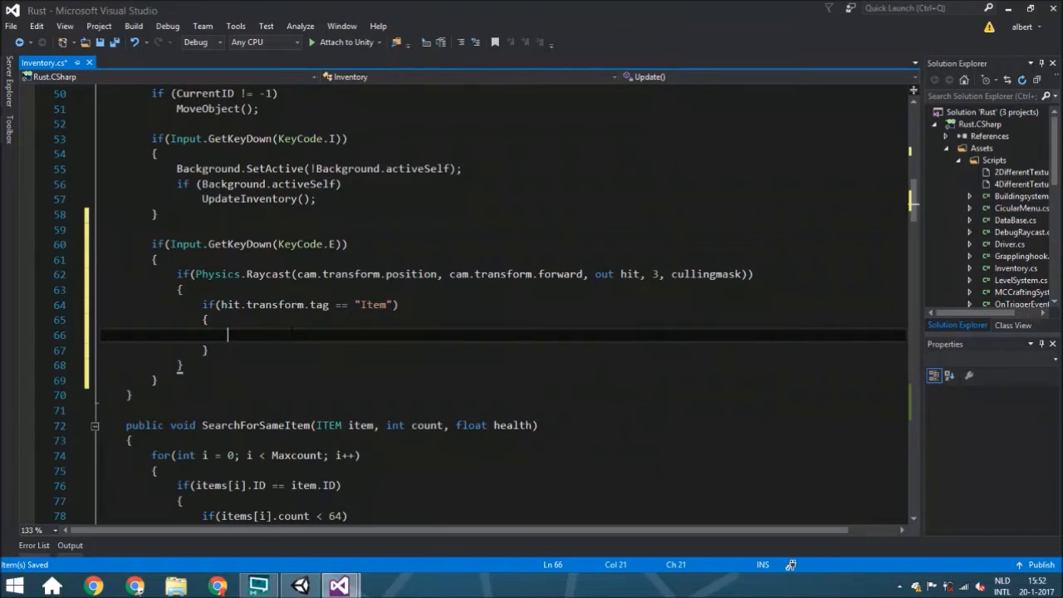
pyautogui.write('SearchForSameItem')
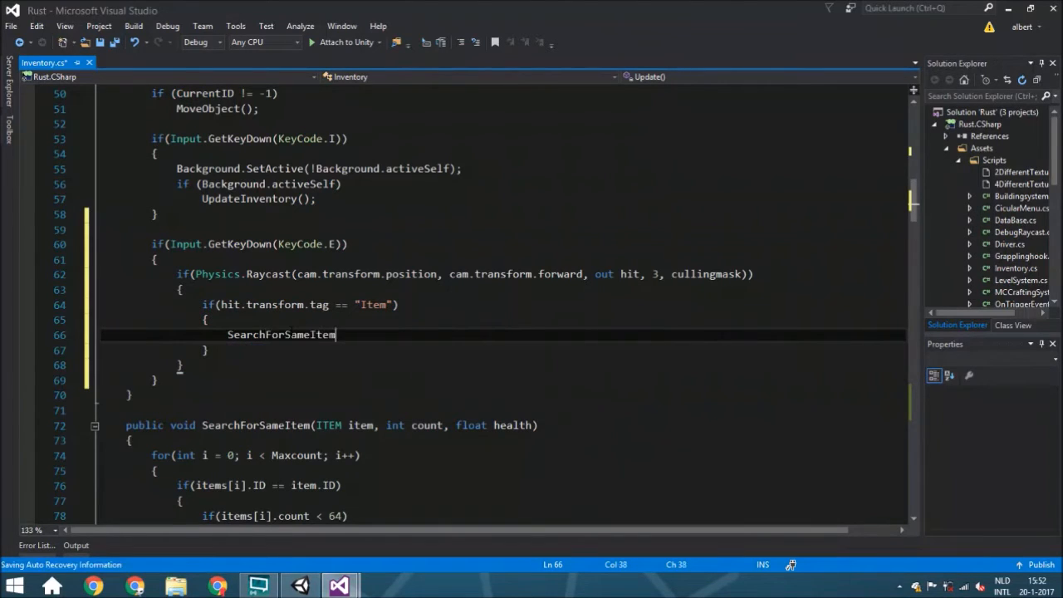
pyautogui.write('()')
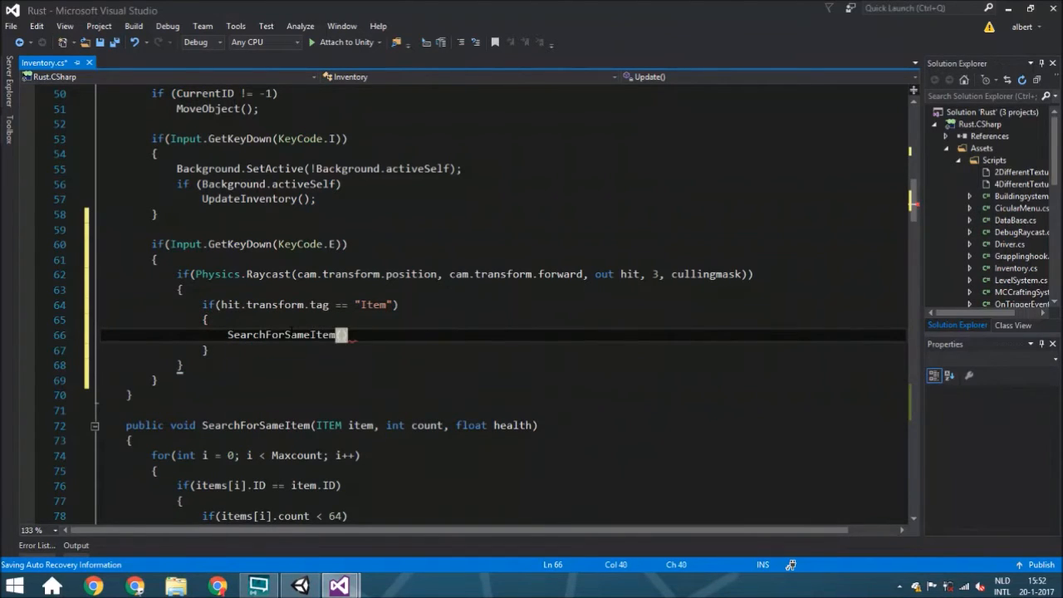
pyautogui.write('();')
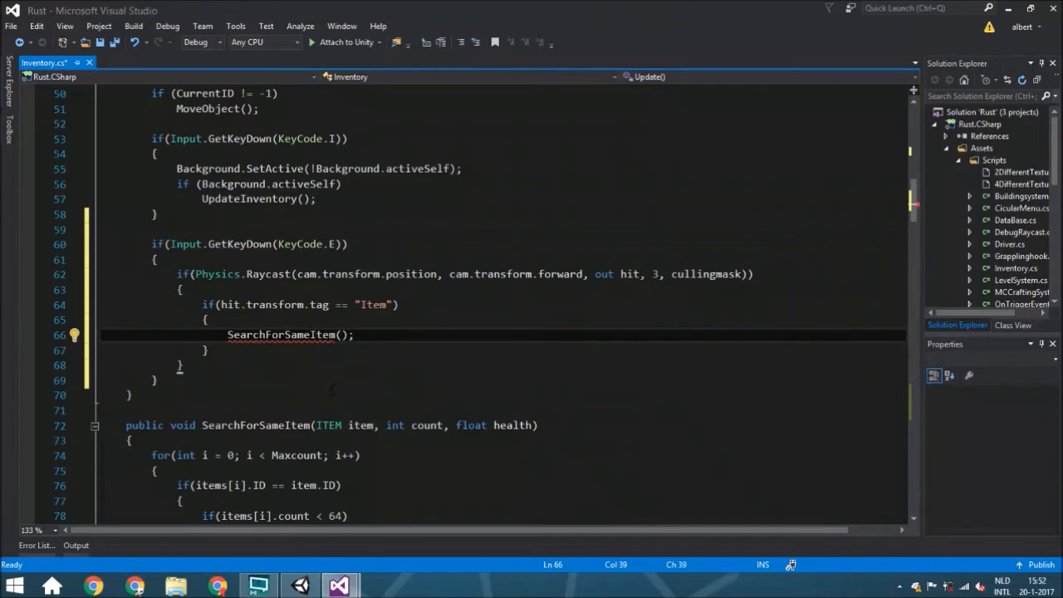
pyautogui.click(208, 320)
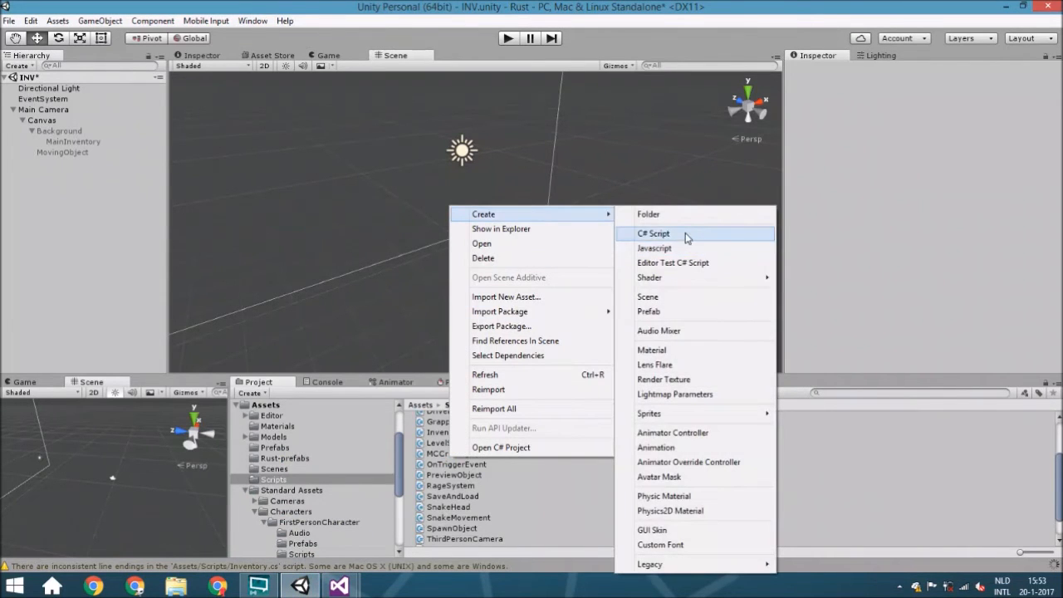
# - Create a new C# script named ItemSelf in the Scripts folder
pyautogui.click(653, 233)
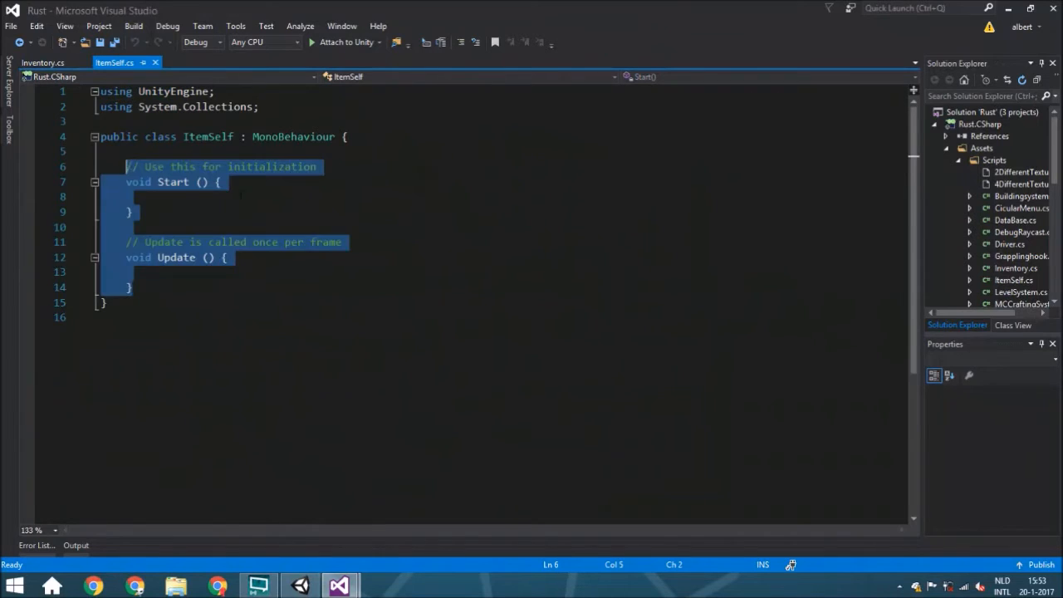
# - Replace Start and Update in ItemSelf with public int ID, int count and float health
pyautogui.press('Delete')
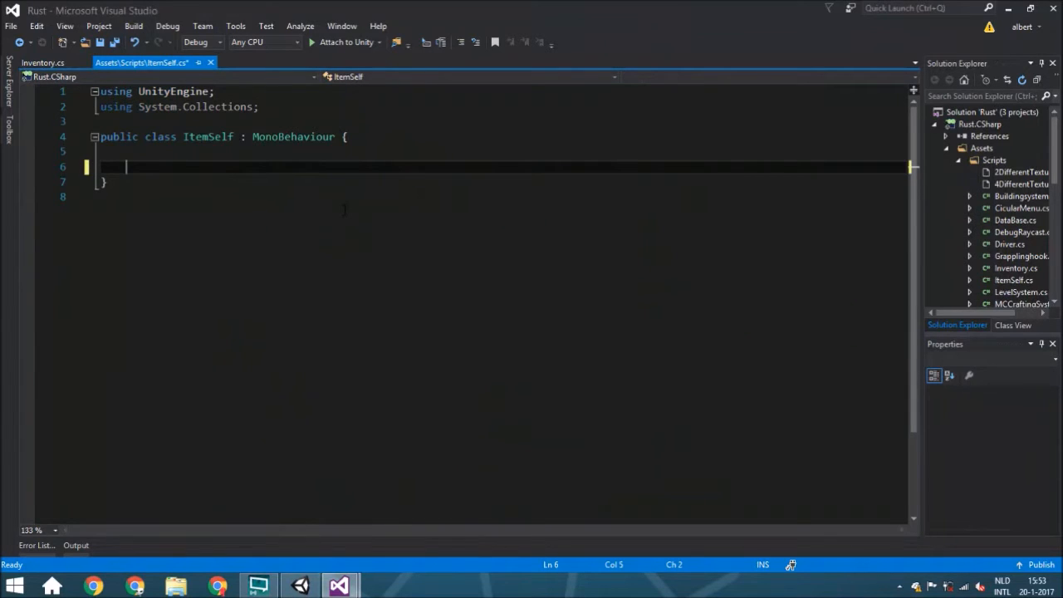
pyautogui.write('public int ID;')
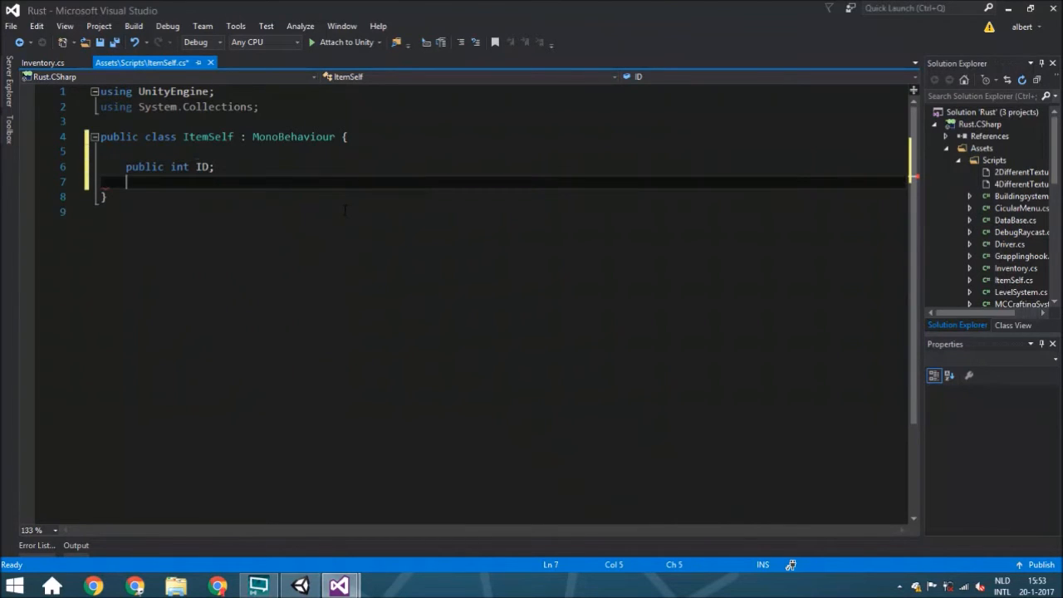
pyautogui.write('public')
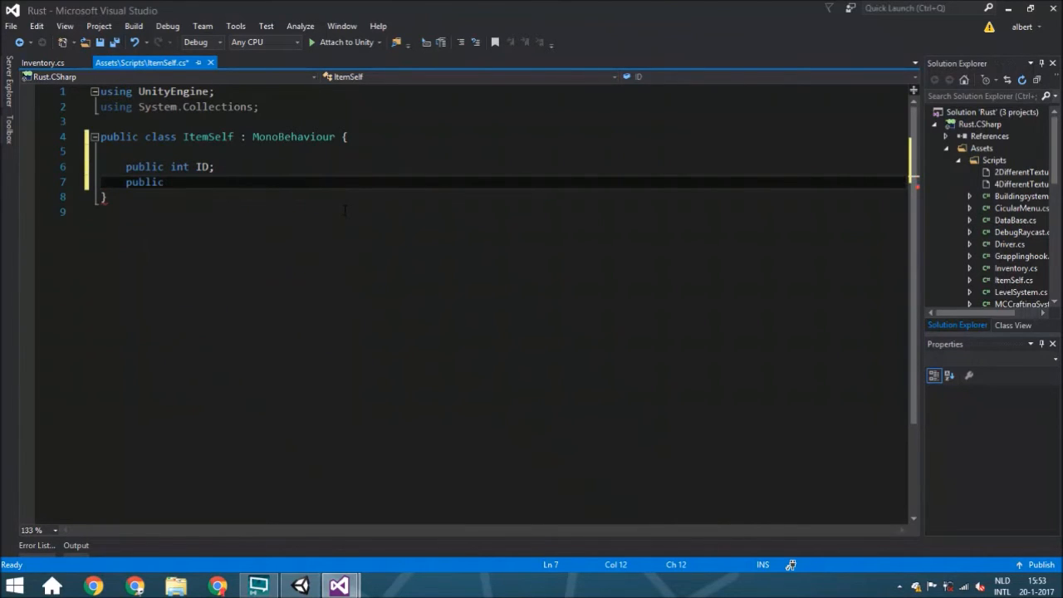
pyautogui.write('int')
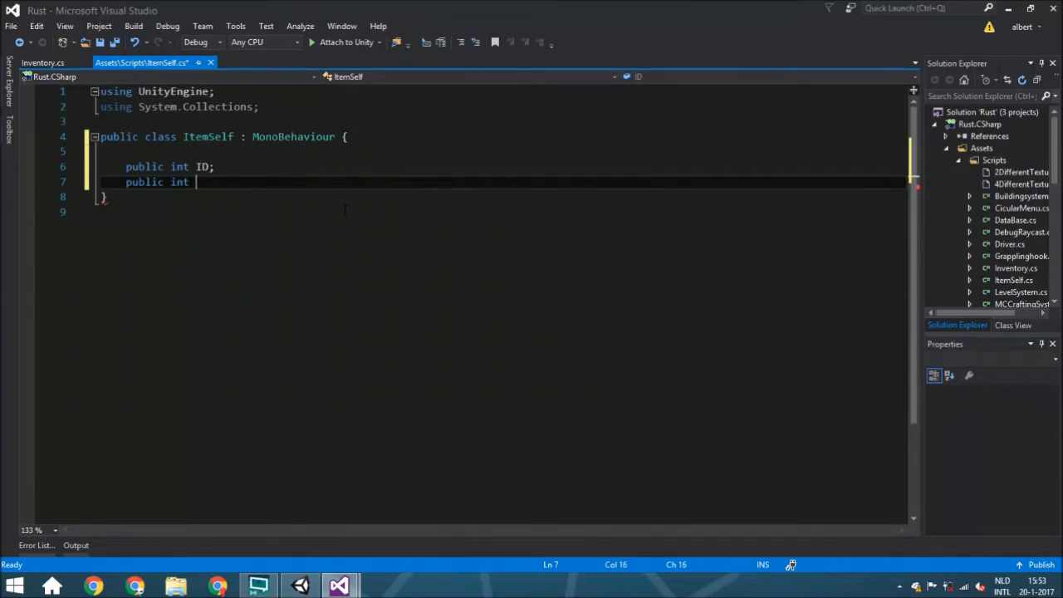
pyautogui.write('count;')
pyautogui.write('public float')
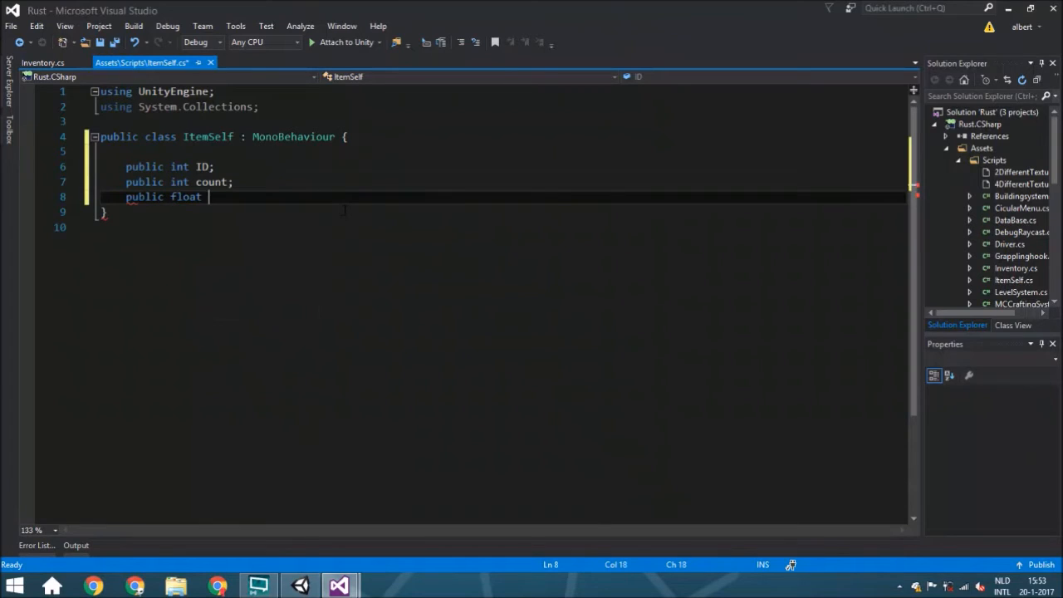
pyautogui.write('health')
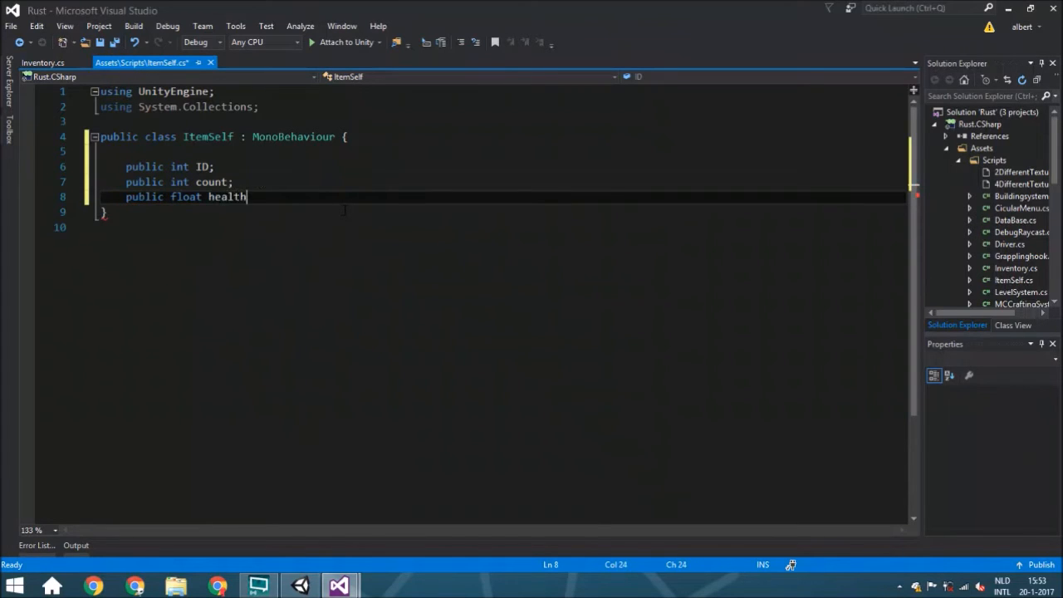
pyautogui.write(';')
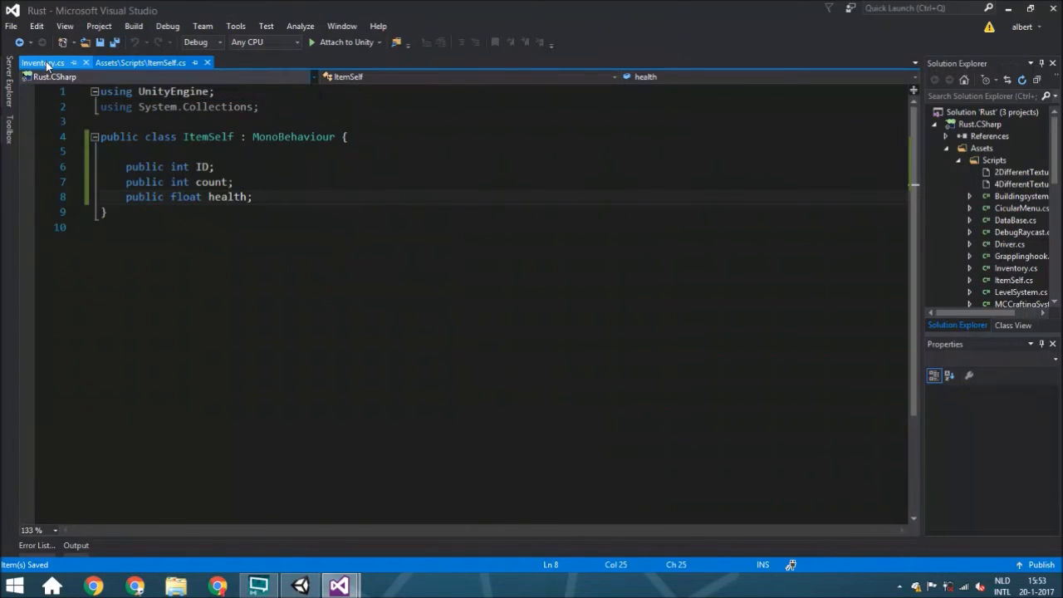
# - In Inventory.cs, add ItemSelf newitem = hit.transform.GetComponent<ItemSelf>(); above SearchForSameItem()
pyautogui.click(42, 63)
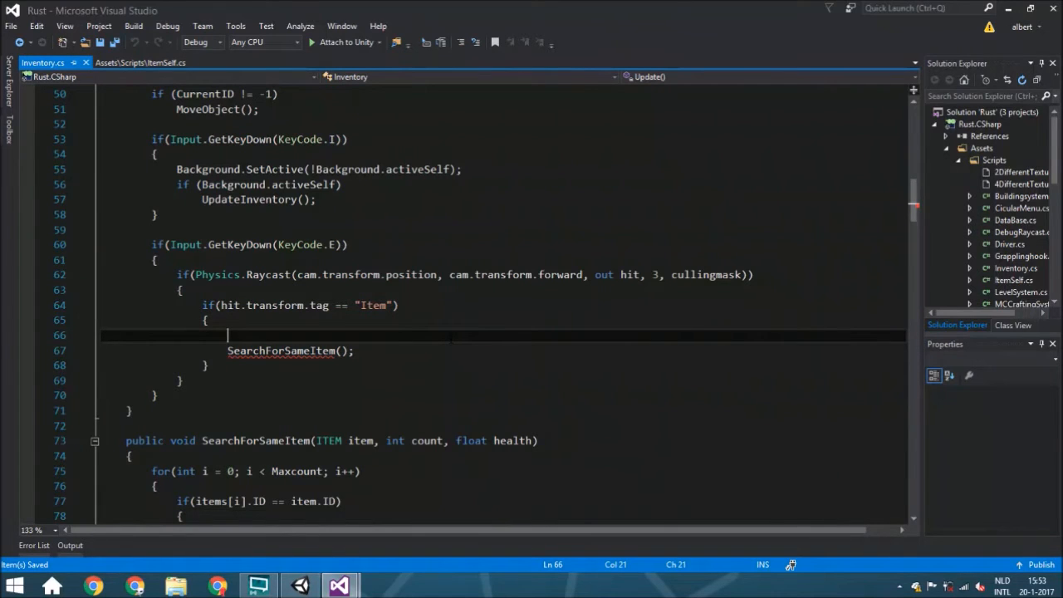
pyautogui.write('hit.transform.GetComponent')
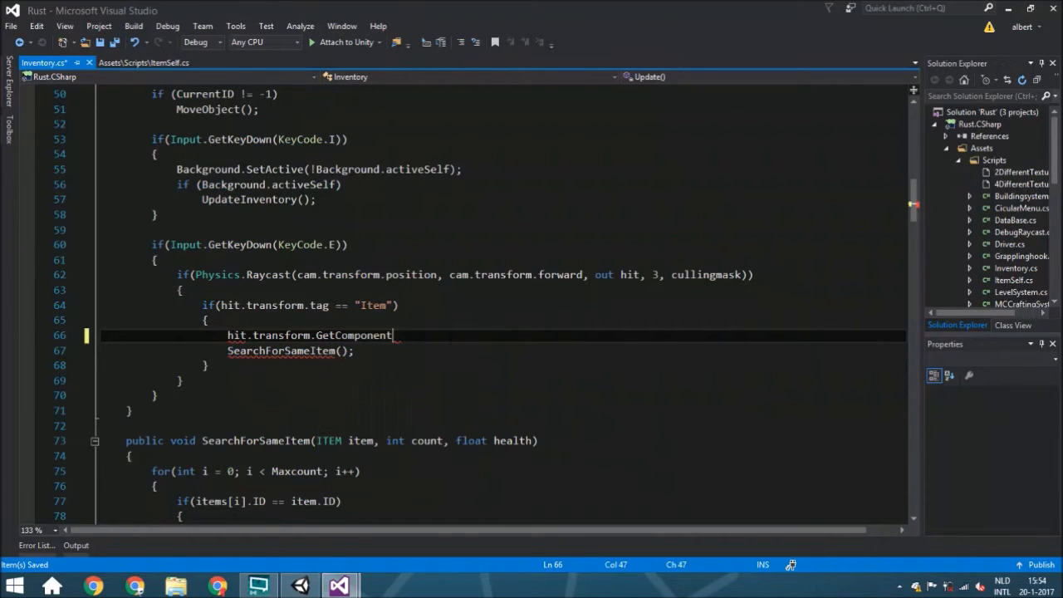
pyautogui.write('<>')
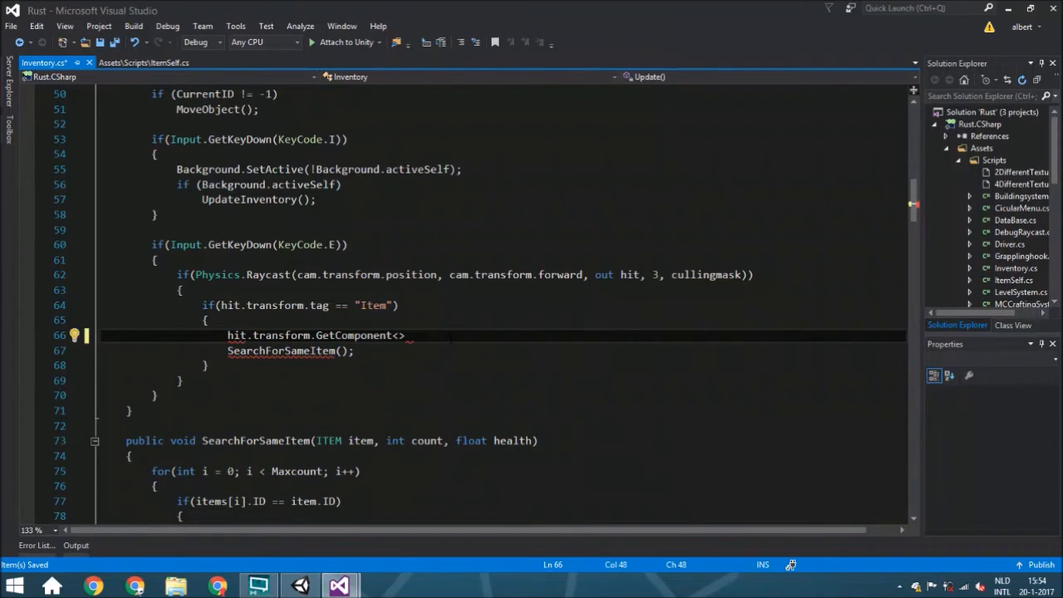
pyautogui.write('items')
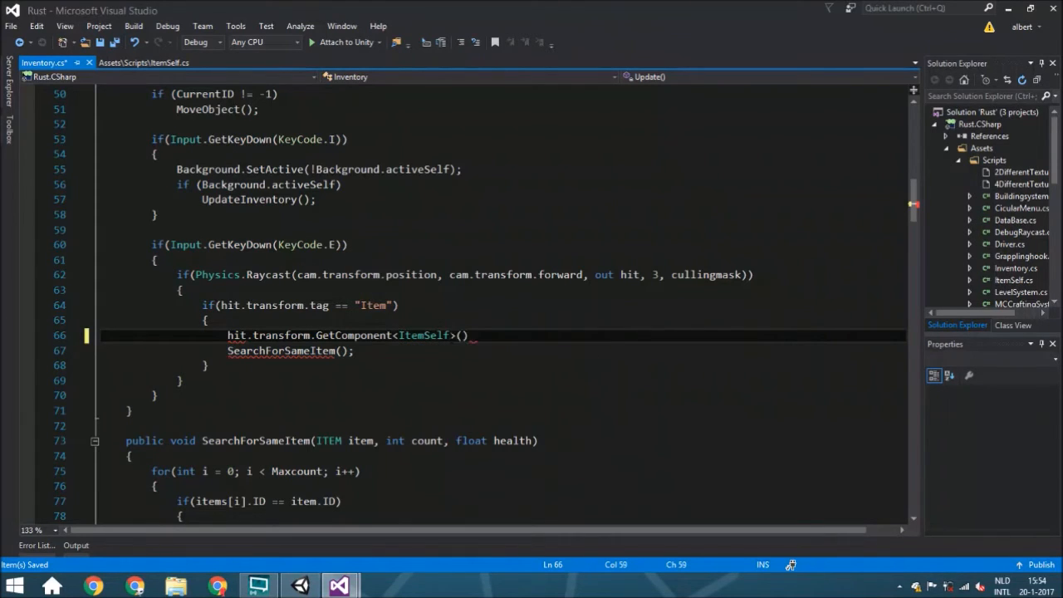
pyautogui.write(';')
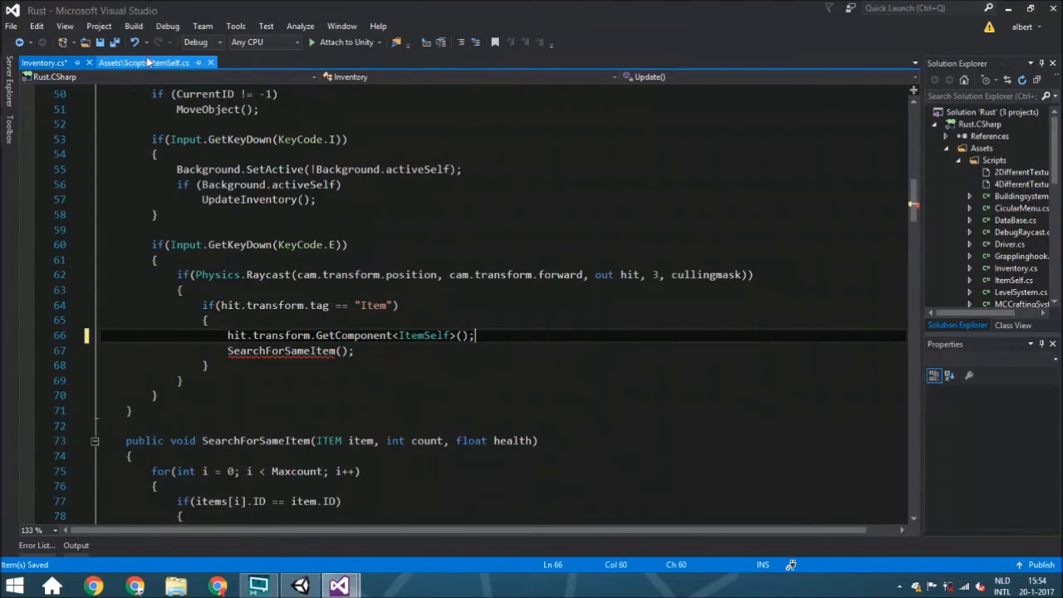
pyautogui.click(226, 335)
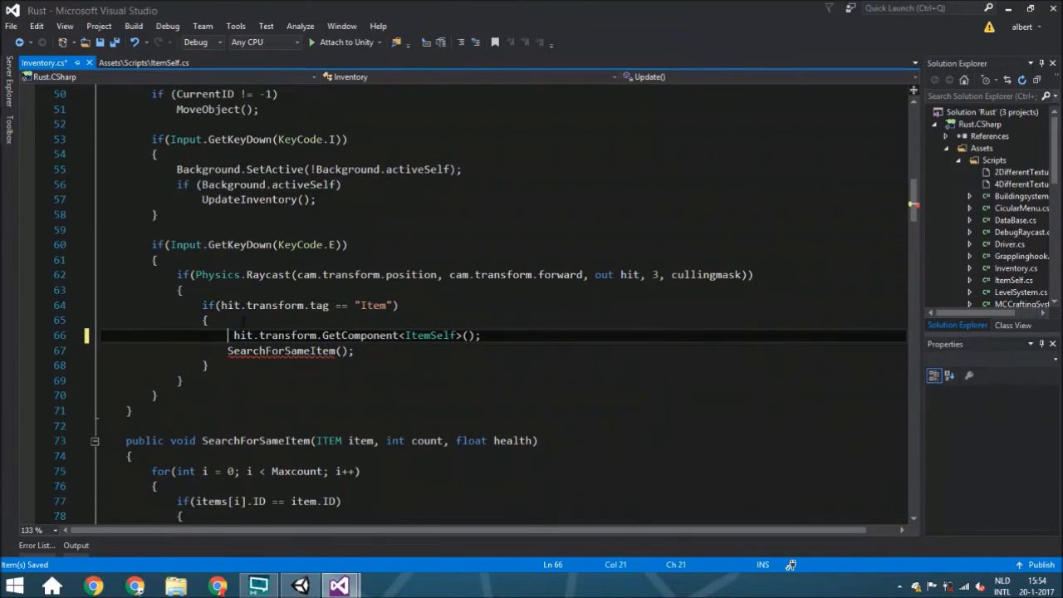
pyautogui.write('items')
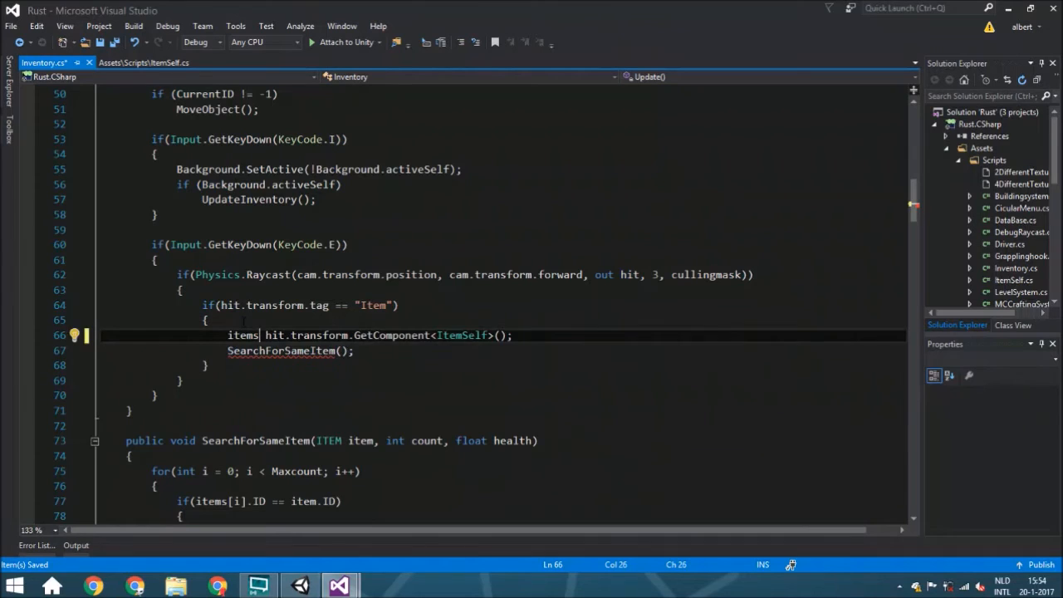
pyautogui.write('ItemSelf')
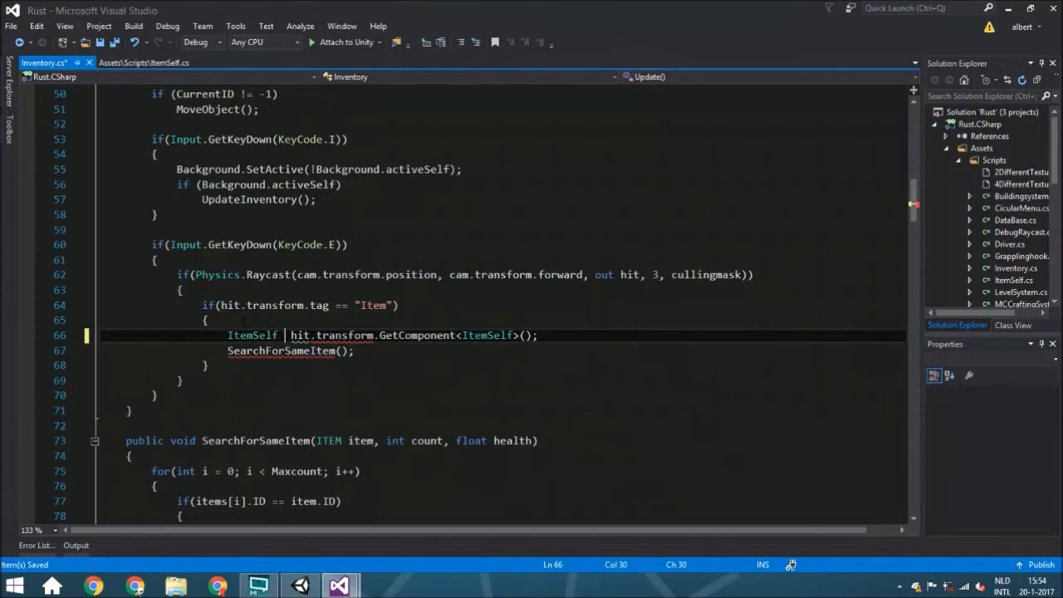
pyautogui.write('newit')
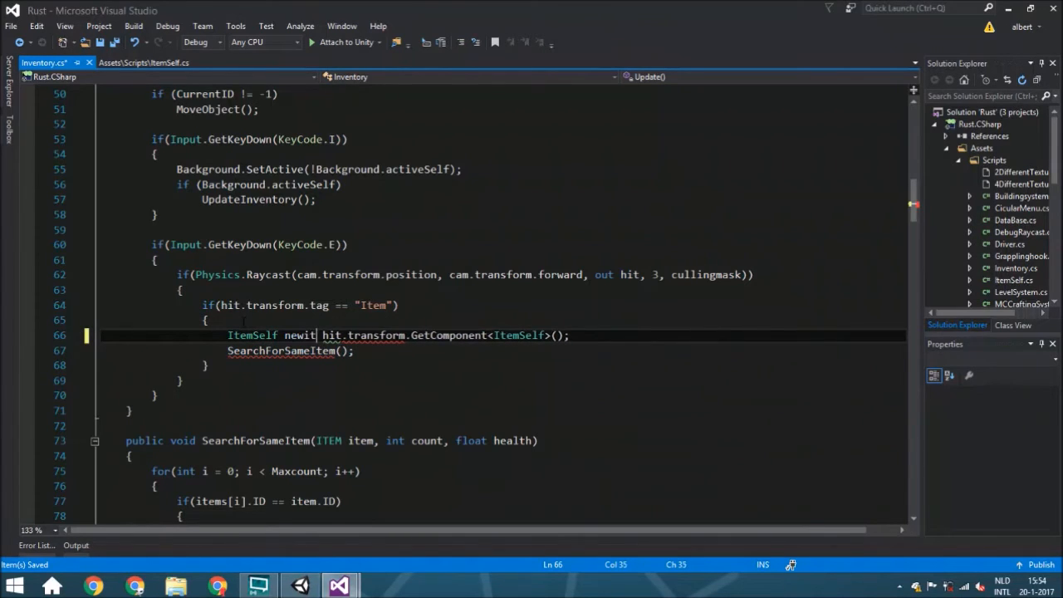
pyautogui.write('em =')
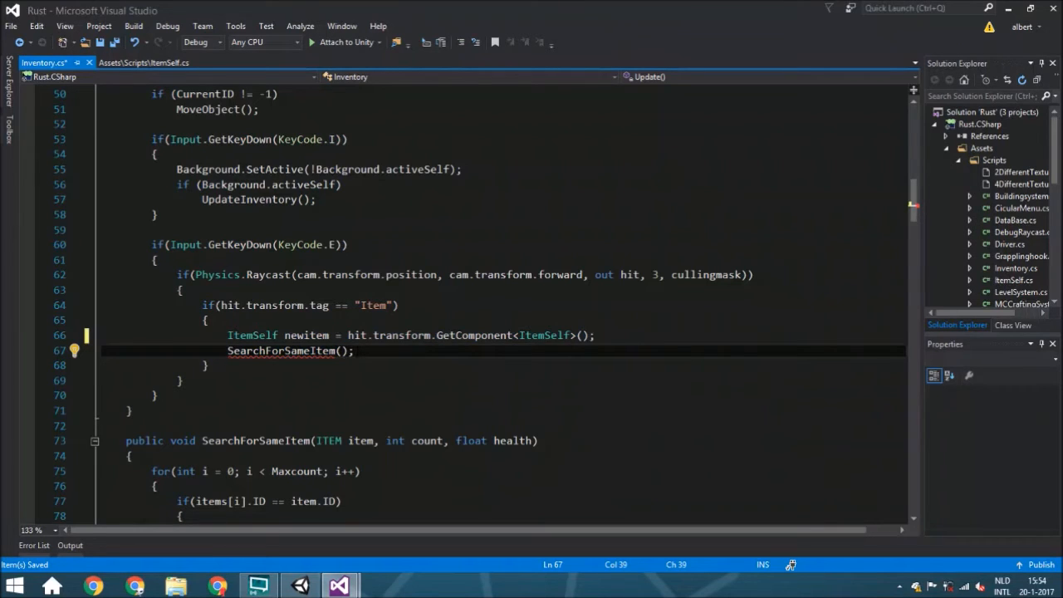
# - Pass data.items[newitem.ID], newitem.count and newitem.health to SearchForSameItem
pyautogui.write('data')
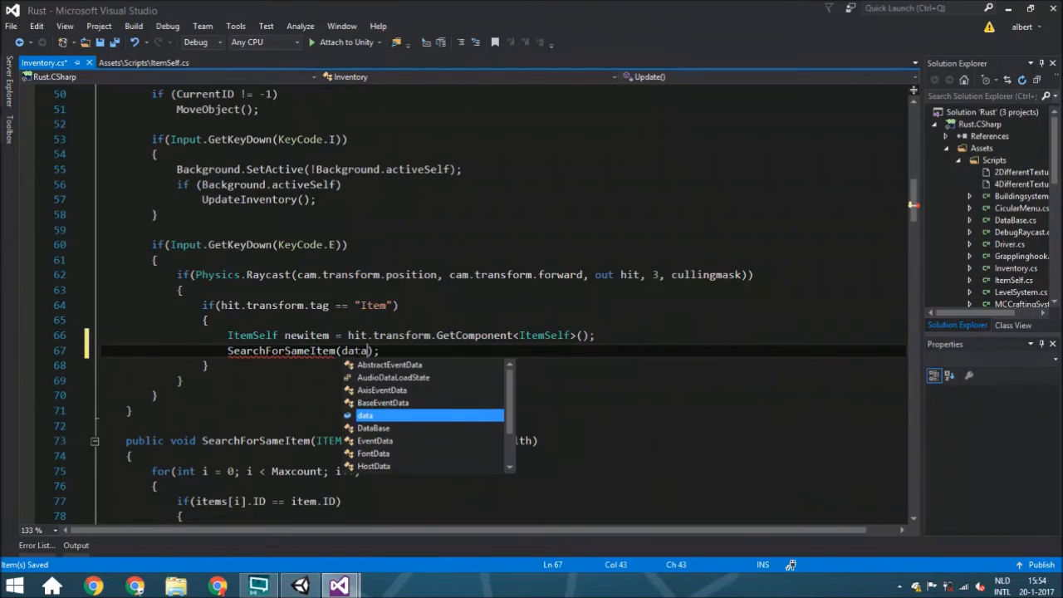
pyautogui.write('.items[')
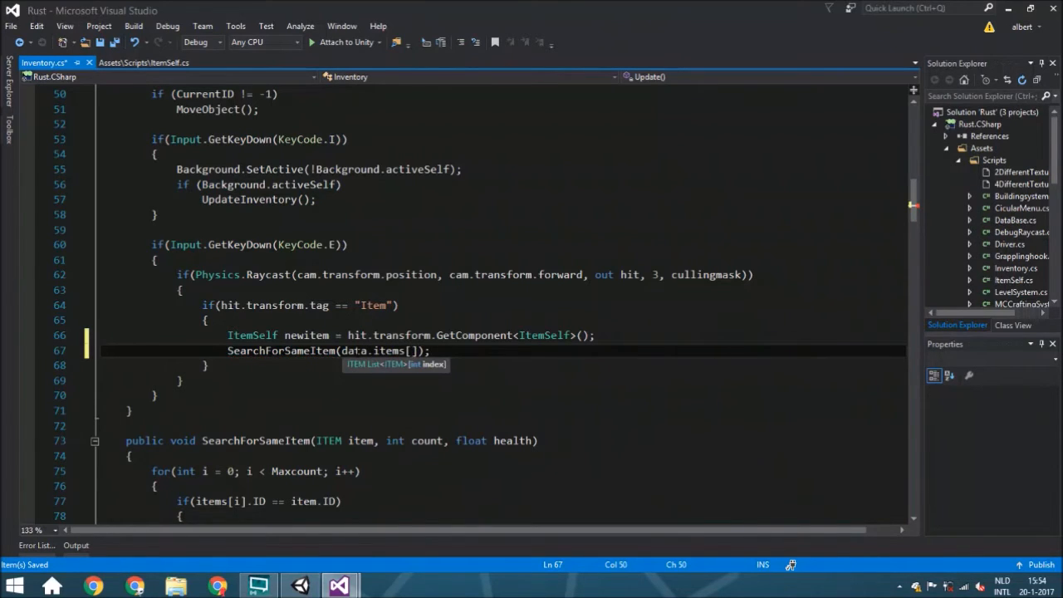
pyautogui.write('newitem.ID')
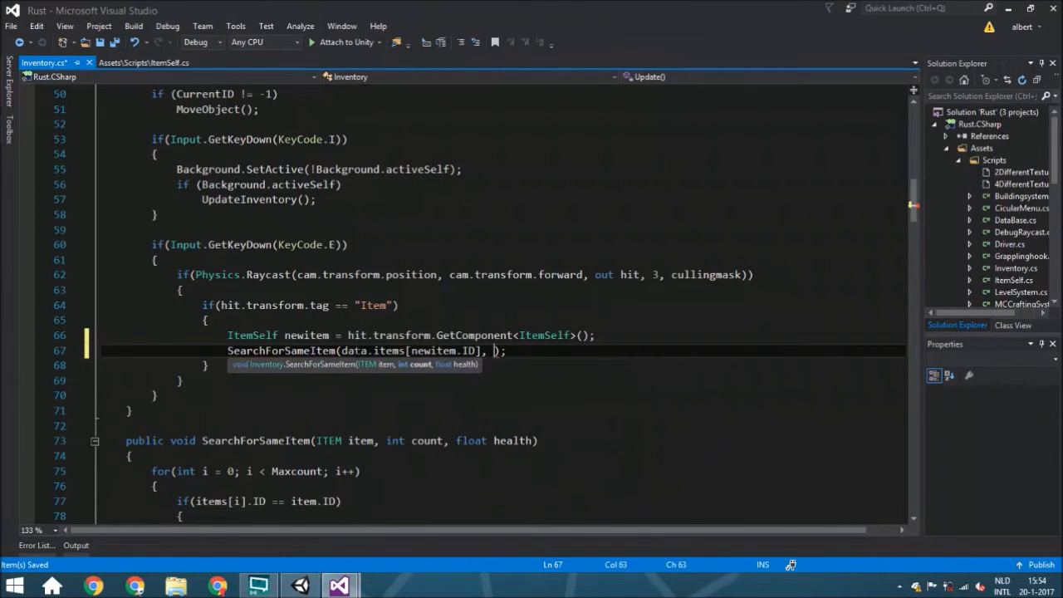
pyautogui.write('newitem')
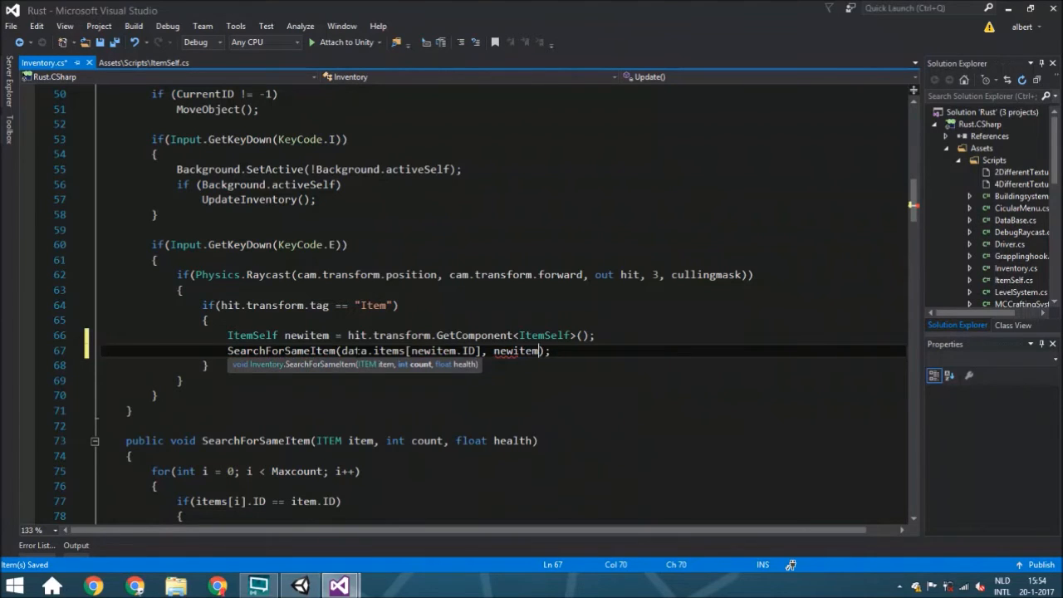
pyautogui.write('.count, nwe')
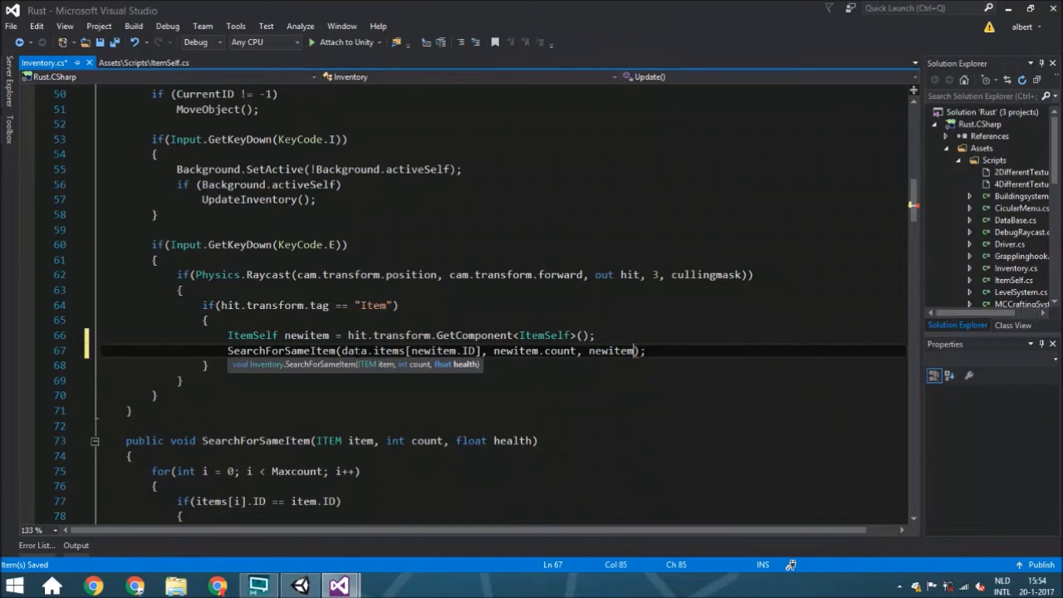
pyautogui.write('.health')
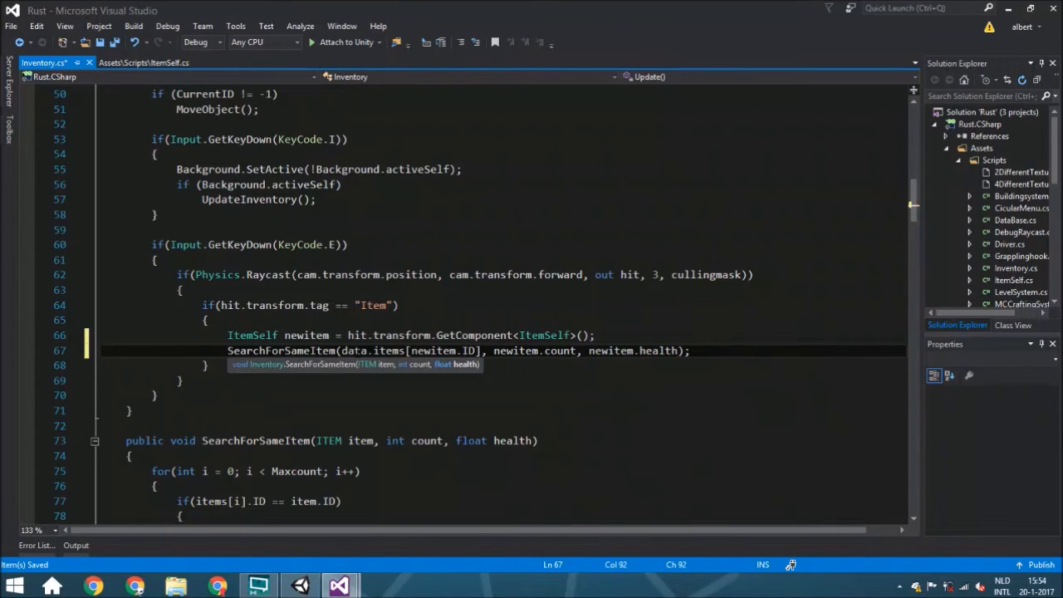
pyautogui.doubleClick(657, 351)
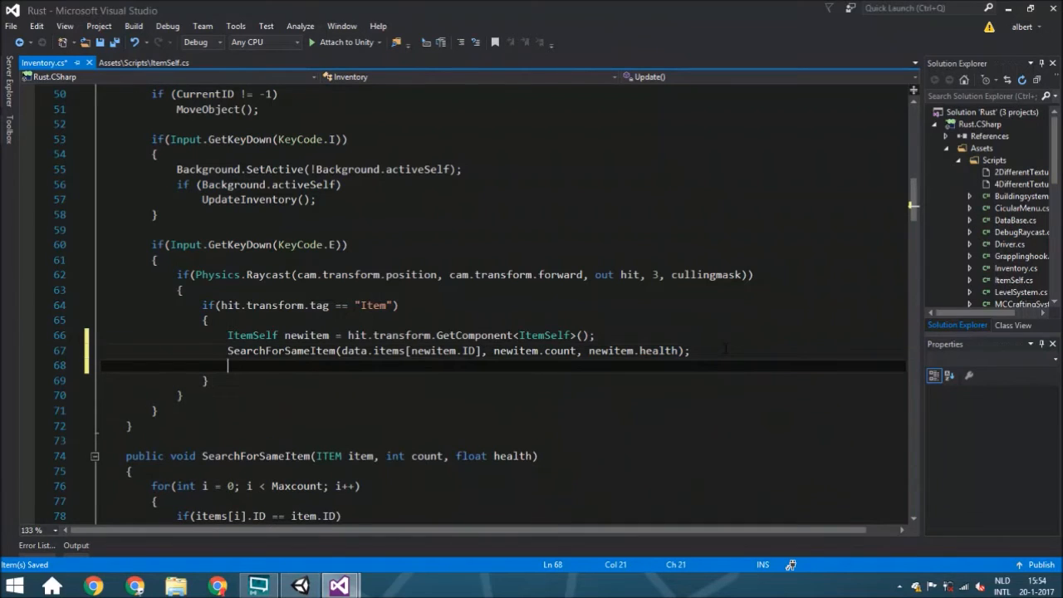
# - Add Destroy(hit.transform.gameObject); on line 68 of Inventory.cs, then return to Unity
pyautogui.write('Destroy();')
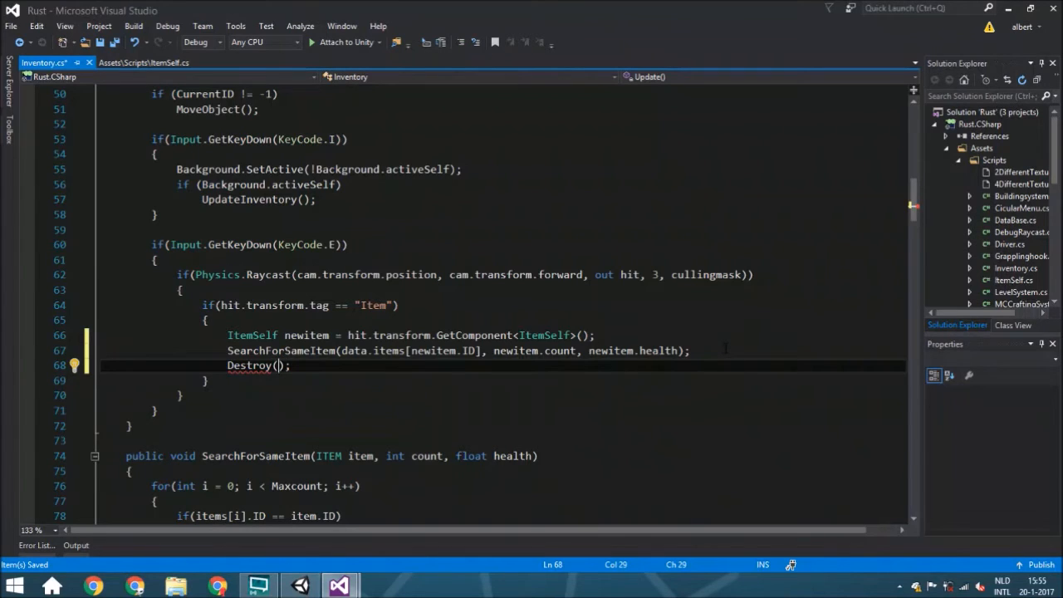
pyautogui.write('hit')
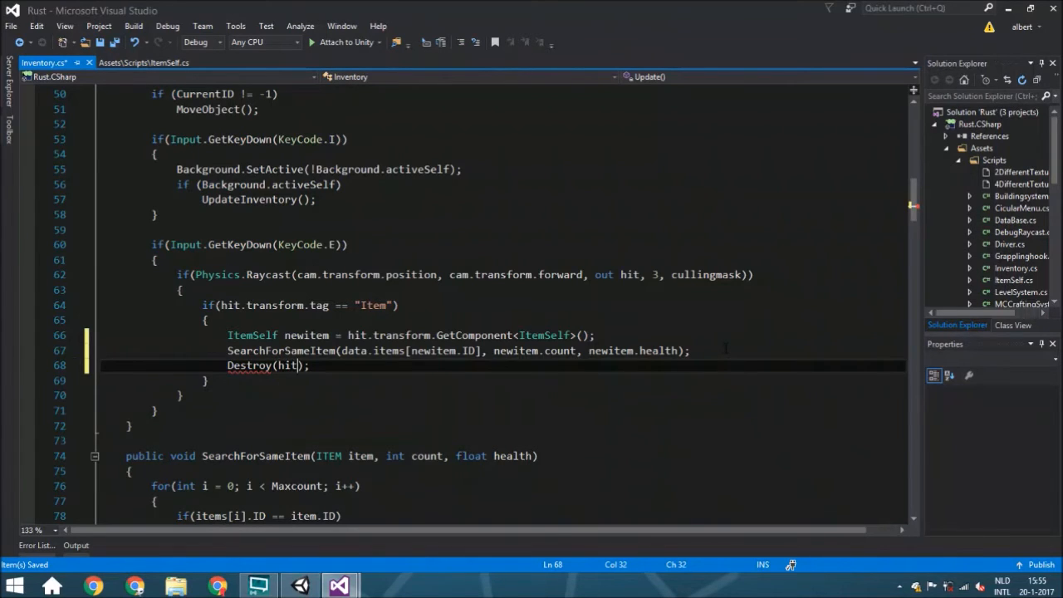
pyautogui.write('.transform')
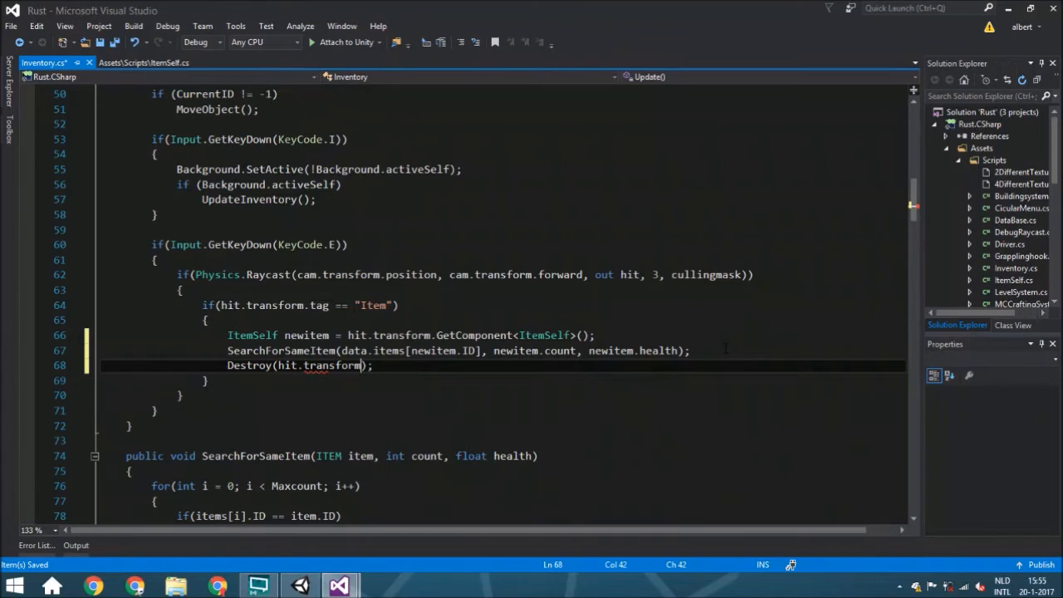
pyautogui.write('.gameObject')
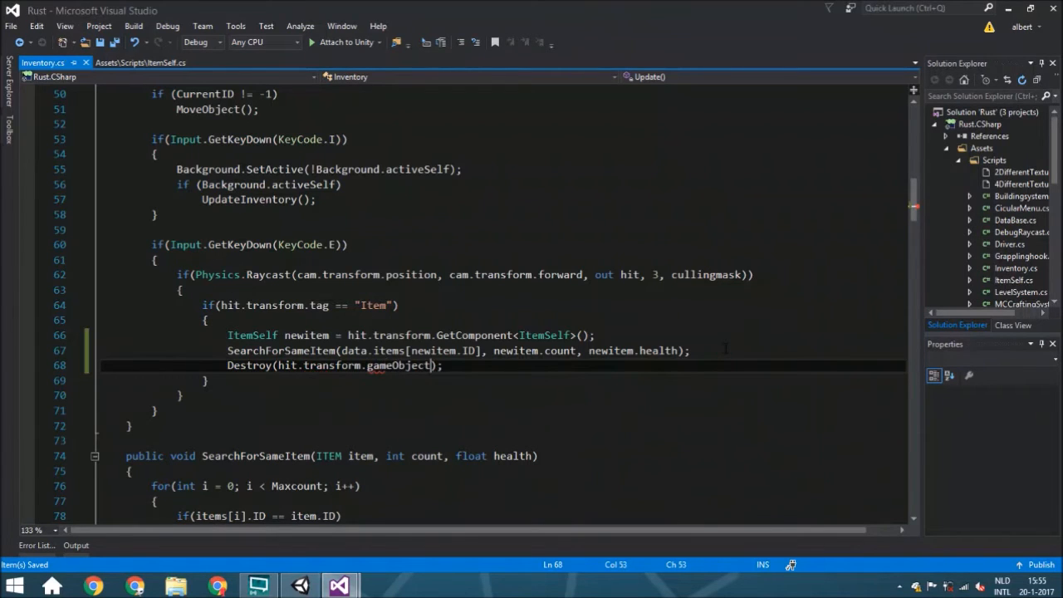
pyautogui.click(338, 585)
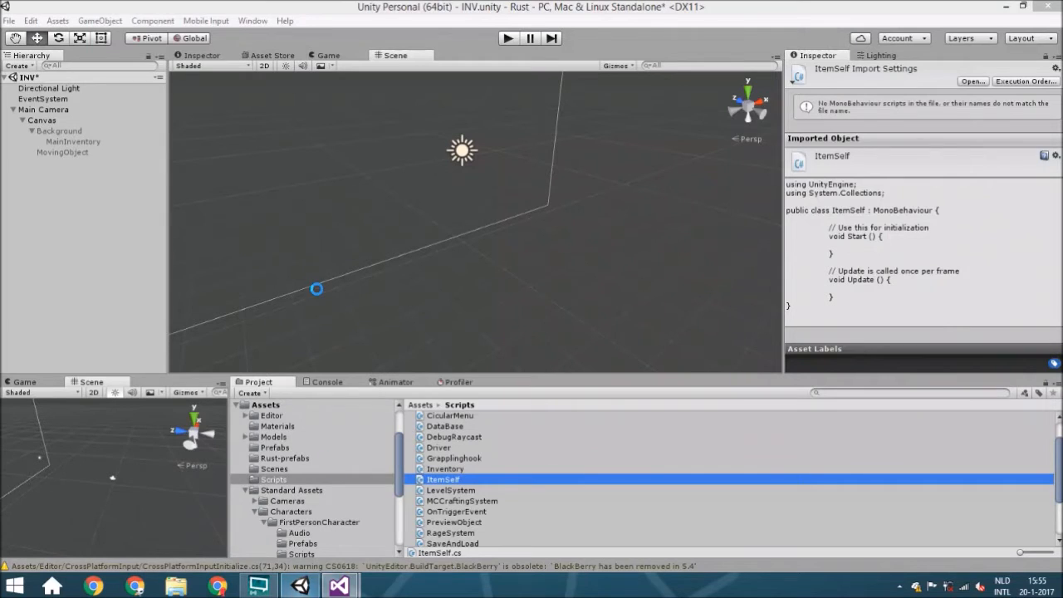
# - Clear the Console warnings, then browse back to the Standard Assets folder in Project
pyautogui.click(326, 382)
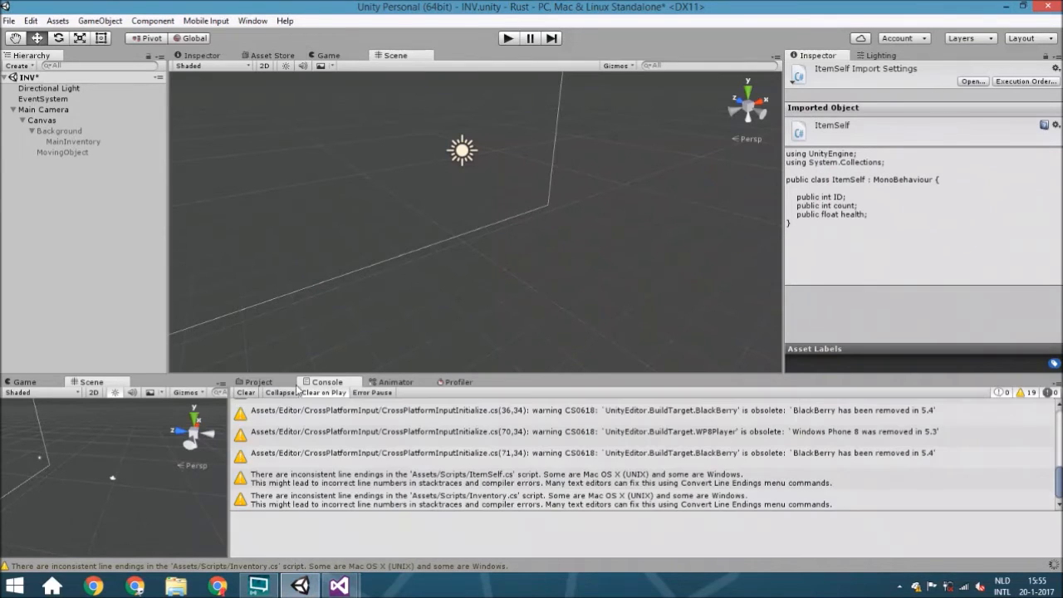
pyautogui.click(246, 392)
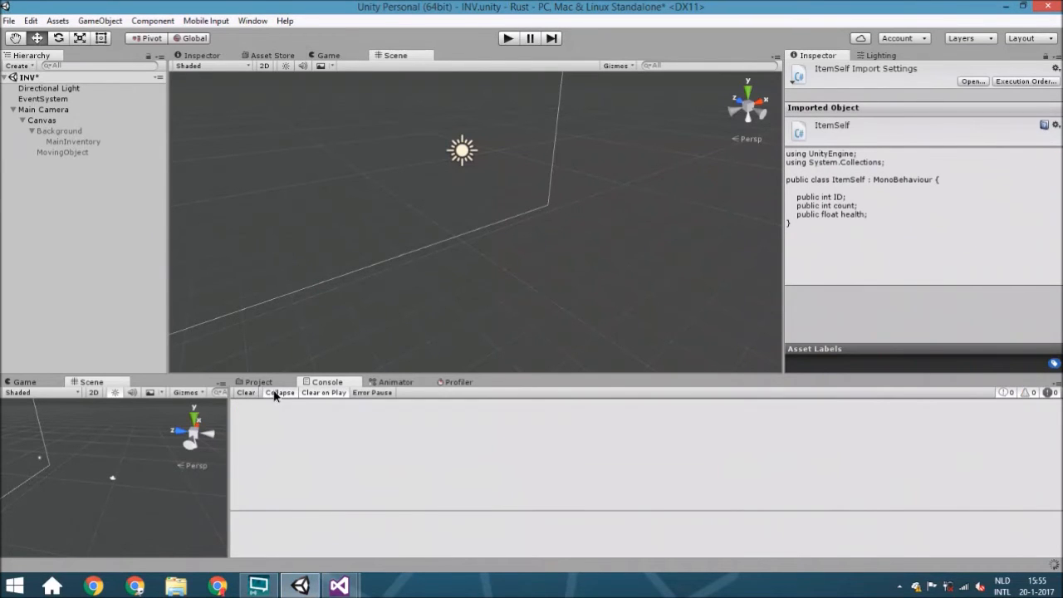
pyautogui.click(258, 381)
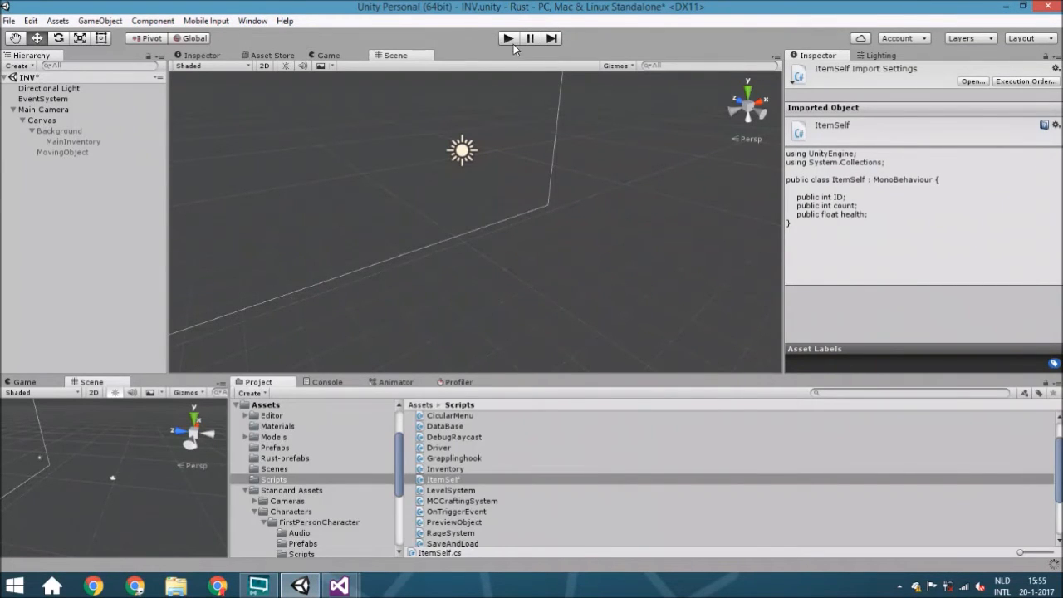
pyautogui.moveTo(385, 256)
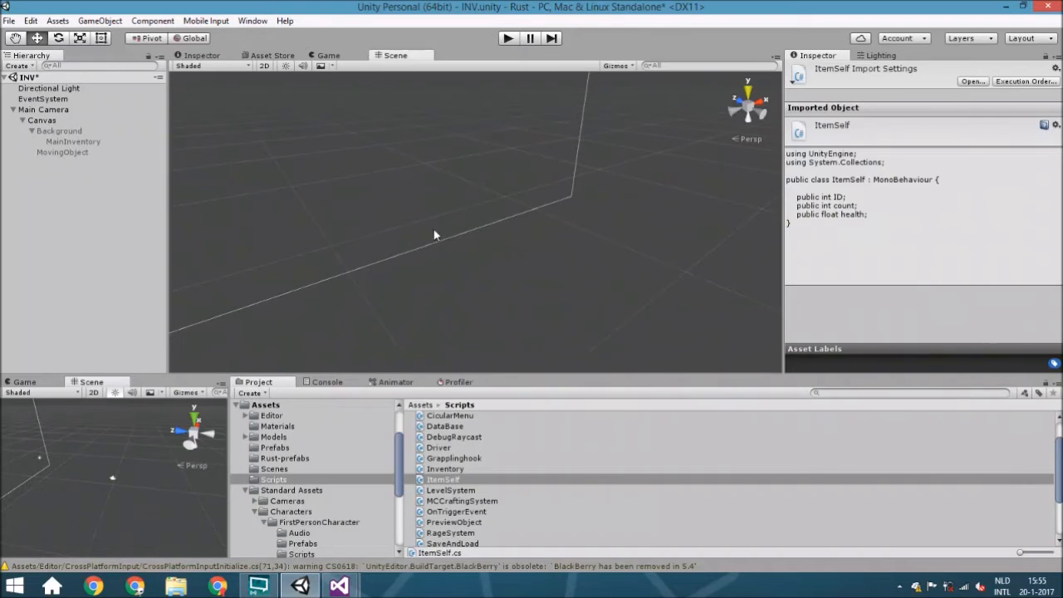
pyautogui.moveTo(311, 496)
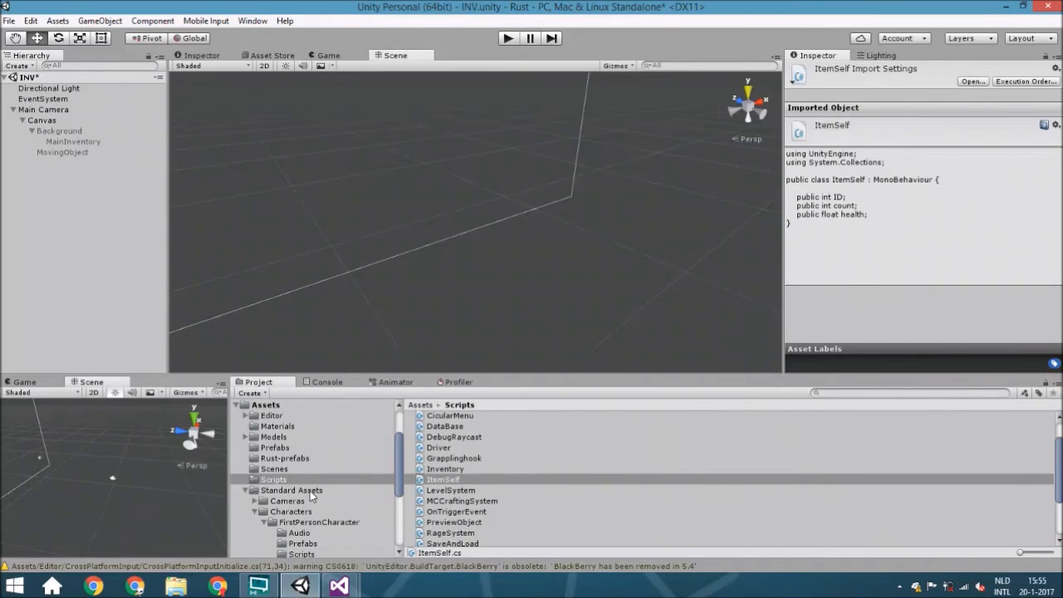
pyautogui.click(58, 21)
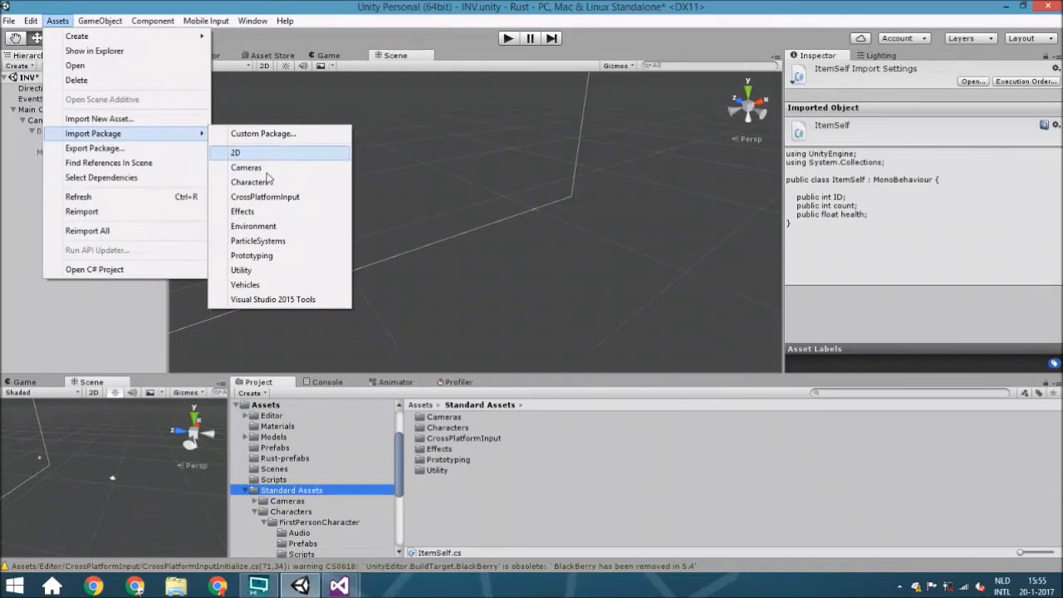
pyautogui.moveTo(266, 182)
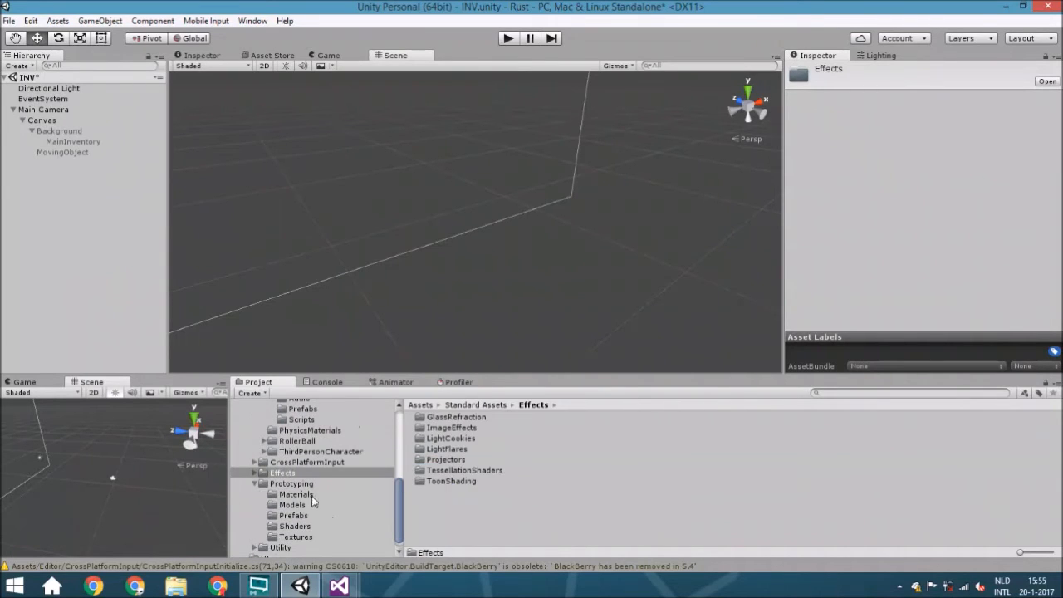
# - Open the Prototyping prefabs folder and pick the CubePrototype02x02x02 prefab
pyautogui.click(293, 514)
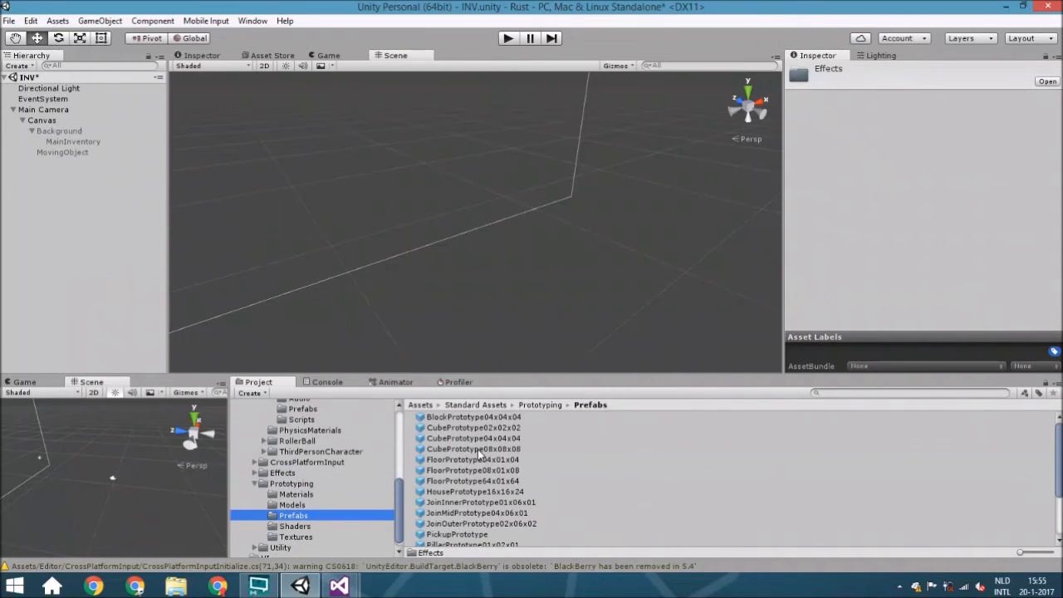
pyautogui.click(472, 480)
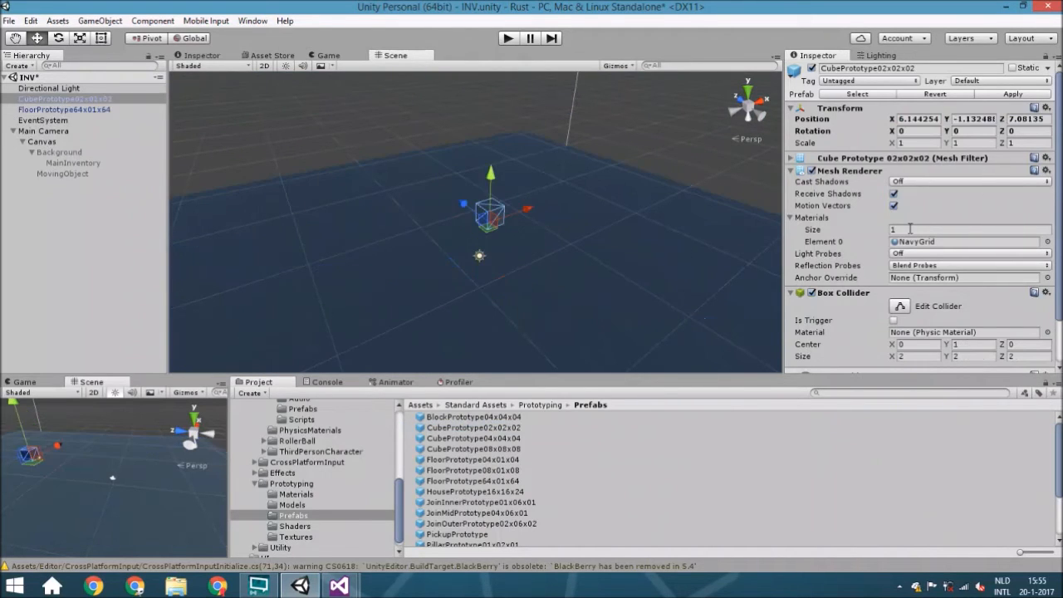
# - Replace the cube's NavyGrid material with PinkSmooth in Mesh Renderer Element 0
pyautogui.click(1047, 242)
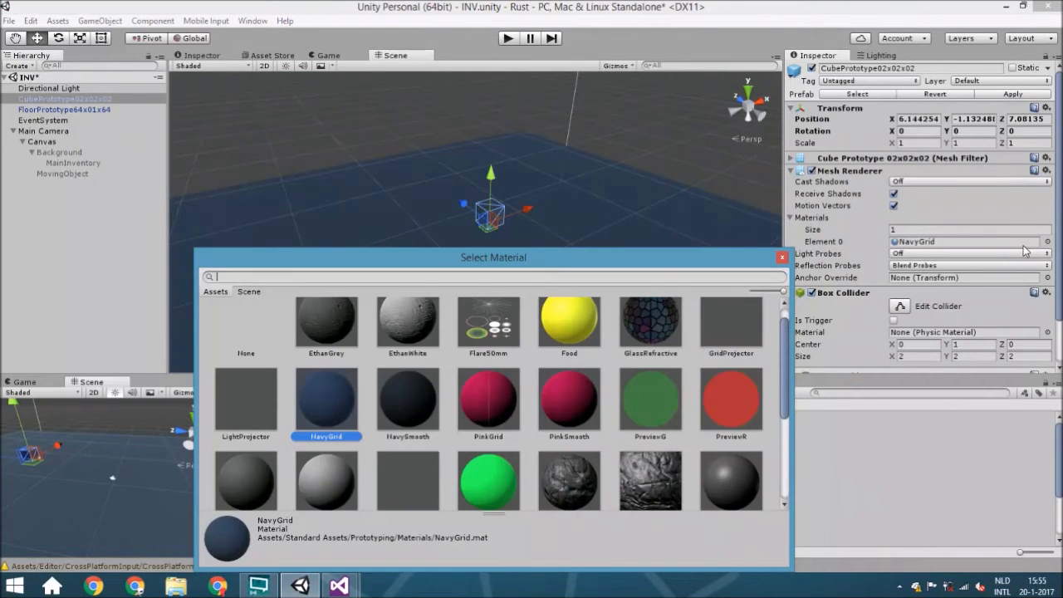
pyautogui.doubleClick(569, 403)
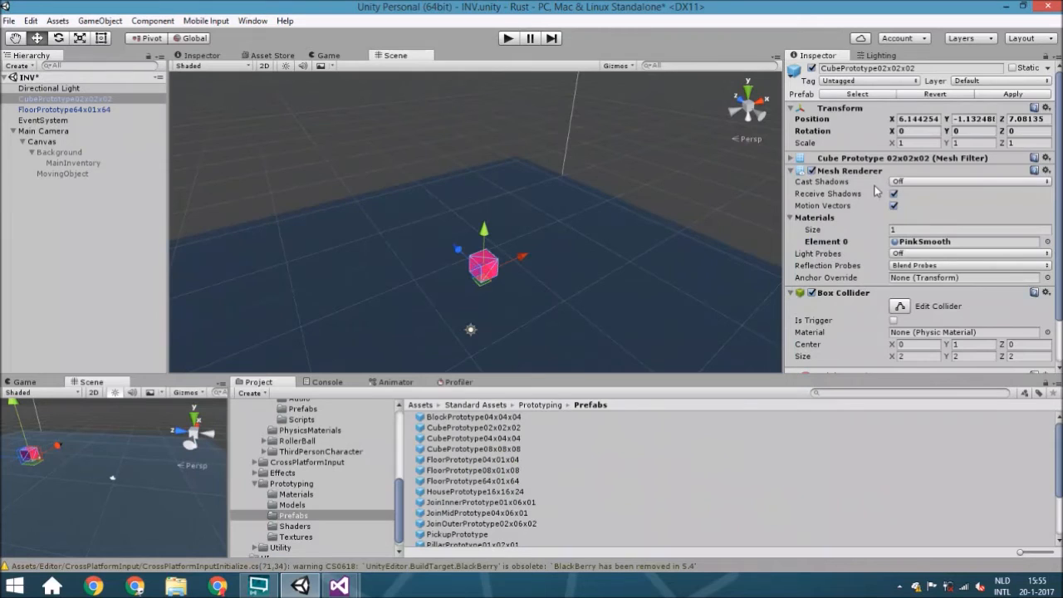
pyautogui.moveTo(939, 204)
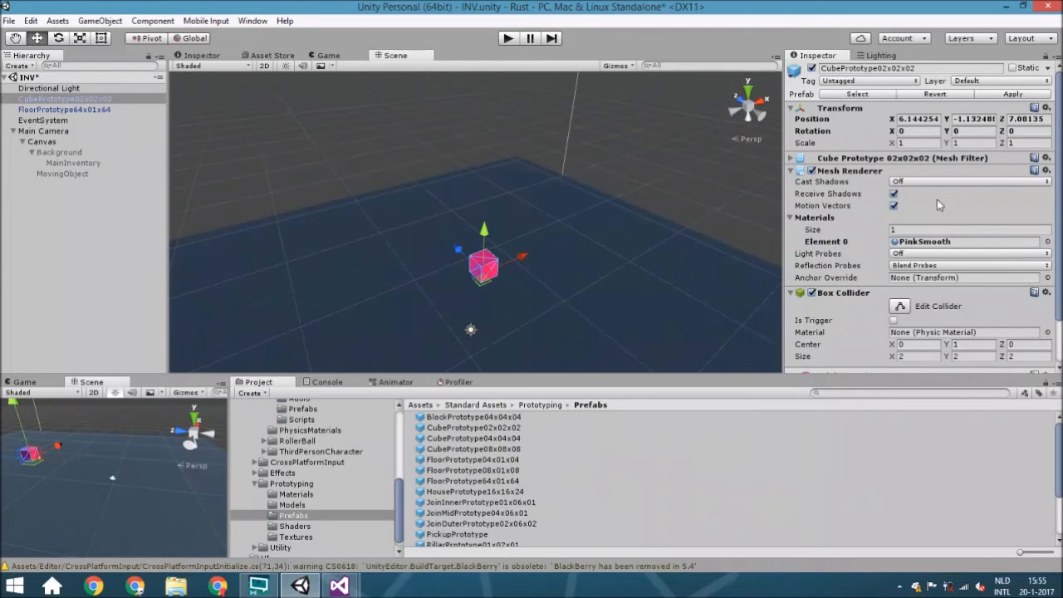
# - Review the project's tags, reselect CubePrototype02x02x02, and set its Tag to Item
pyautogui.click(869, 80)
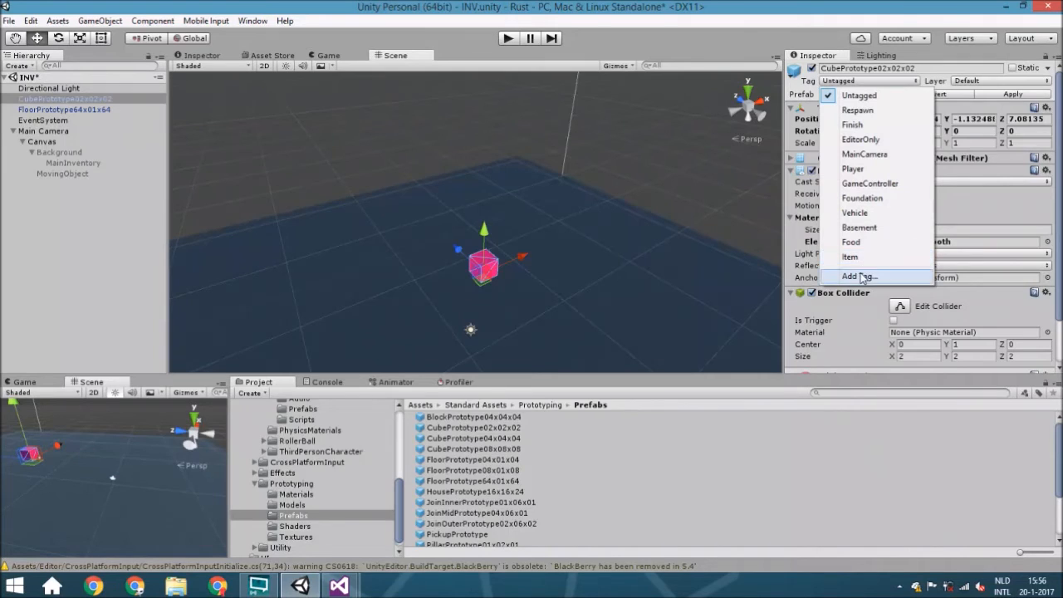
pyautogui.click(856, 276)
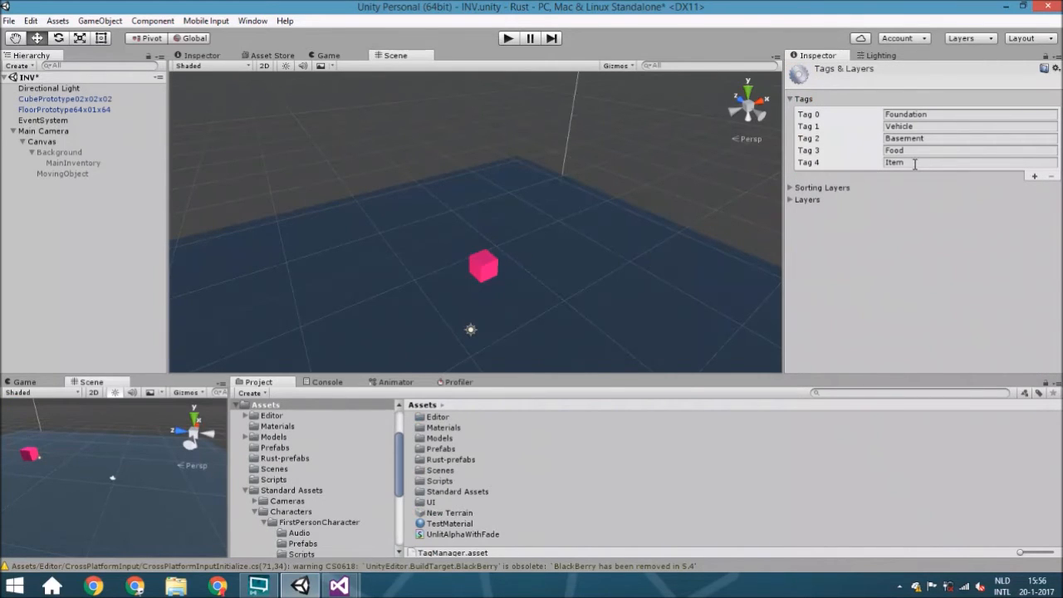
pyautogui.click(64, 99)
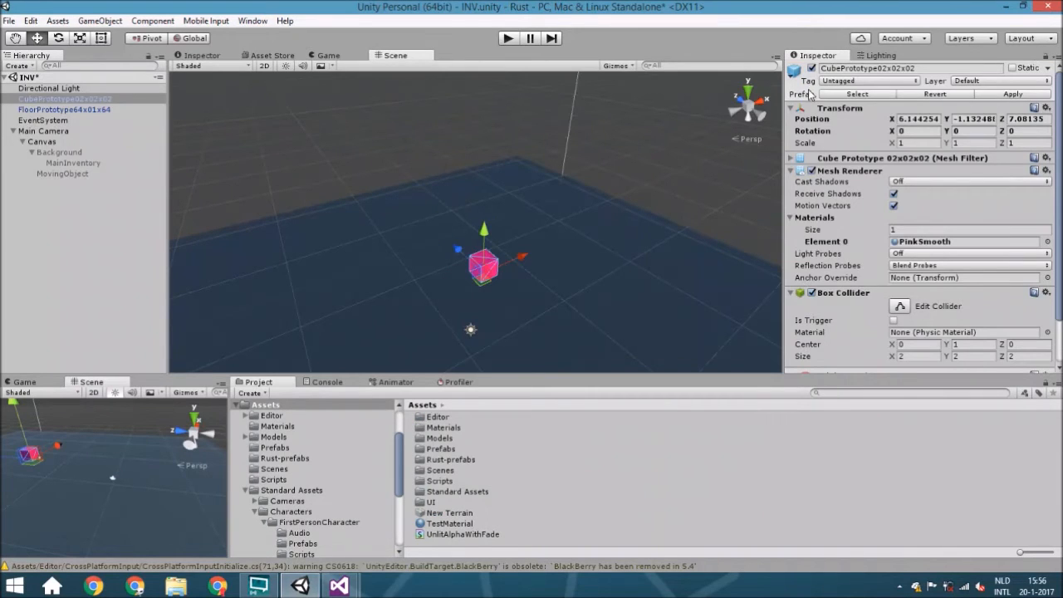
pyautogui.click(867, 80)
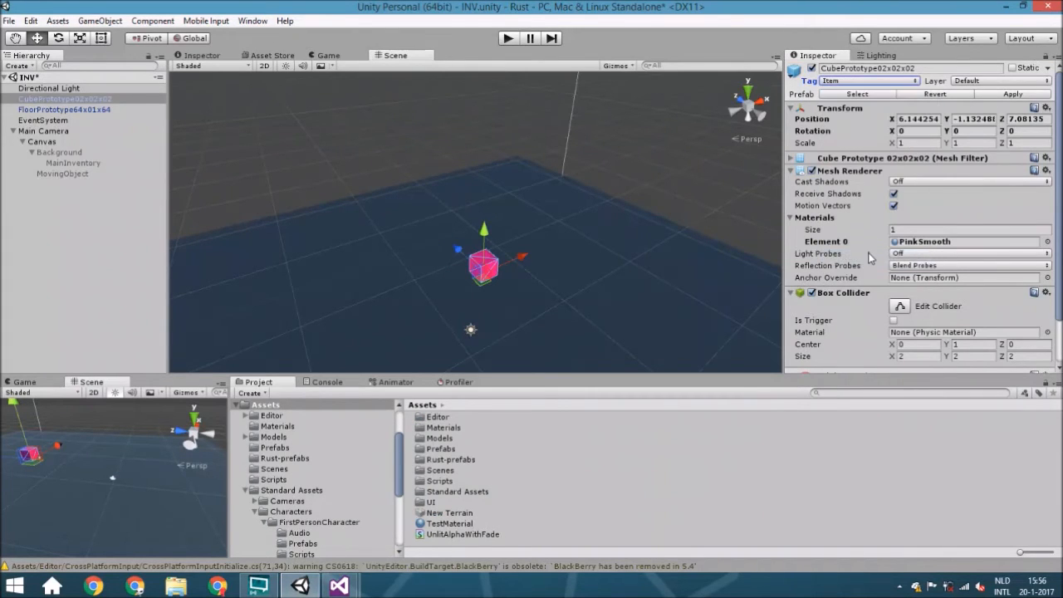
# - Attach Item Self to the pink cube with ID 1, count 5 and health 100
pyautogui.click(919, 360)
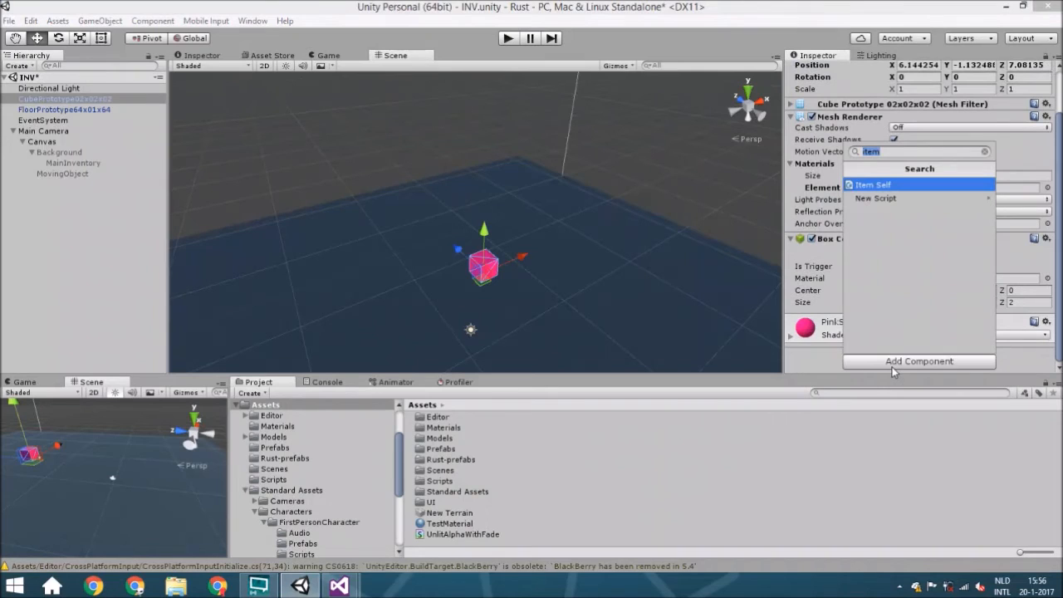
pyautogui.click(873, 185)
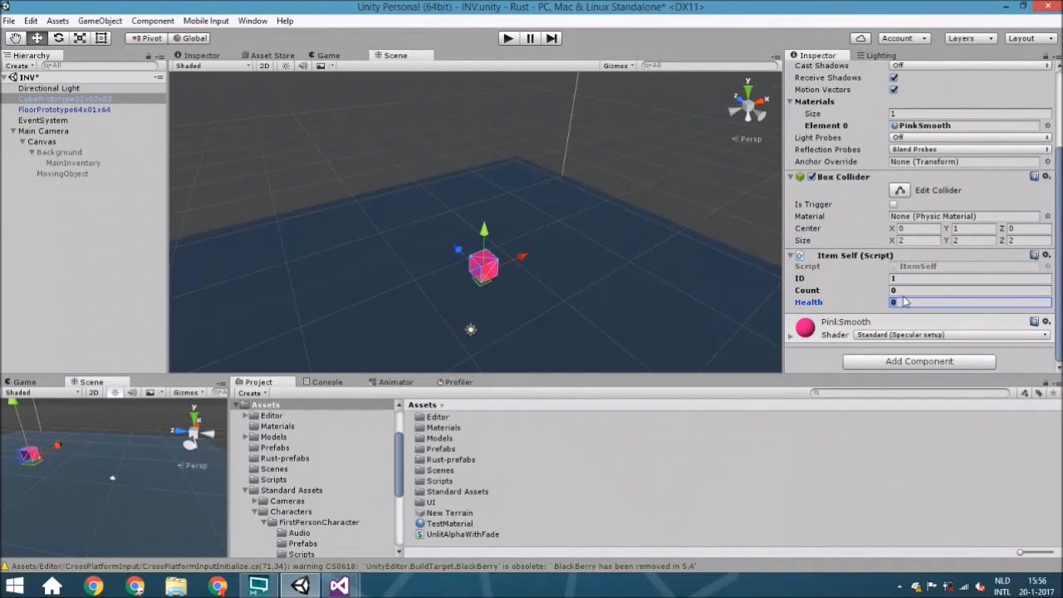
pyautogui.write('100')
pyautogui.click(970, 290)
pyautogui.write('5')
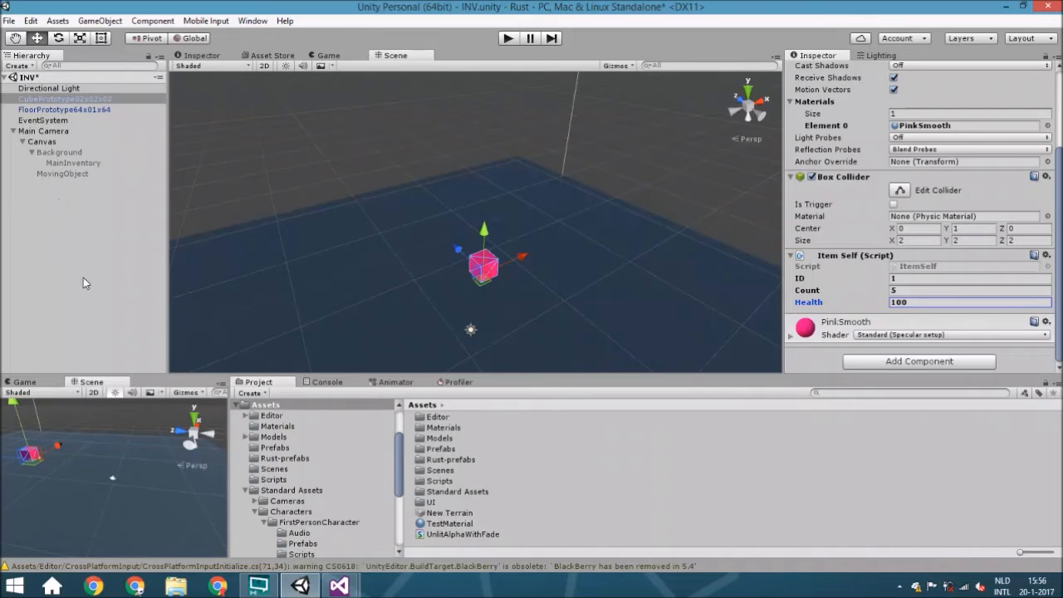
pyautogui.click(290, 471)
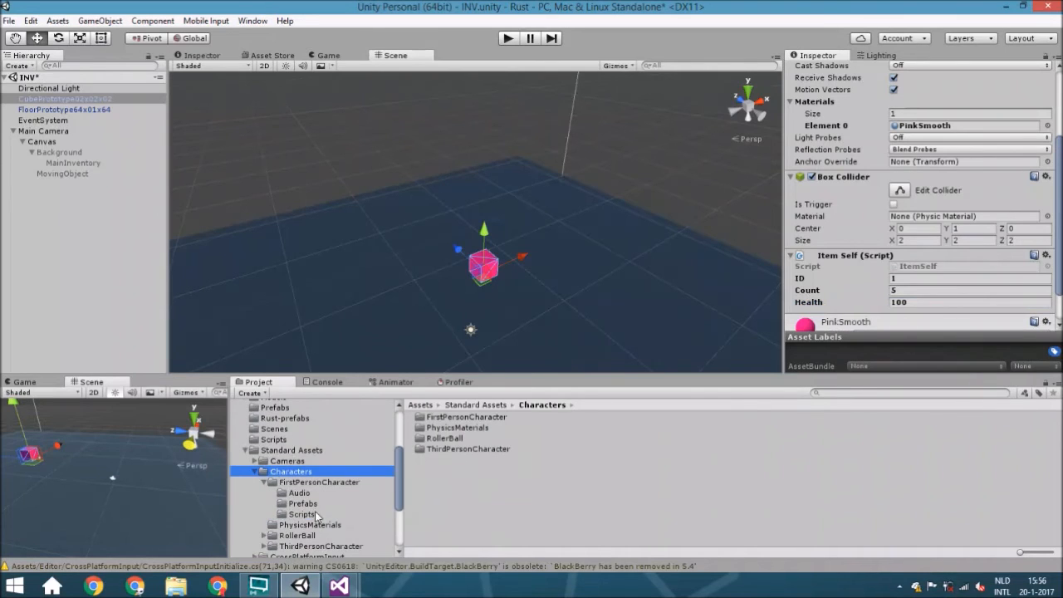
# - Place the FPSController prefab at position 0, 1, 0, expand it, and select Main Camera
pyautogui.click(302, 503)
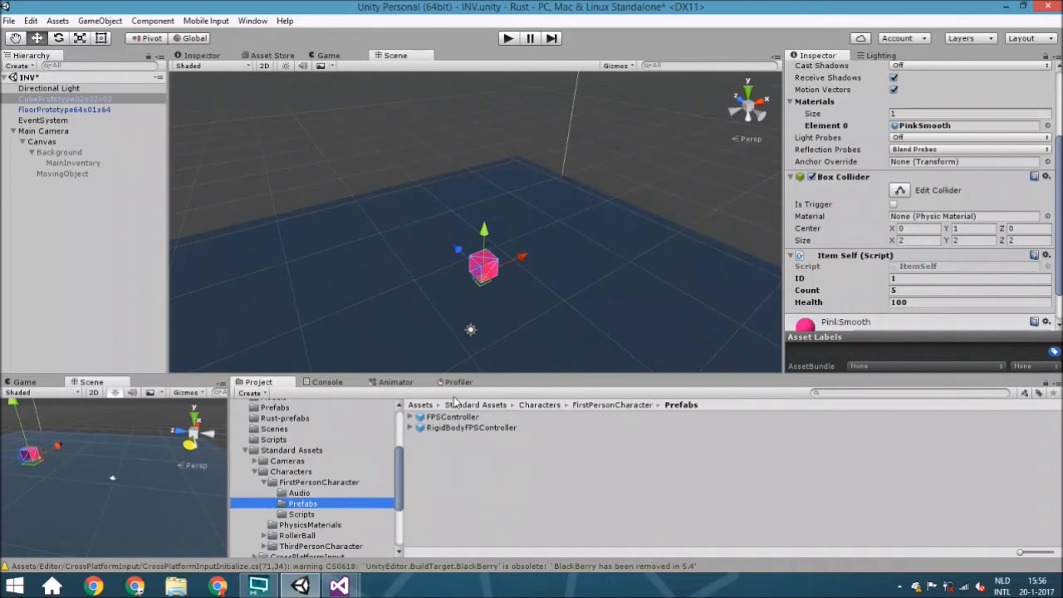
pyautogui.click(451, 416)
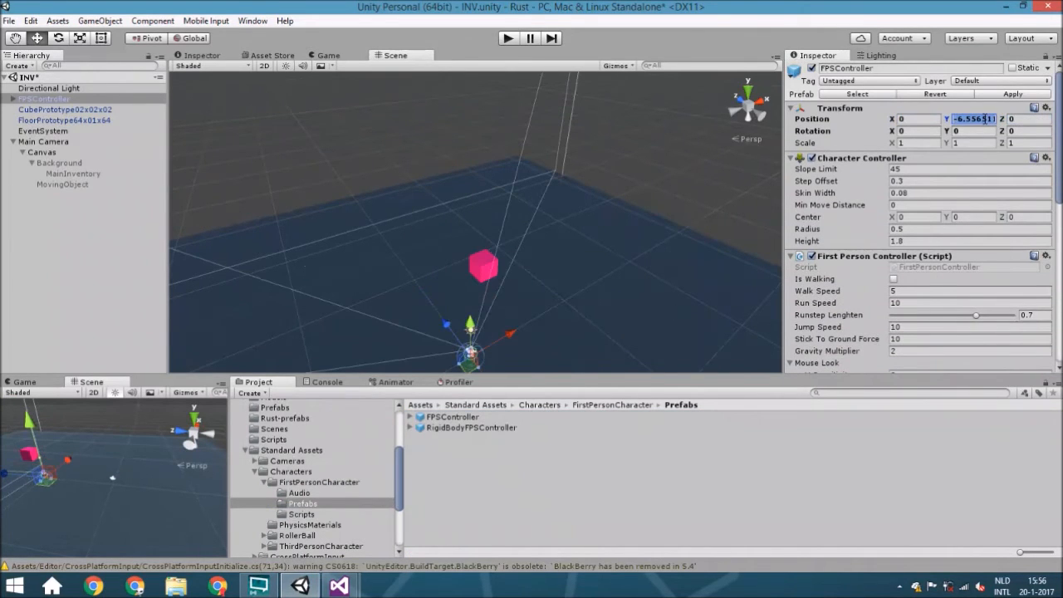
pyautogui.write('1')
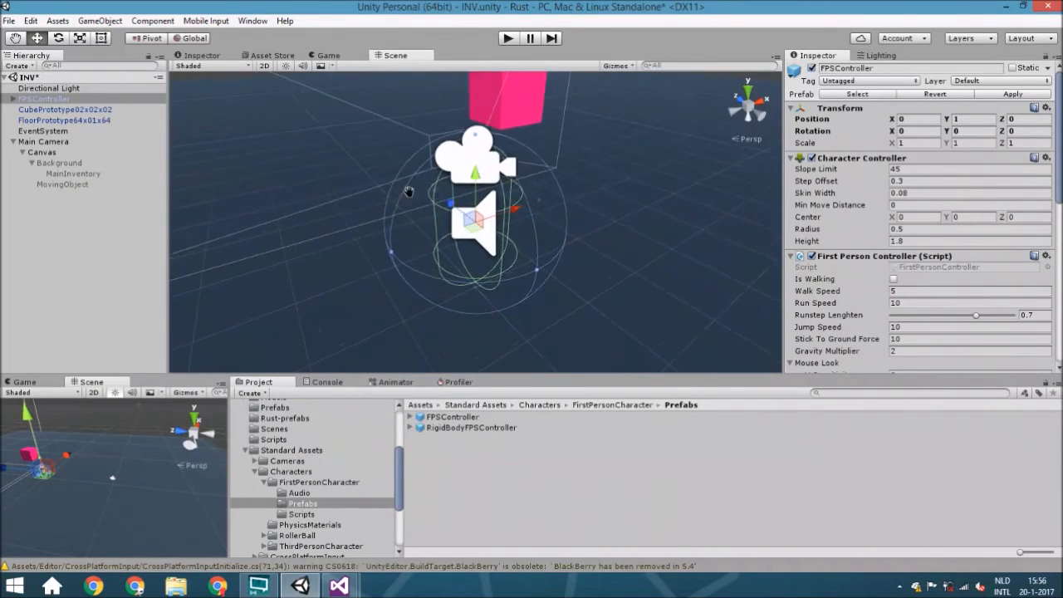
pyautogui.click(6, 99)
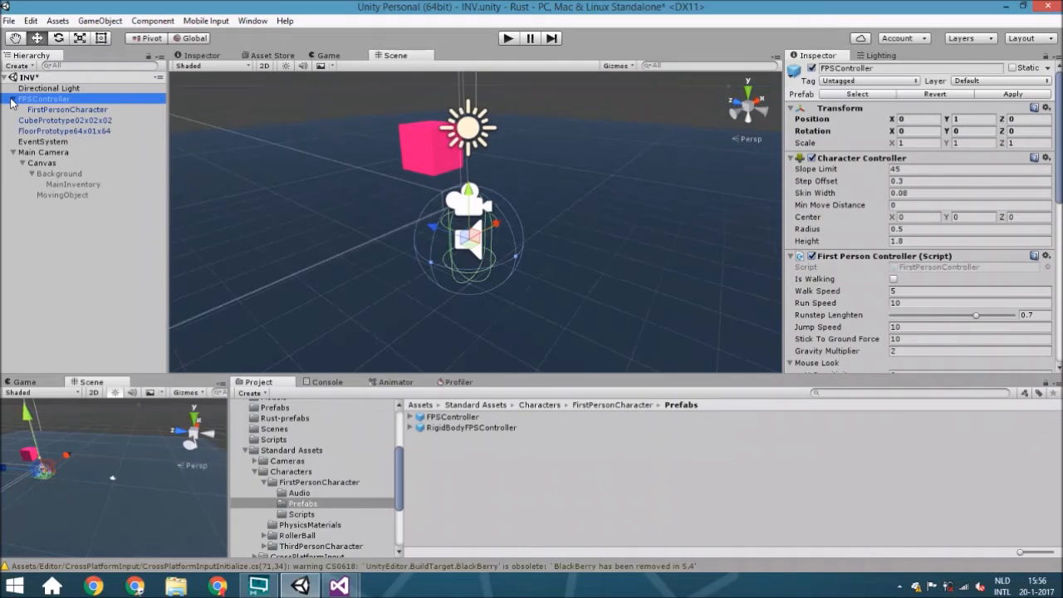
pyautogui.click(43, 152)
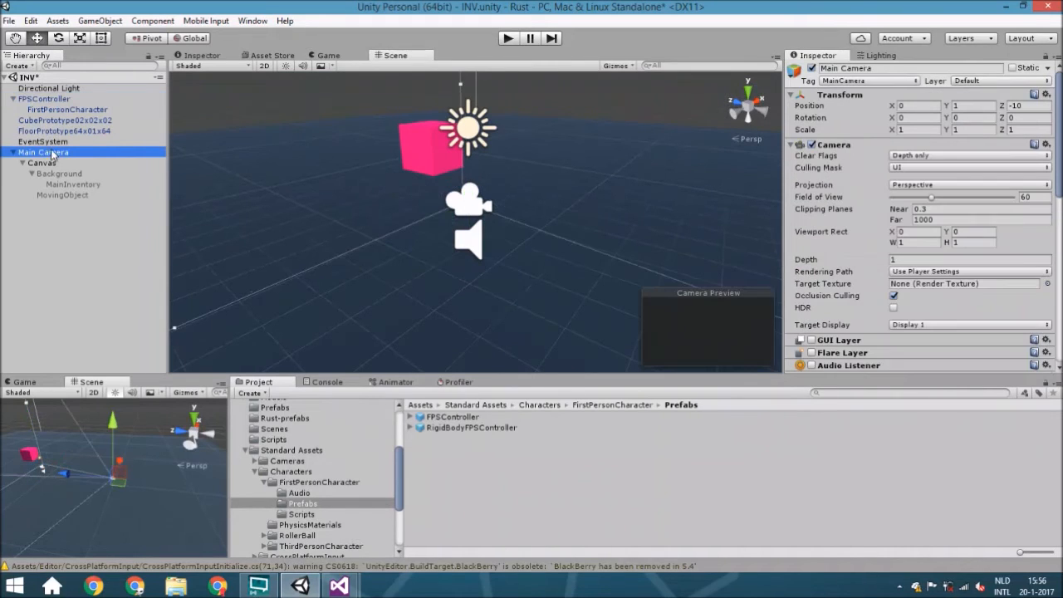
# - Nest Main Camera under FirstPersonCharacter, then inspect Background, FPSController and the Inventory script
pyautogui.click(66, 109)
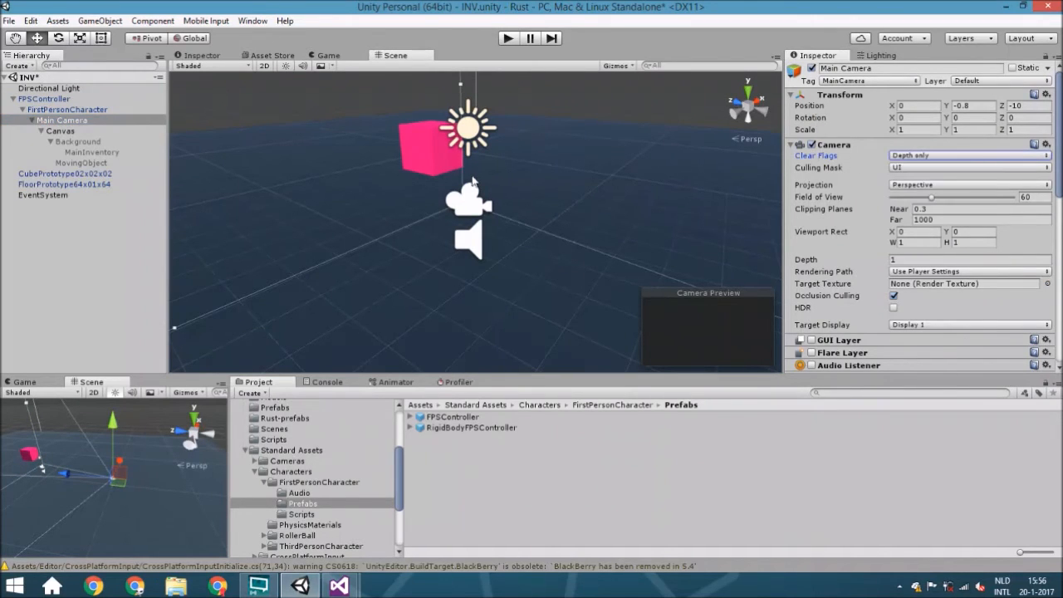
pyautogui.moveTo(374, 188)
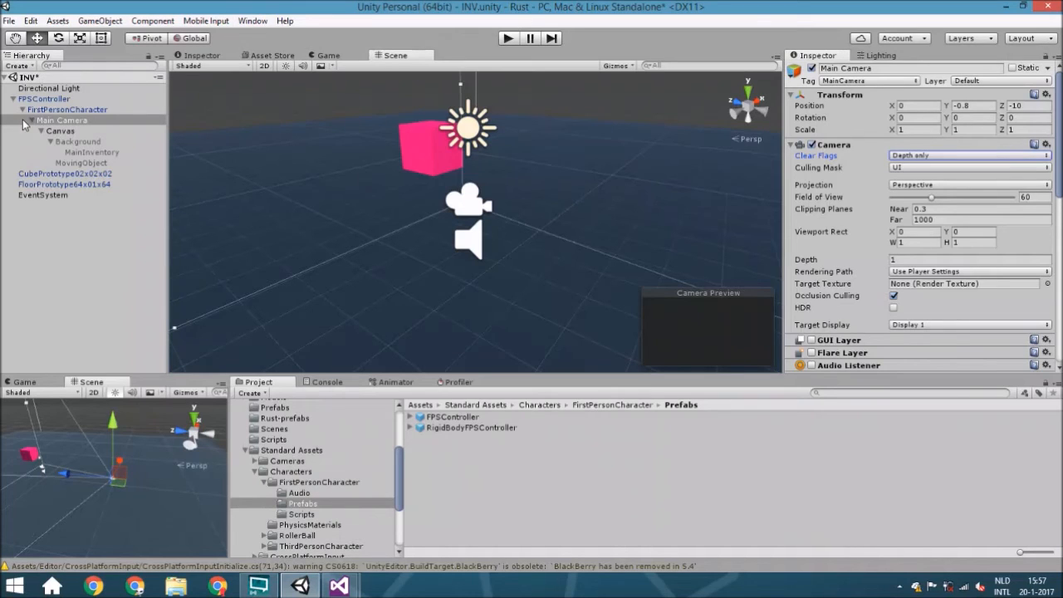
pyautogui.click(77, 141)
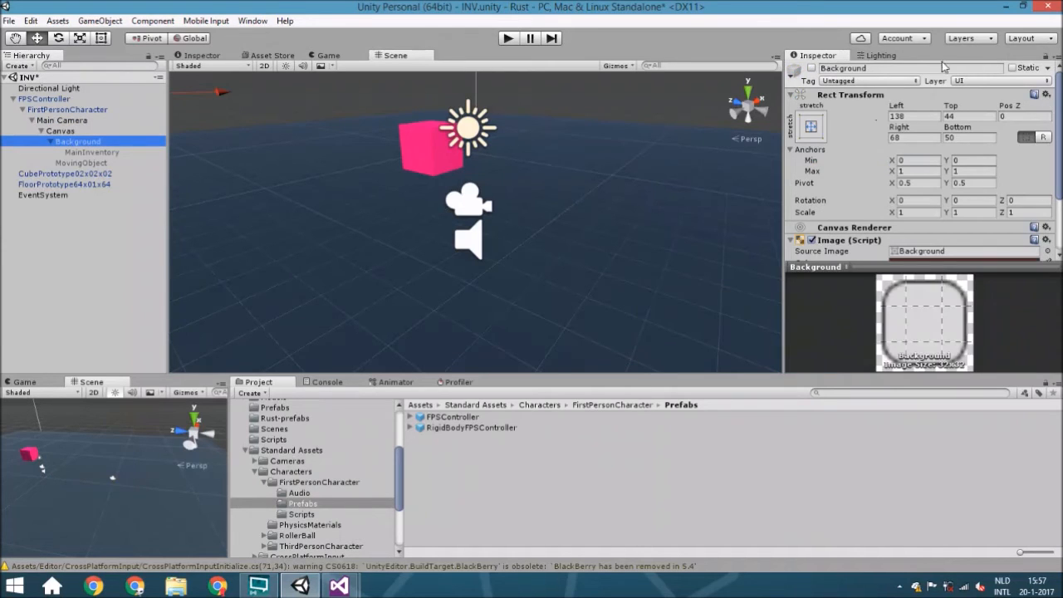
pyautogui.click(44, 98)
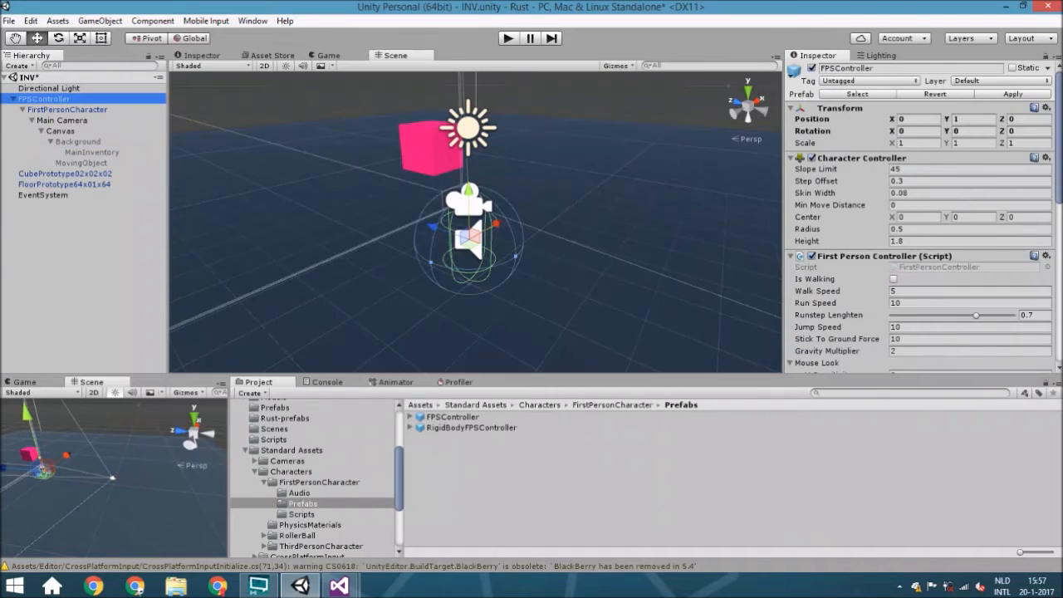
pyautogui.click(62, 120)
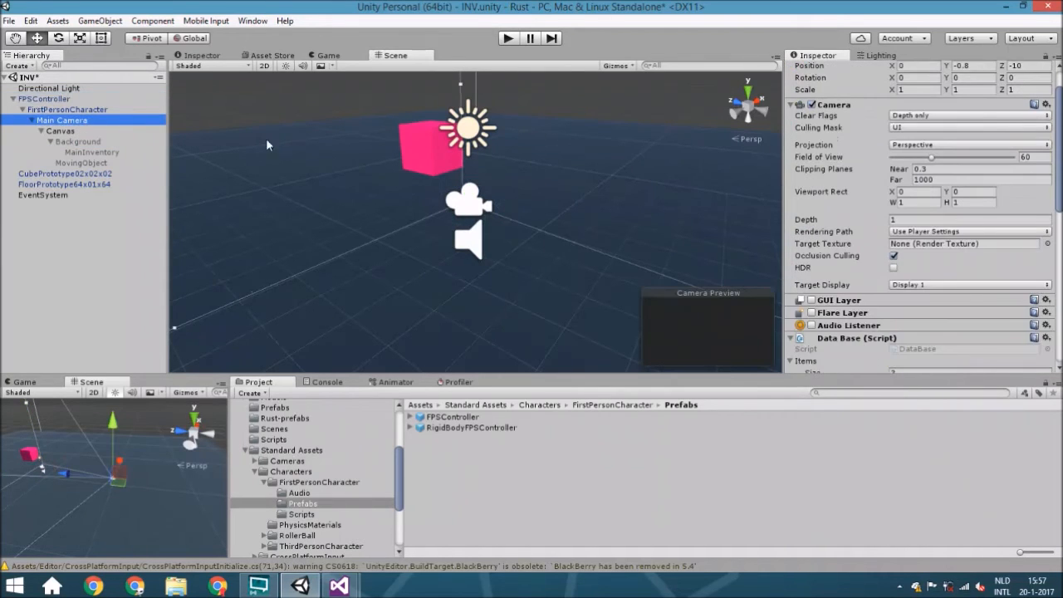
pyautogui.scroll(-3)
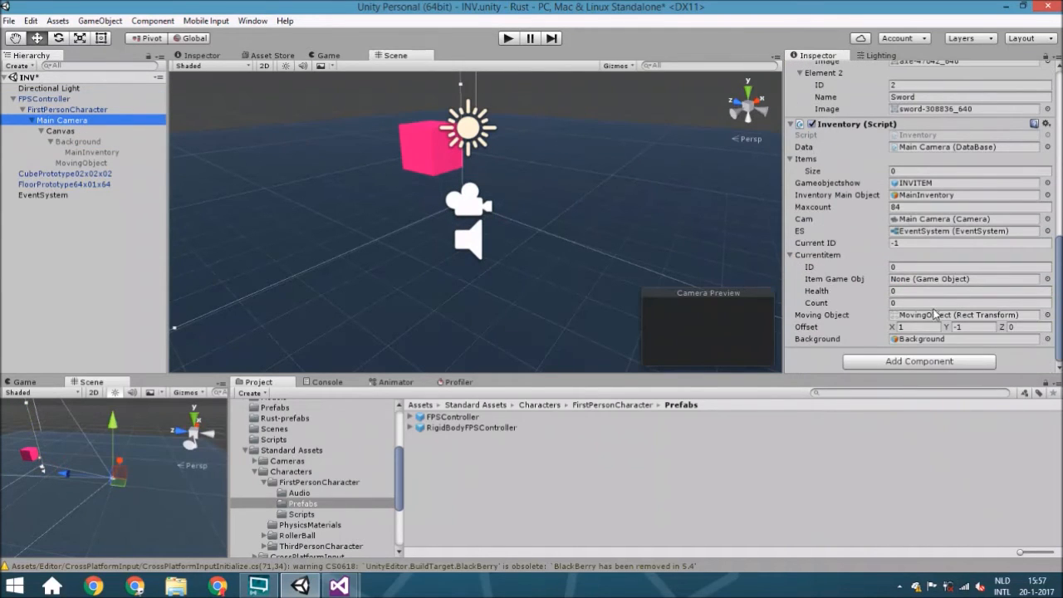
pyautogui.moveTo(916, 289)
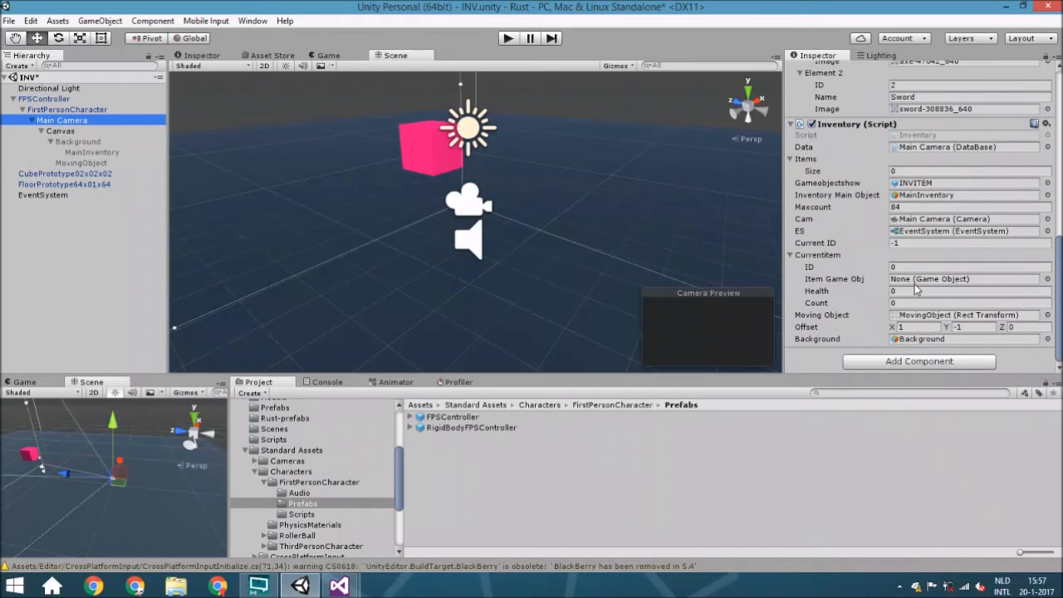
pyautogui.moveTo(913, 289)
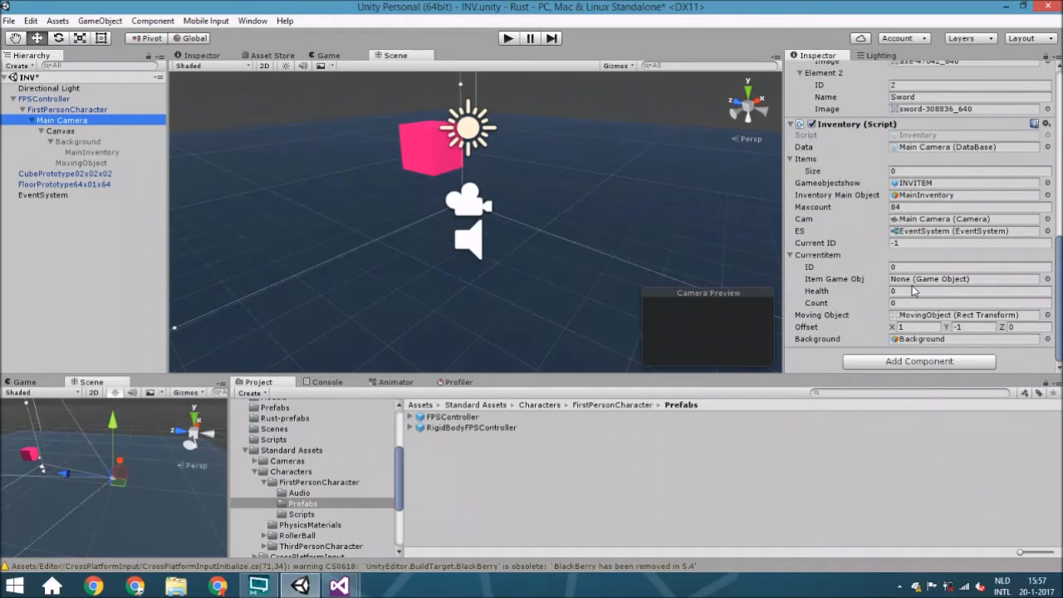
pyautogui.moveTo(578, 425)
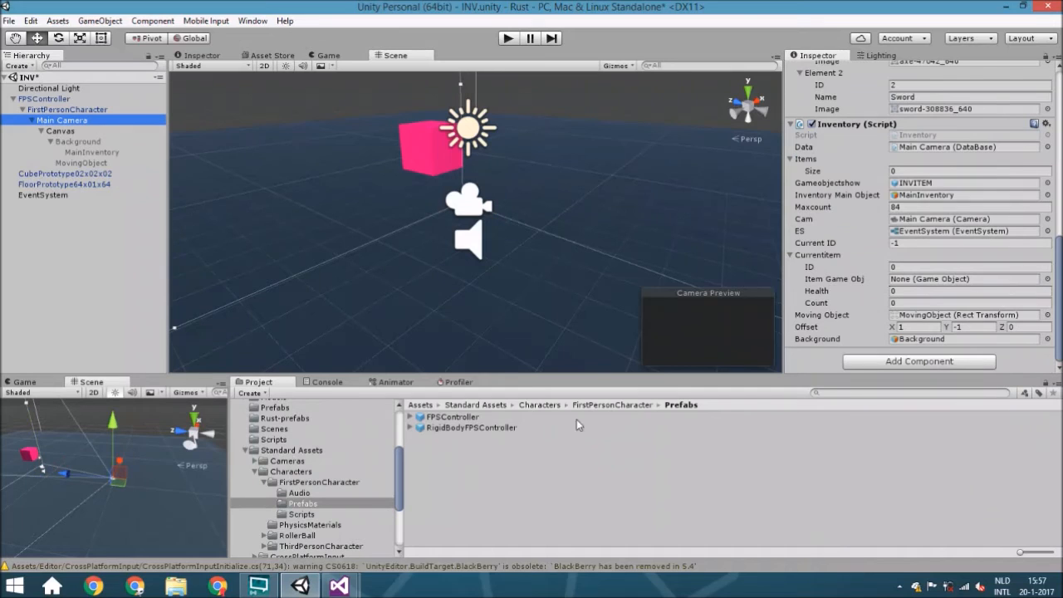
pyautogui.click(336, 585)
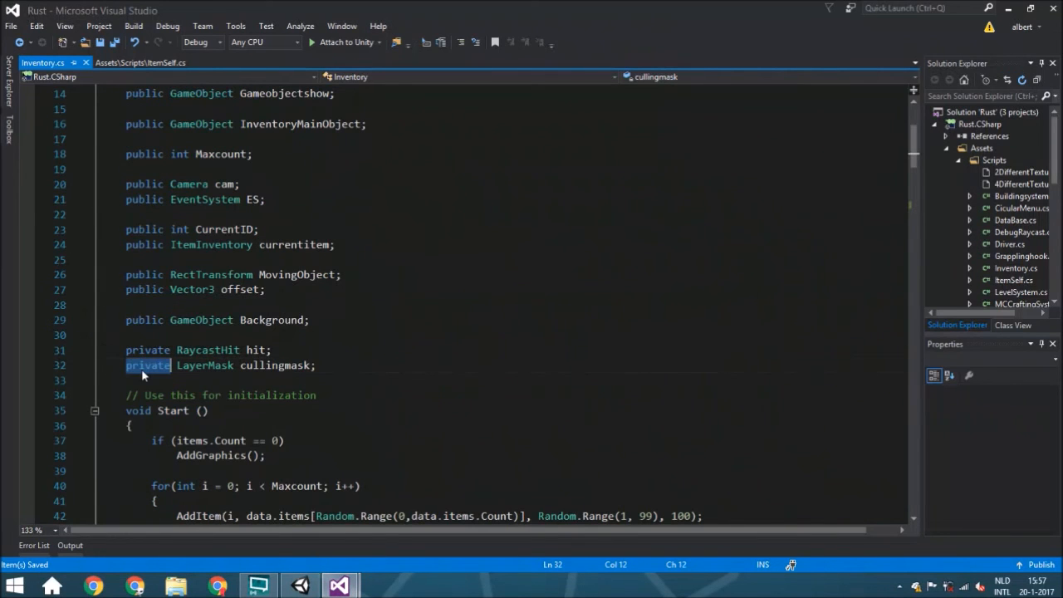
# - Change cullingmask on line 32 from private to public LayerMask, then return to Unity
pyautogui.write('public')
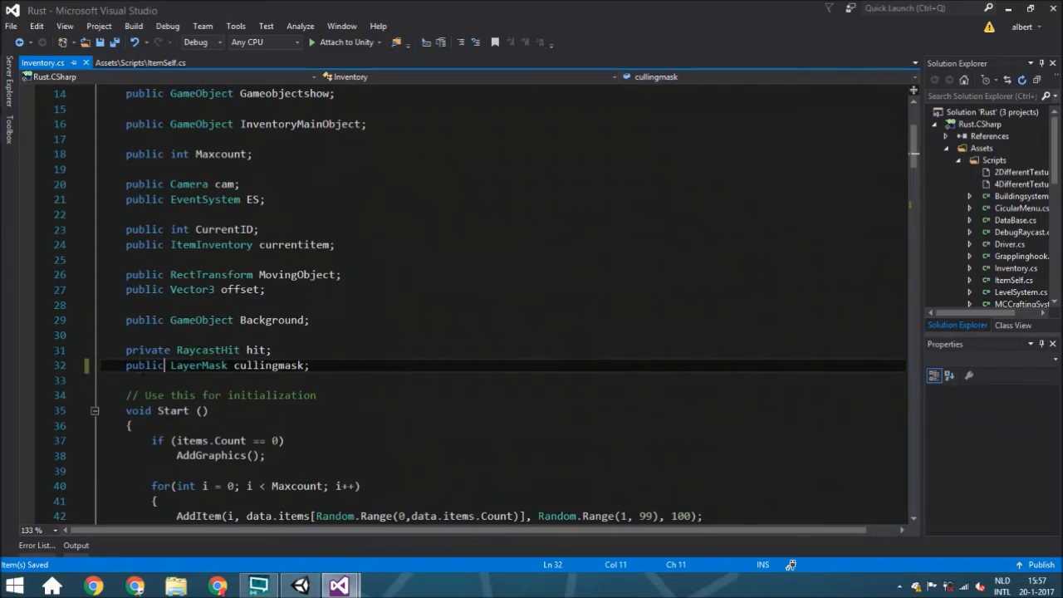
pyautogui.click(339, 586)
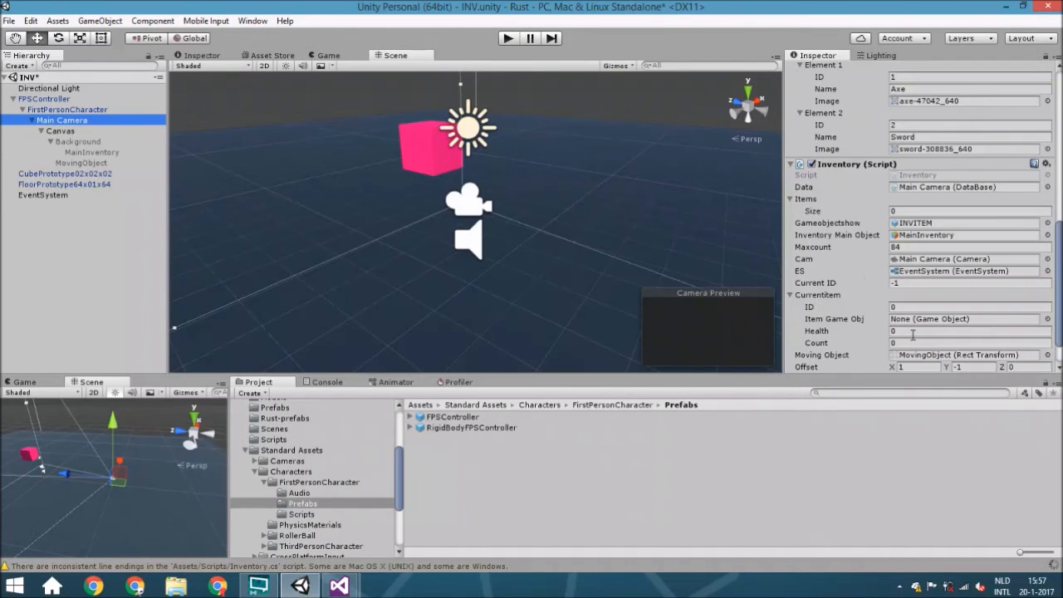
# - Set the Inventory component's Cullingmask layer dropdown to Everything
pyautogui.scroll(-3)
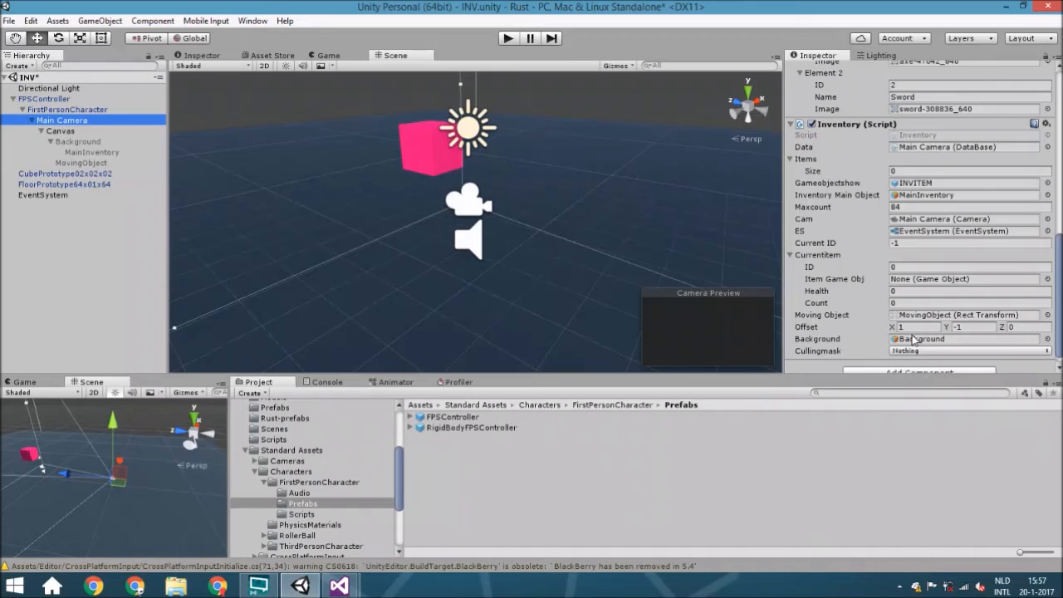
pyautogui.click(967, 350)
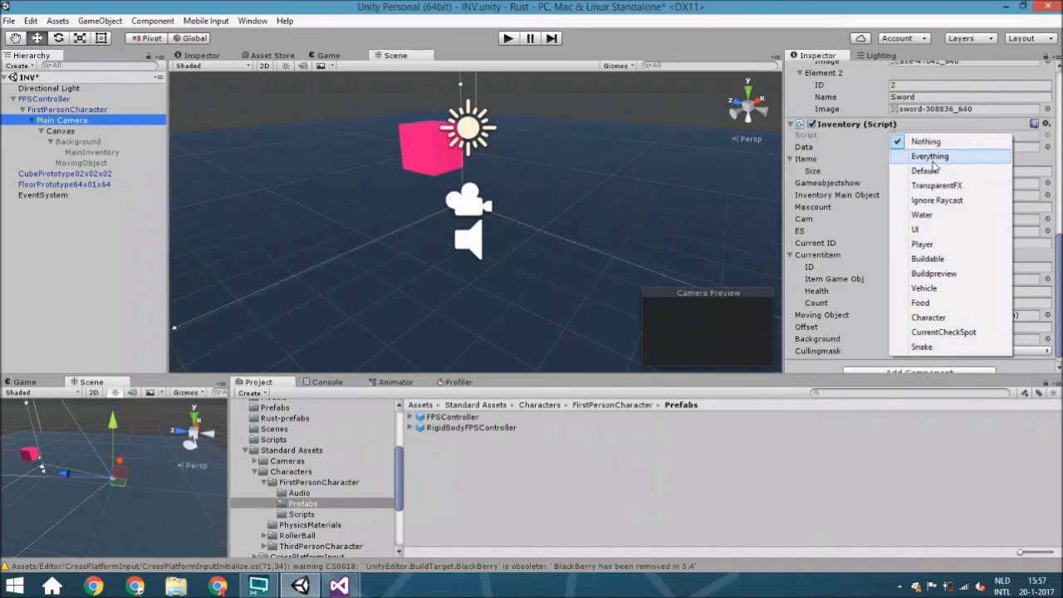
pyautogui.click(929, 156)
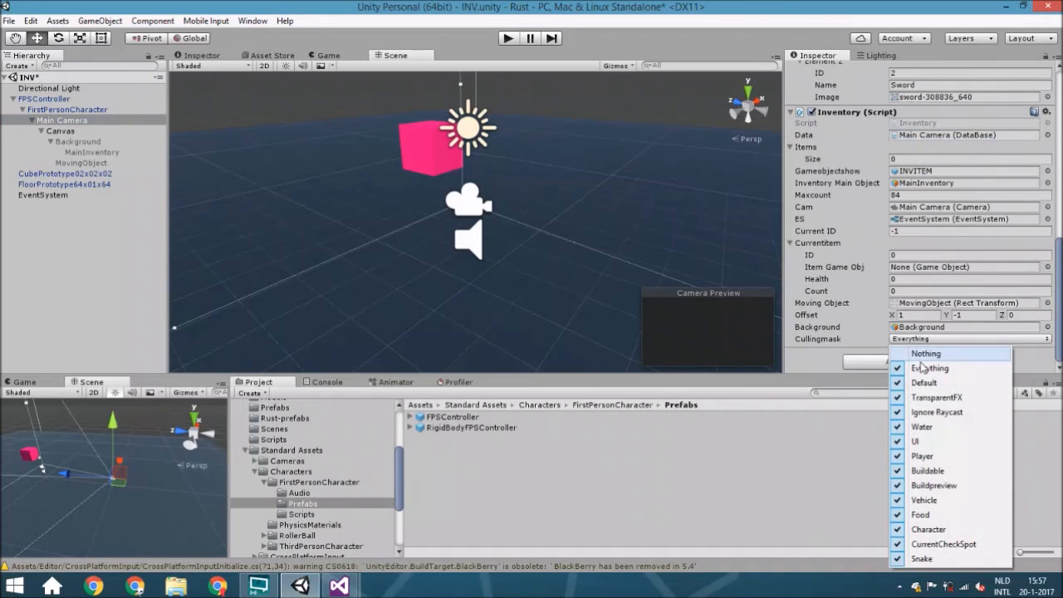
pyautogui.moveTo(934, 439)
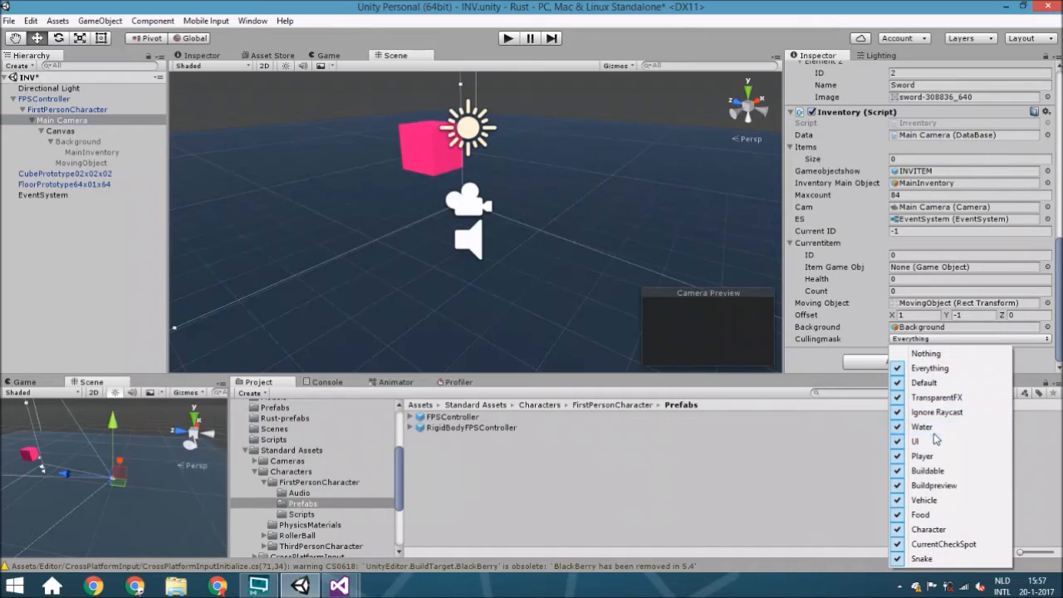
pyautogui.click(929, 367)
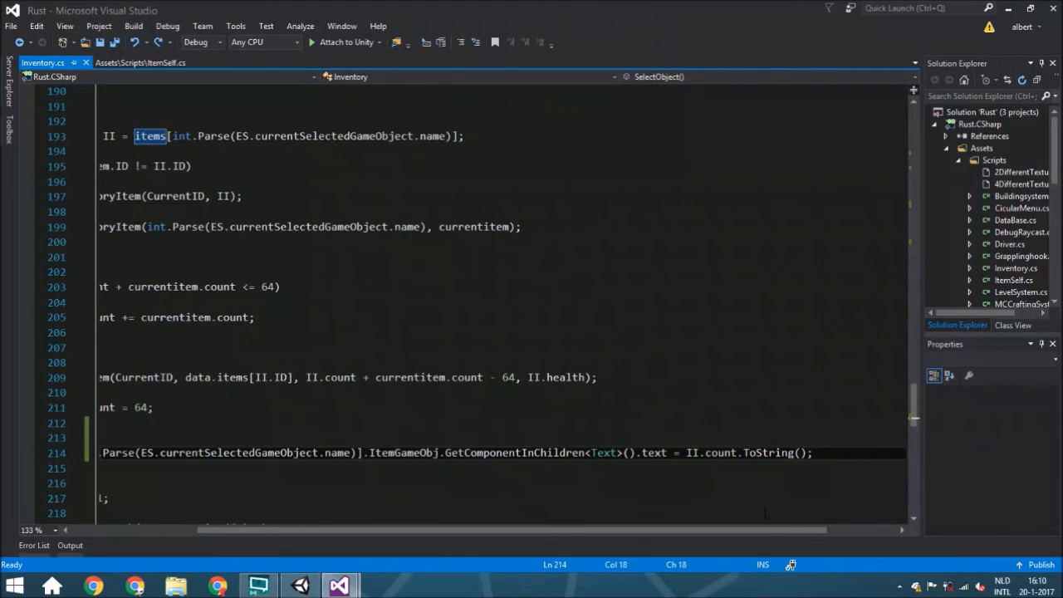
# - In Inventory.cs, update the merged stack's count text and change Random.Range(1, 99) to Random.Range(1, 64), then save
pyautogui.hscroll(-3)
pyautogui.write('II')
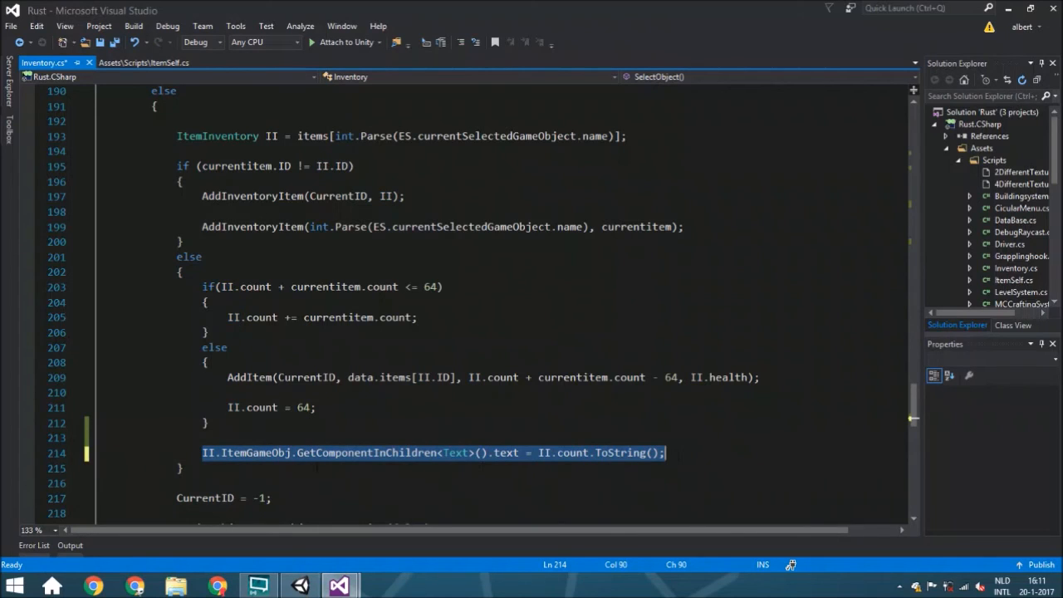
pyautogui.doubleClick(255, 452)
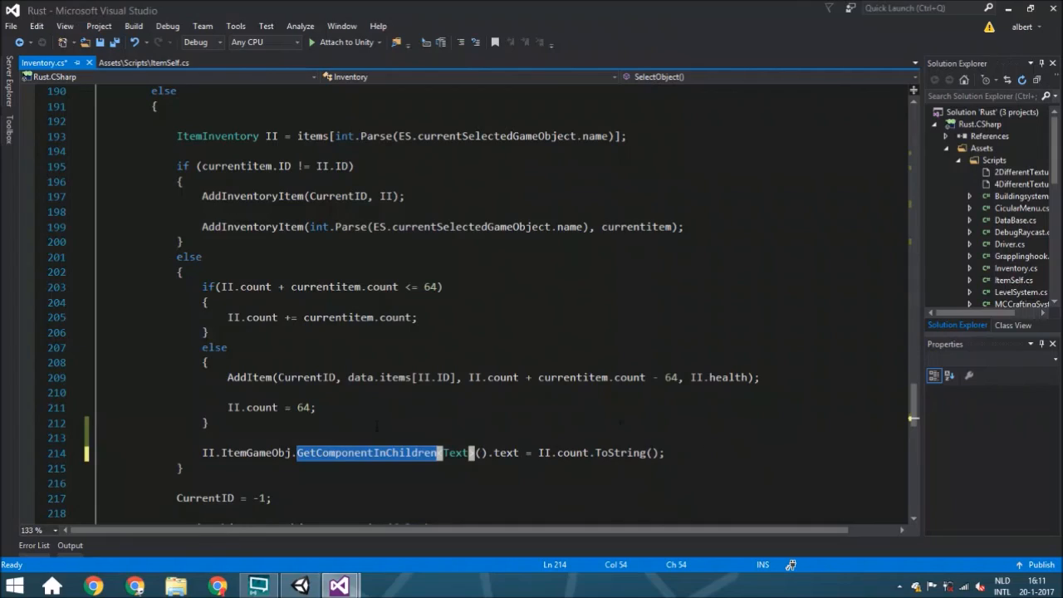
pyautogui.scroll(3)
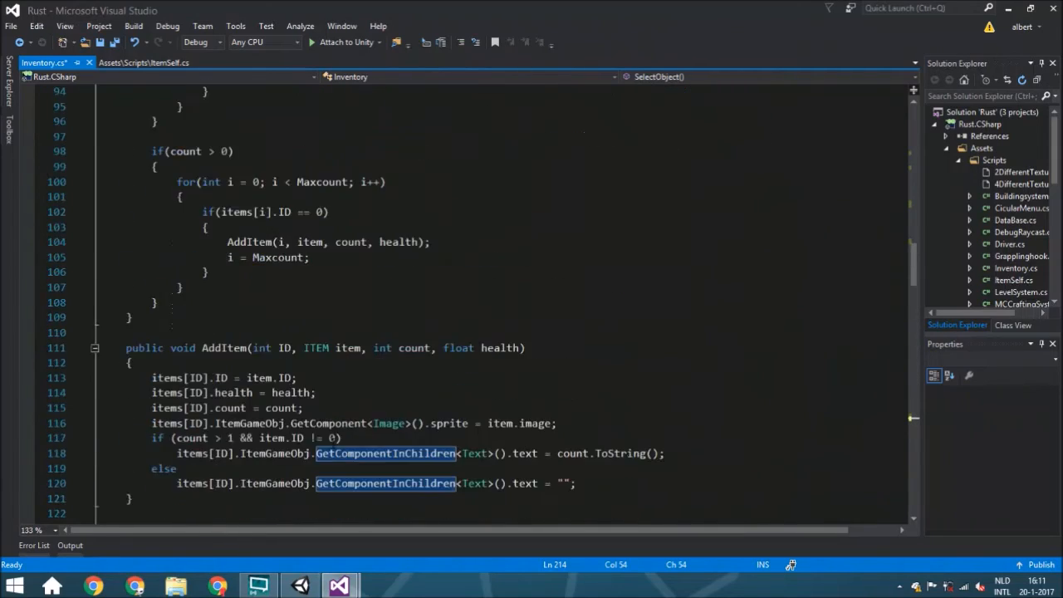
pyautogui.scroll(3)
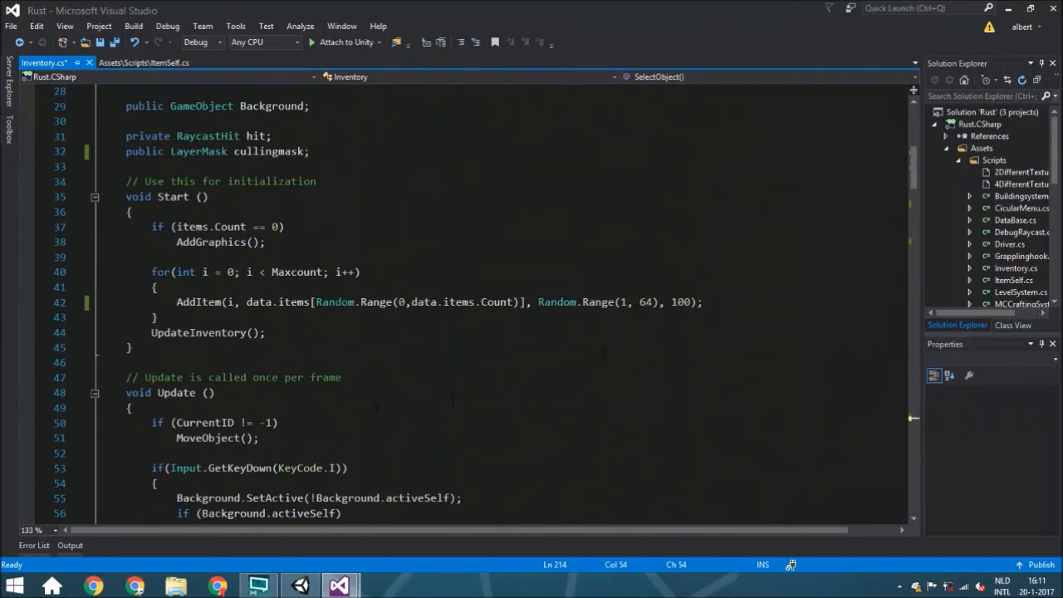
pyautogui.doubleClick(648, 302)
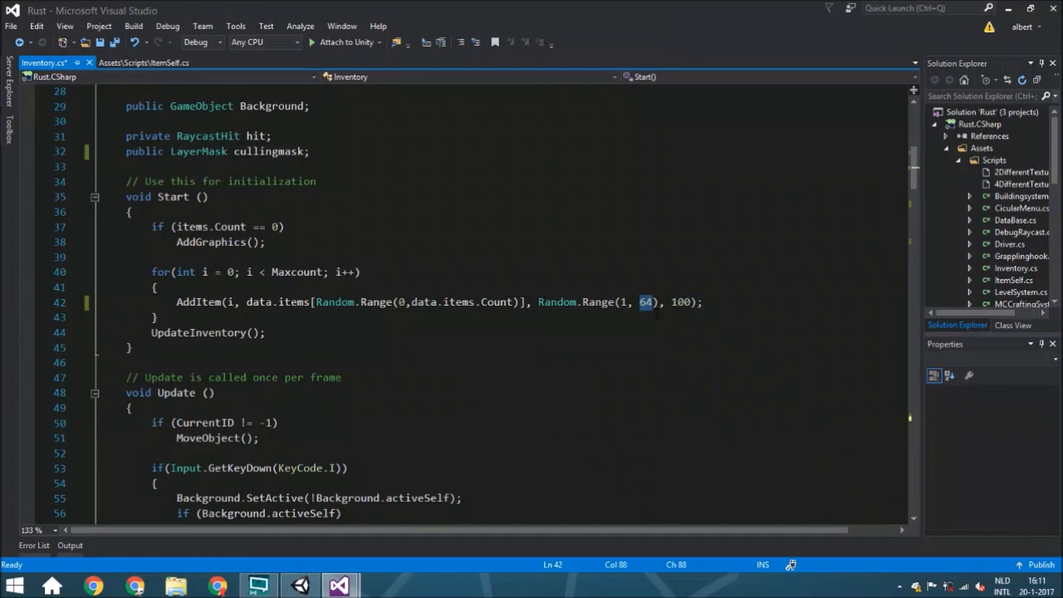
pyautogui.press('ctrl+s')
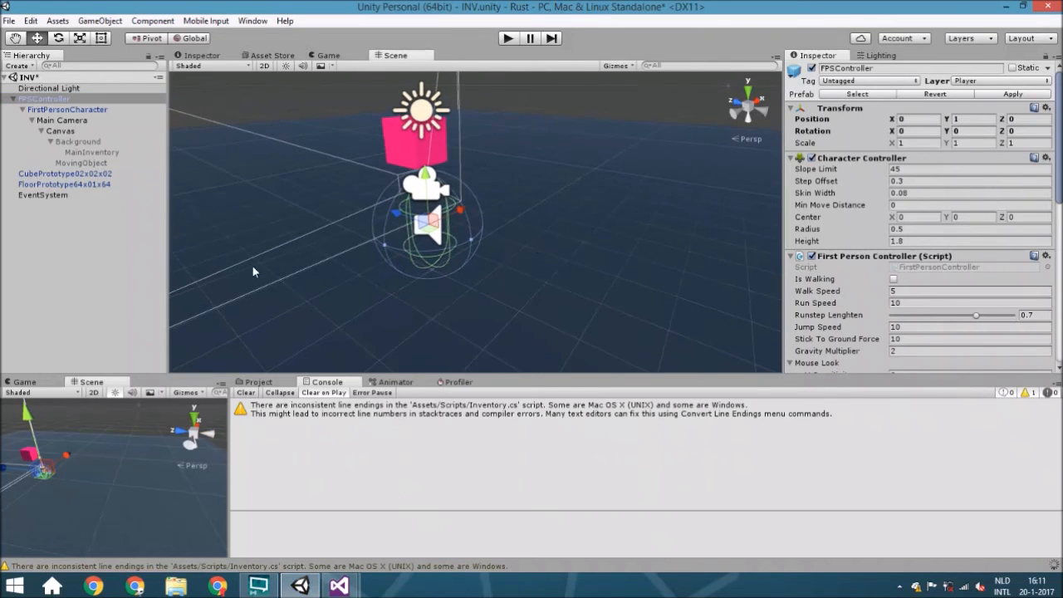
# - Set FPSController's layer to Player, check the Main Camera transform, and enter Play mode
pyautogui.click(1001, 80)
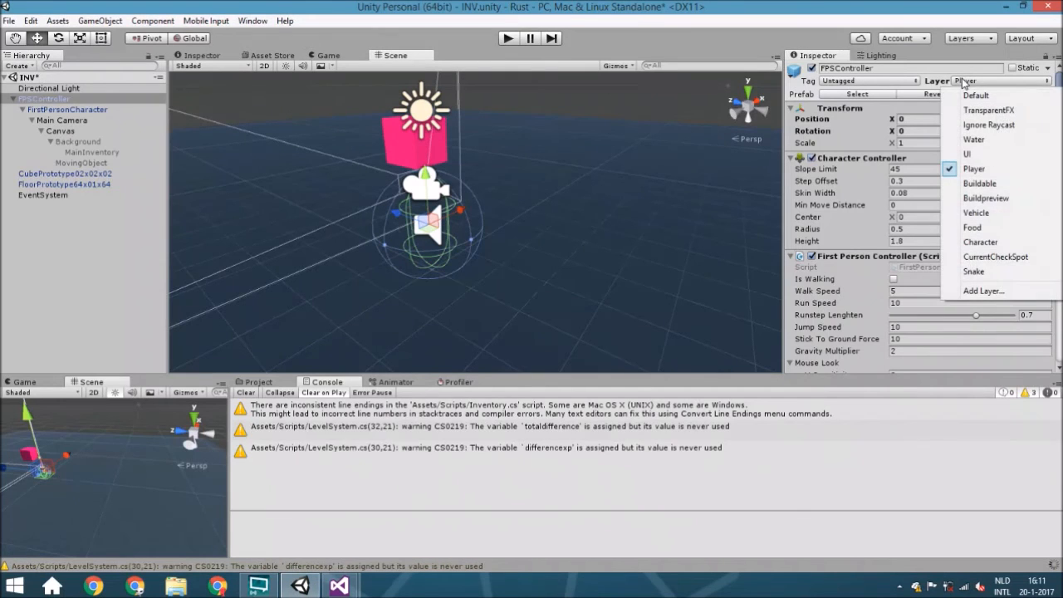
pyautogui.click(973, 169)
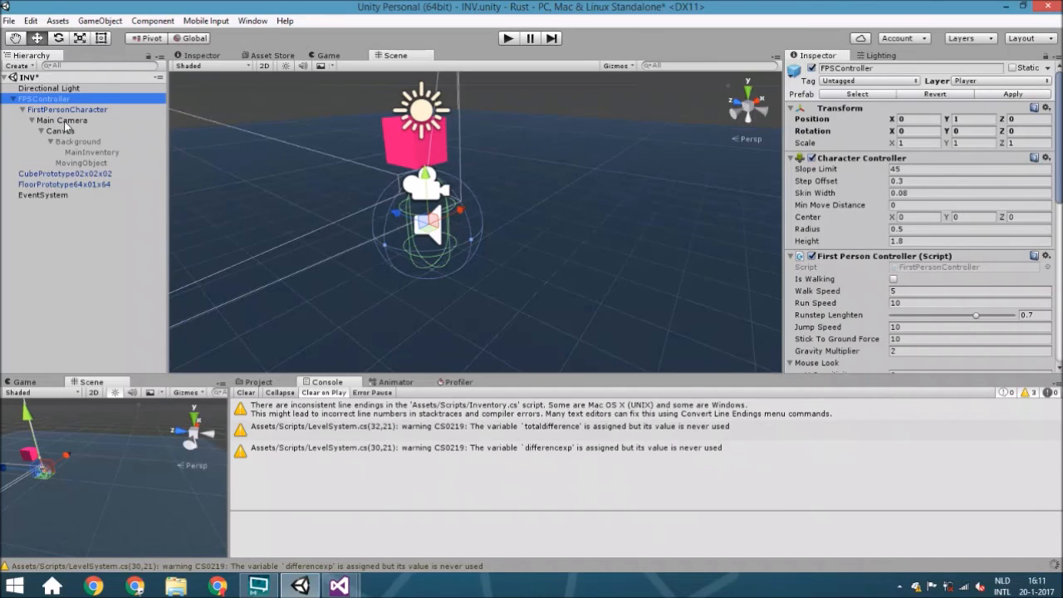
pyautogui.click(62, 120)
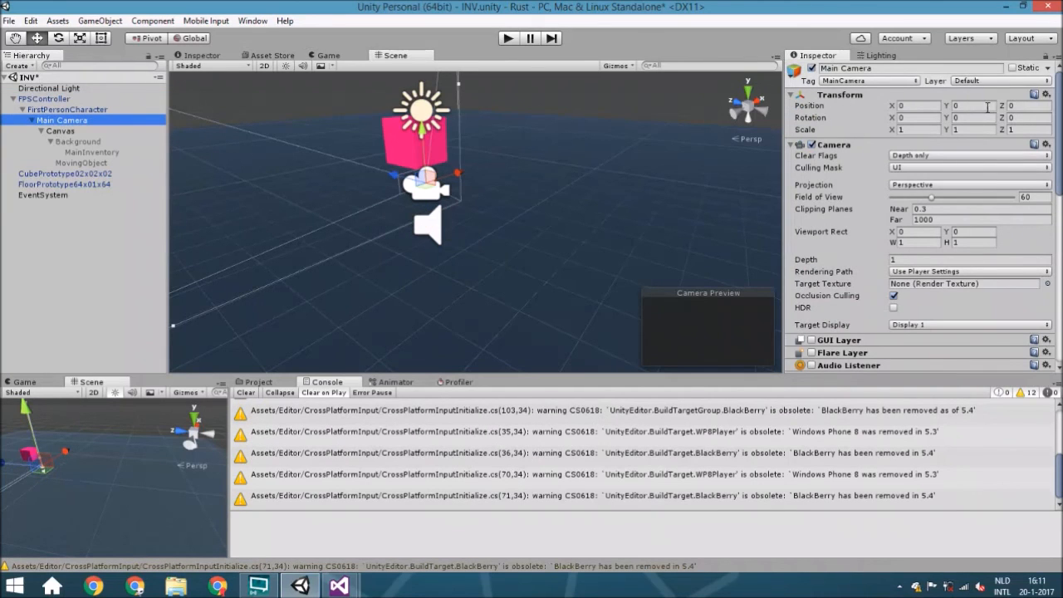
pyautogui.moveTo(927, 258)
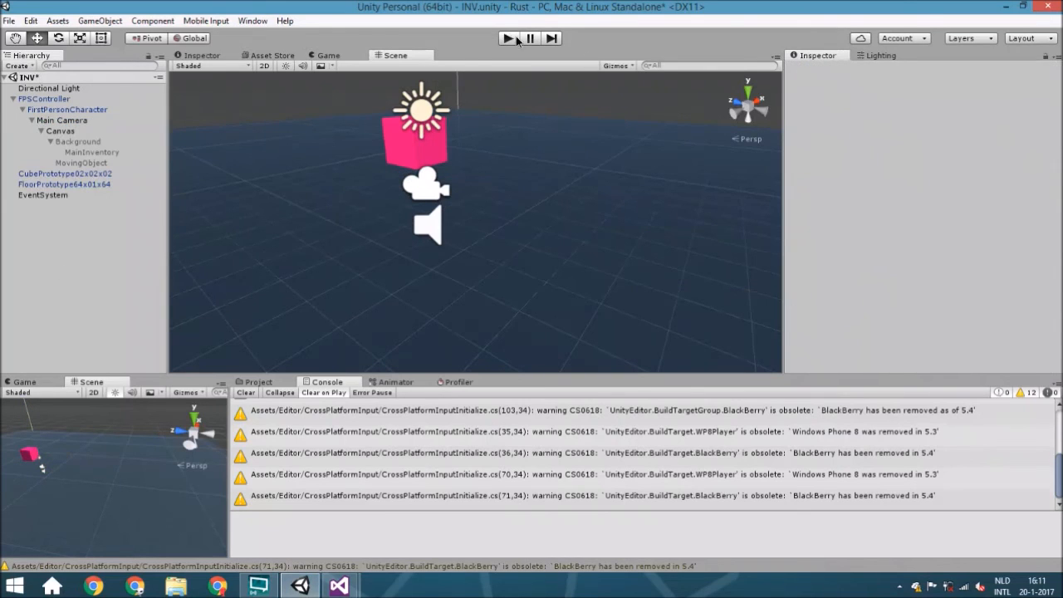
pyautogui.click(508, 38)
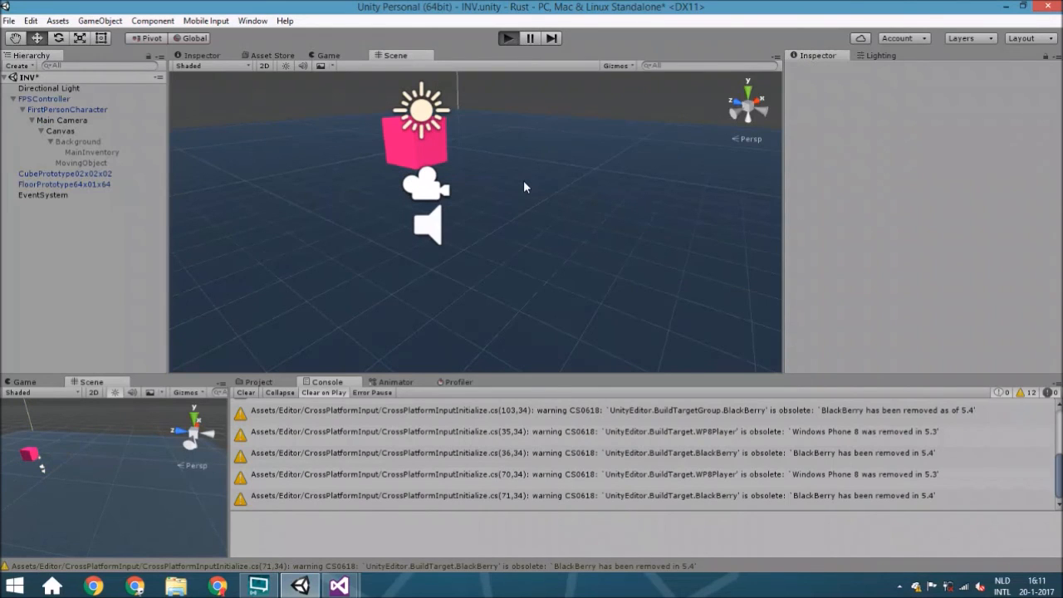